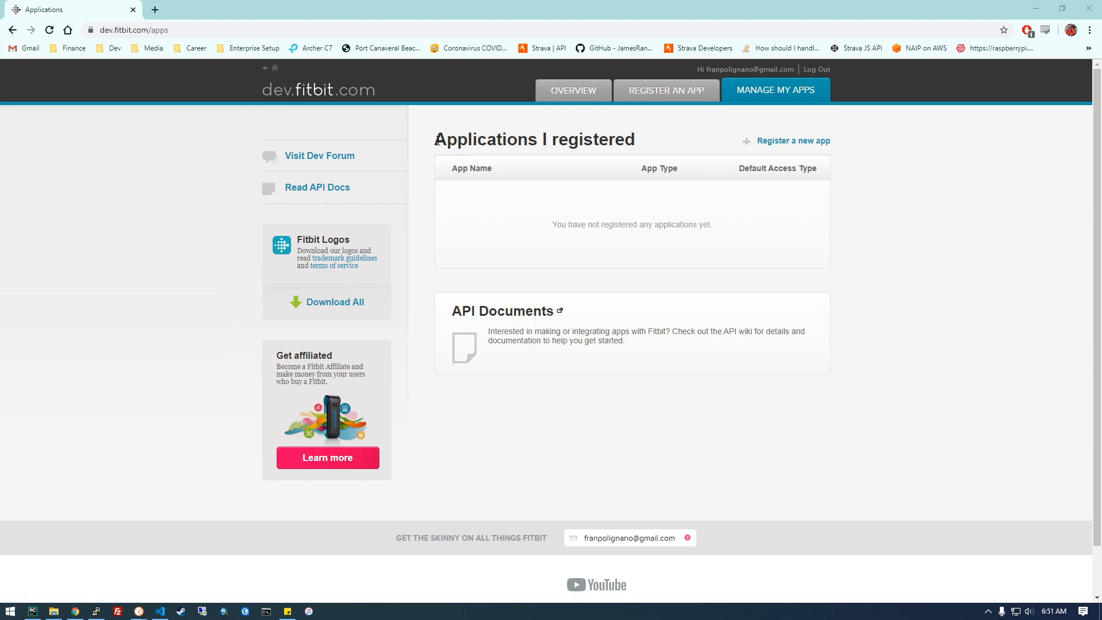
pyautogui.moveTo(436, 396)
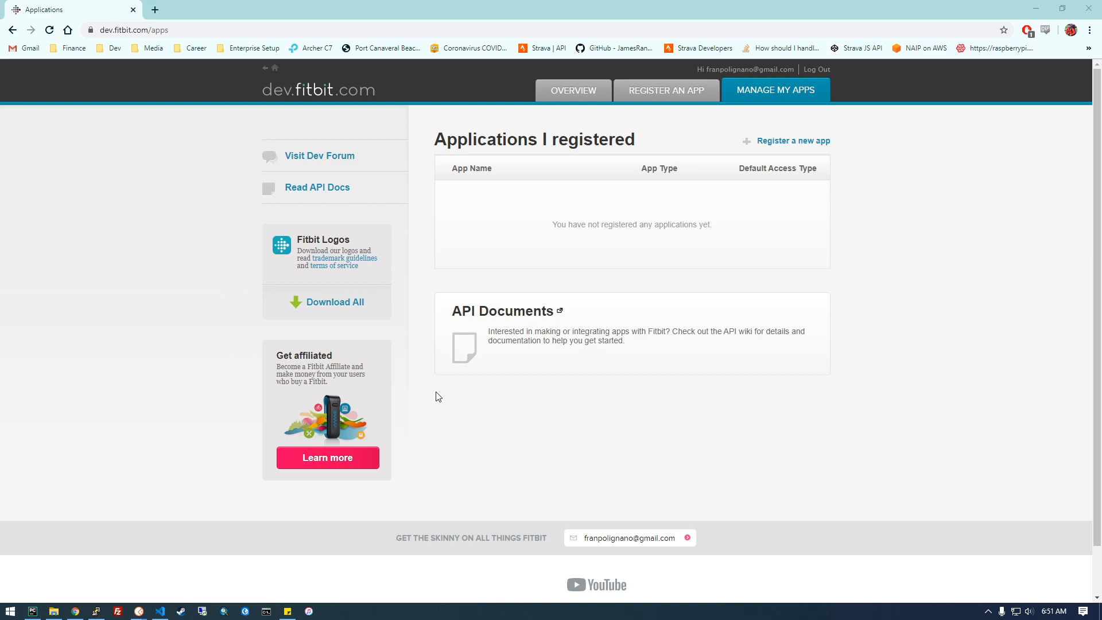
pyautogui.moveTo(552, 174)
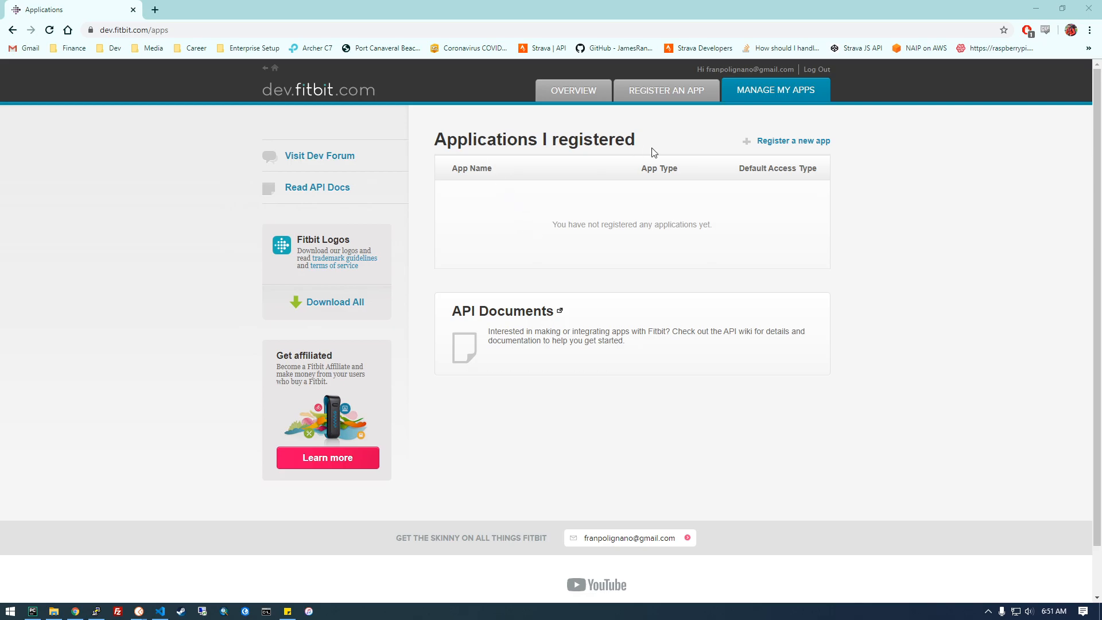
pyautogui.moveTo(792, 141)
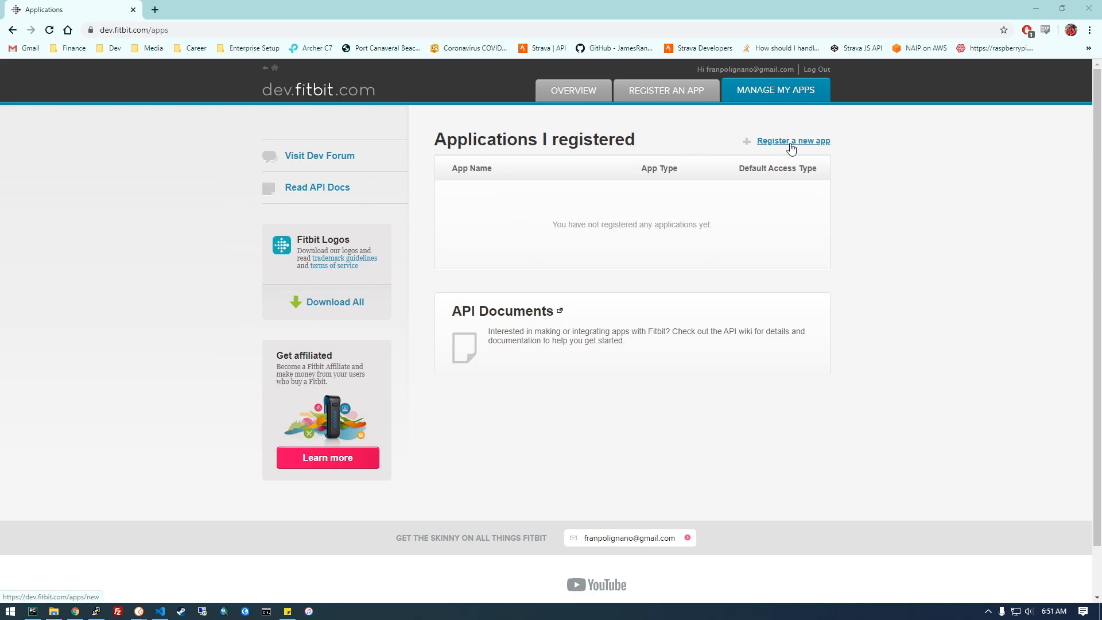
# Fill in the new app form: name FranApp, description 'This is for testing', website, organization fran
pyautogui.click(792, 140)
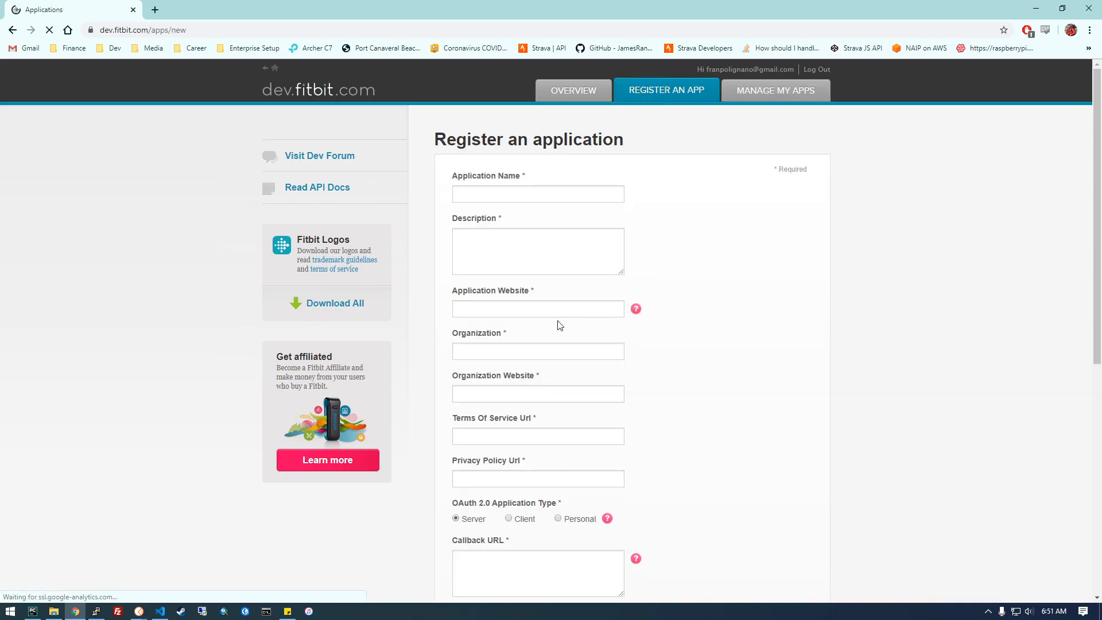
pyautogui.write('F')
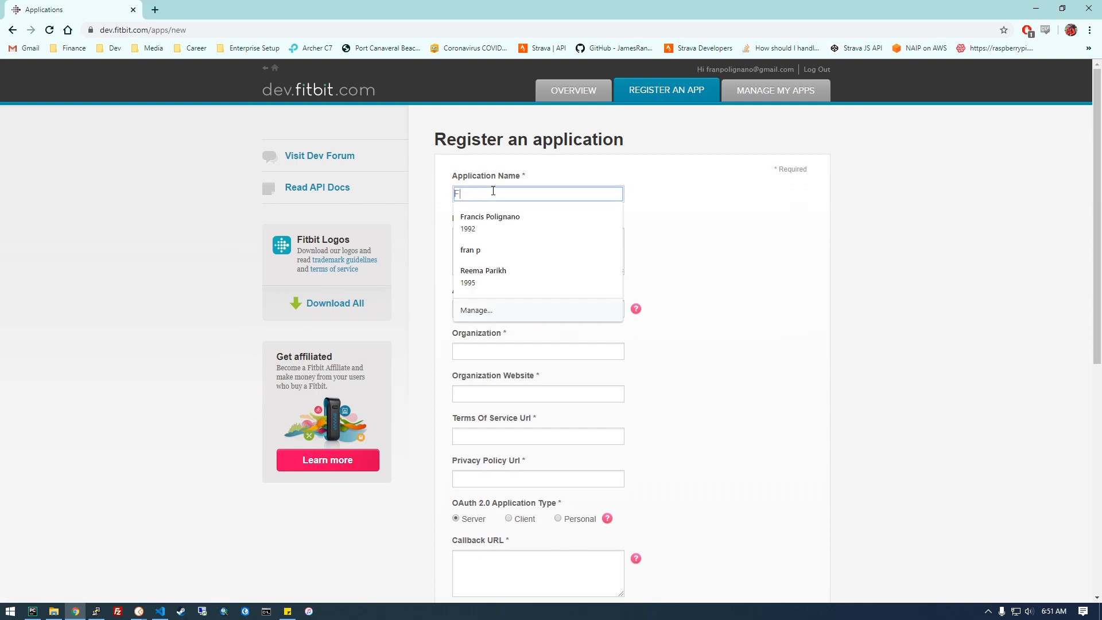
pyautogui.write('ranApp')
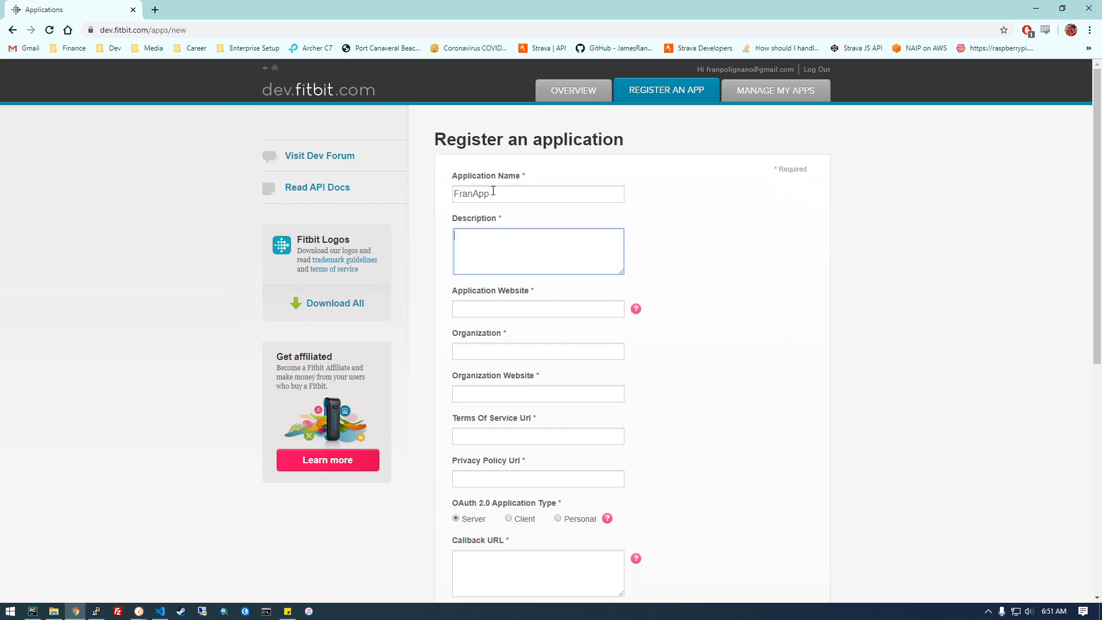
pyautogui.write('This is for testing')
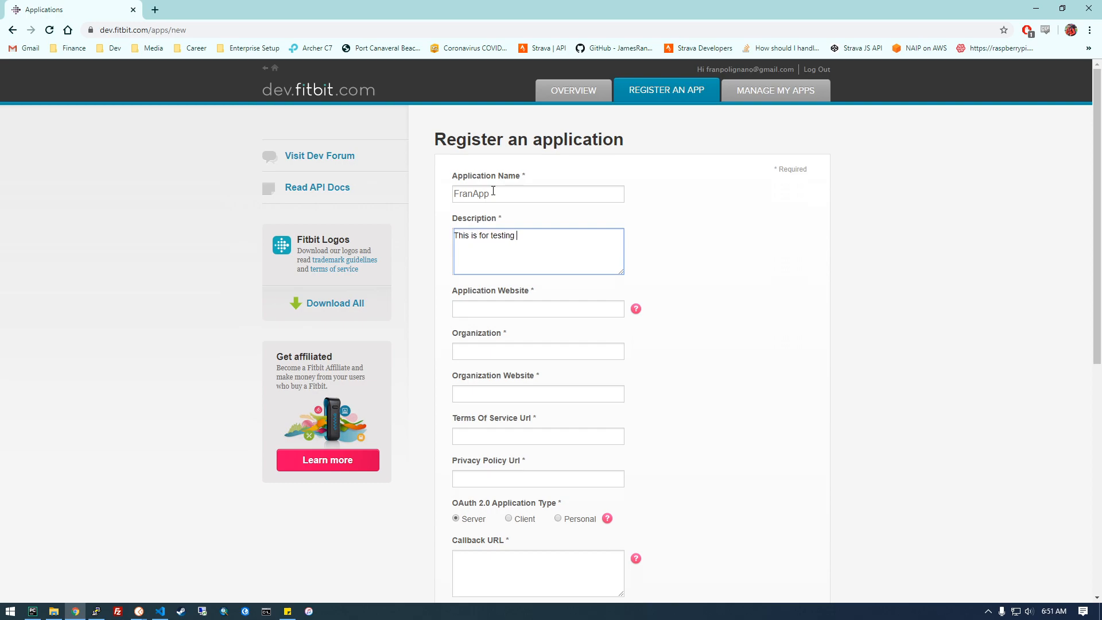
pyautogui.write('http')
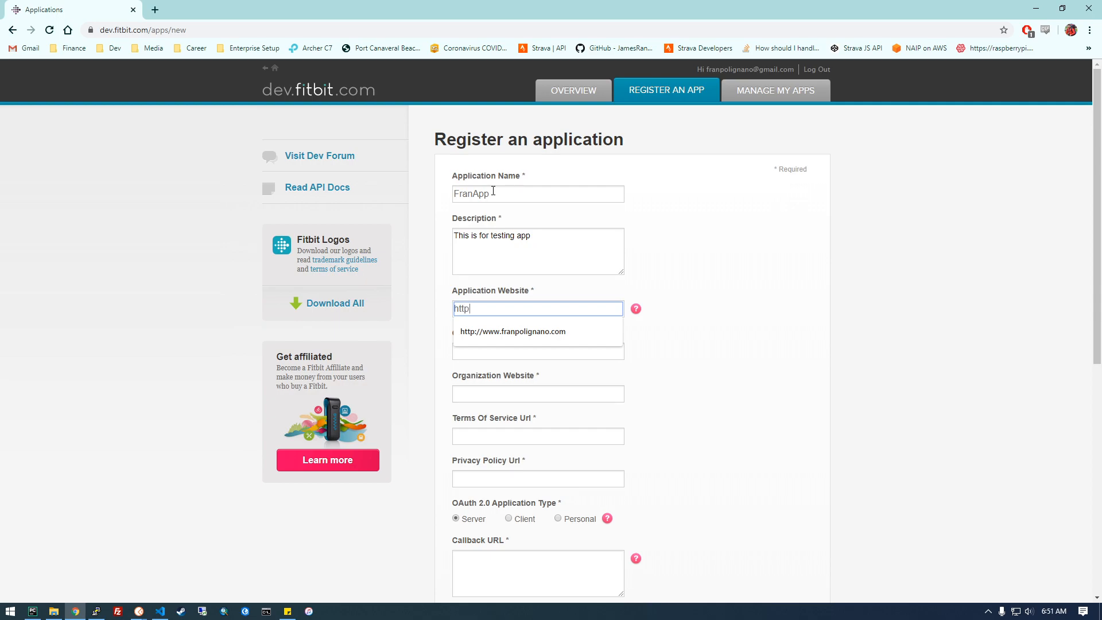
pyautogui.click(512, 331)
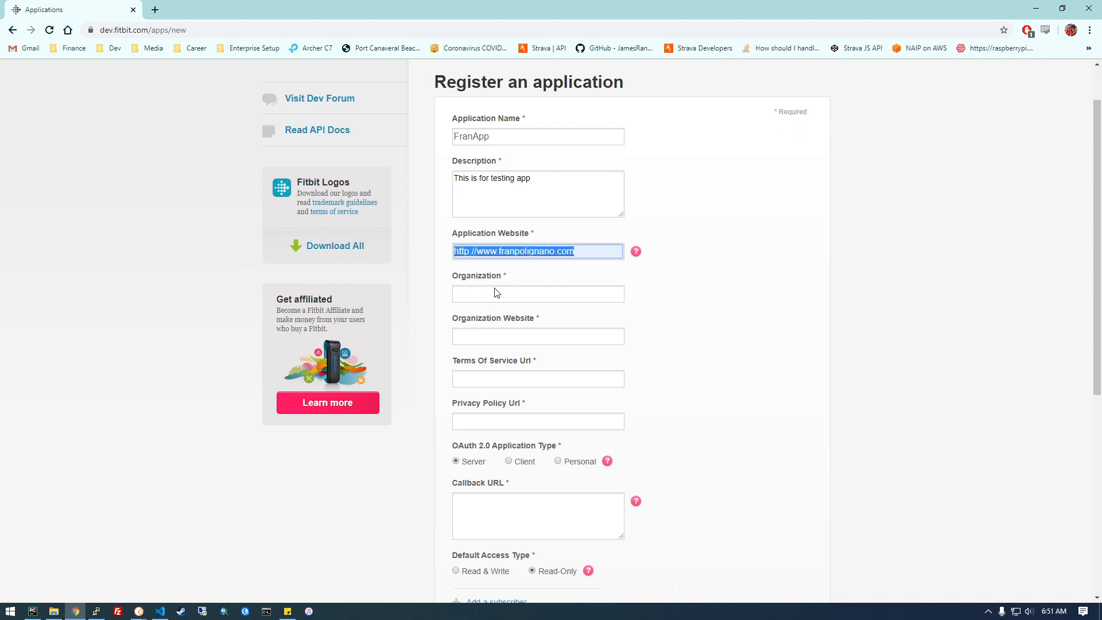
pyautogui.write('fr')
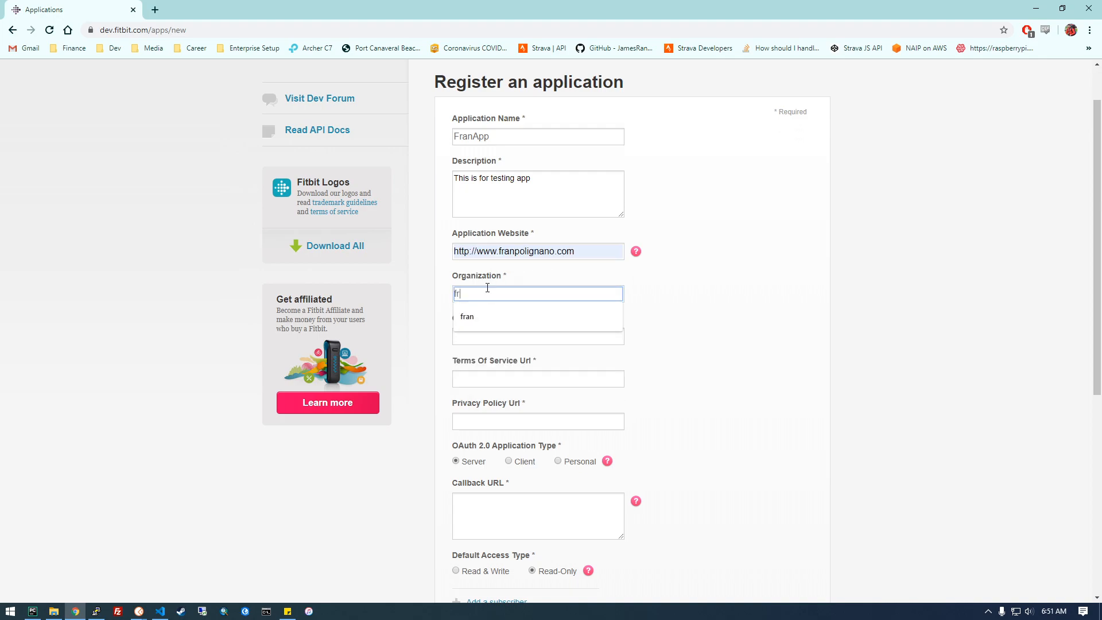
pyautogui.click(466, 316)
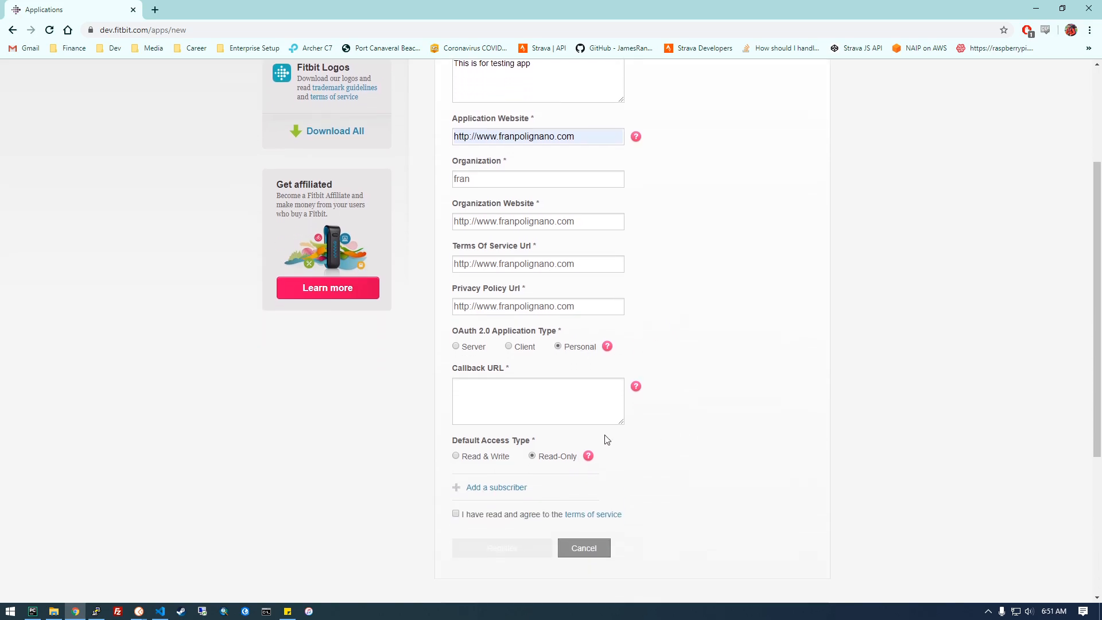
pyautogui.click(538, 401)
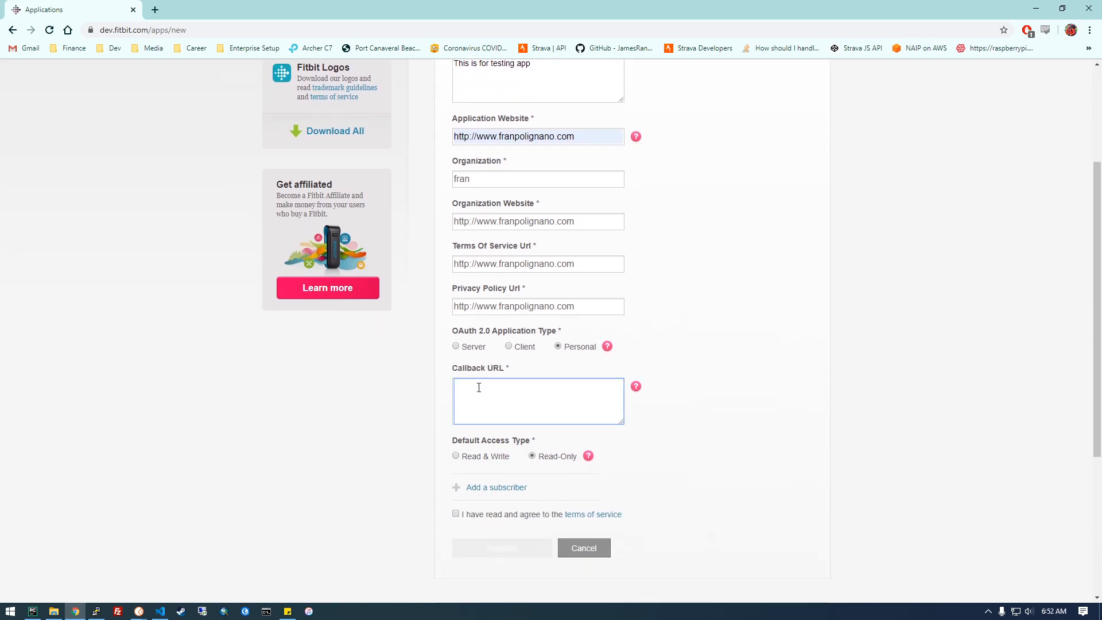
pyautogui.write('http')
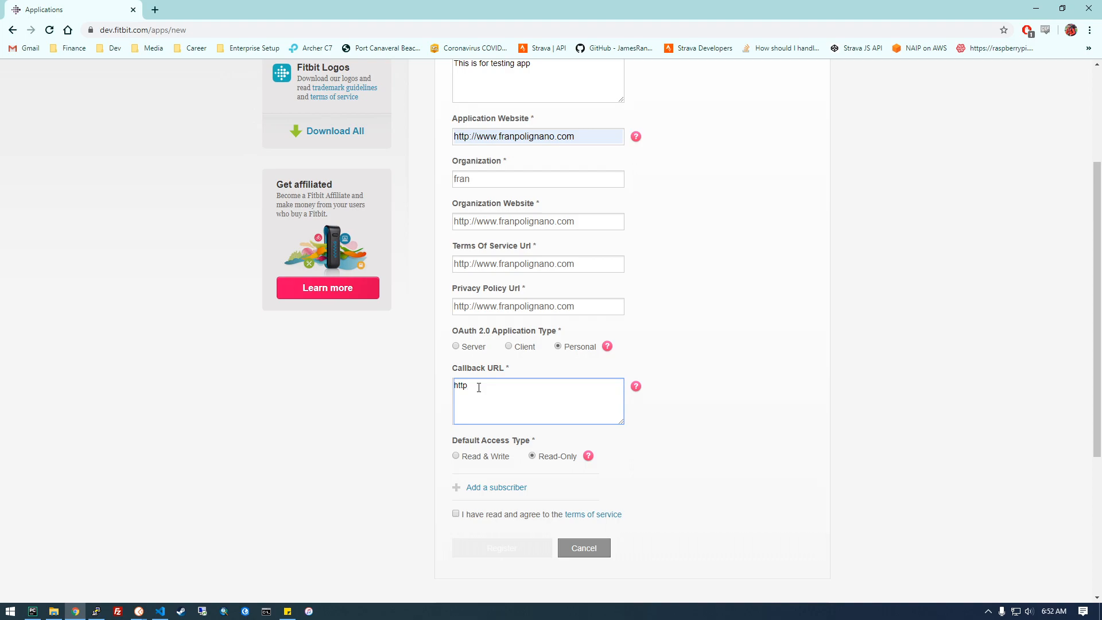
pyautogui.write('://local')
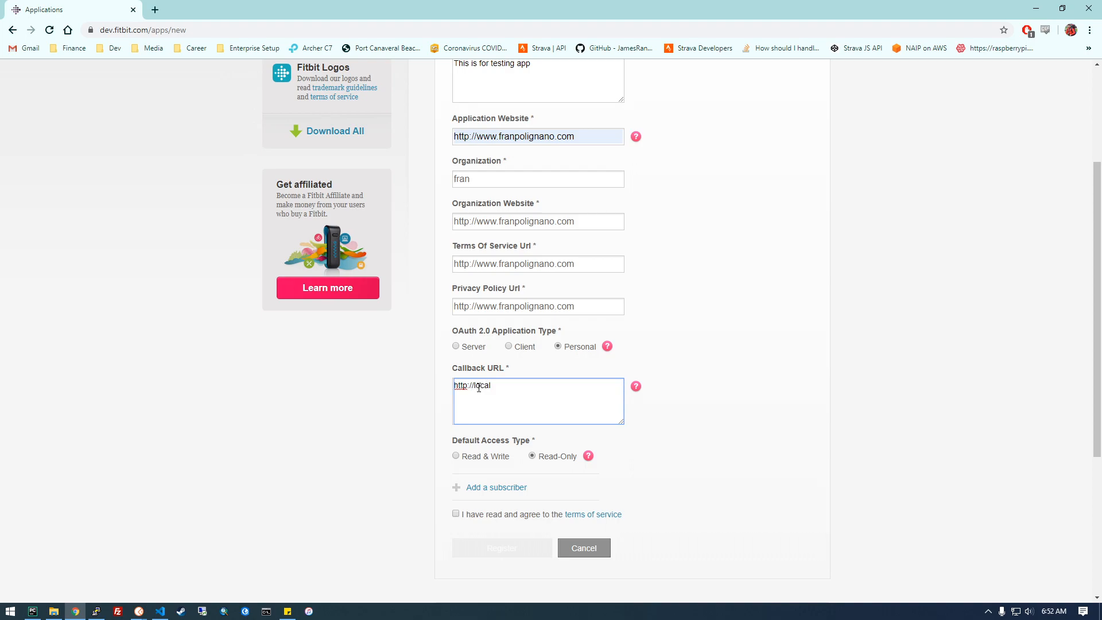
pyautogui.write('host')
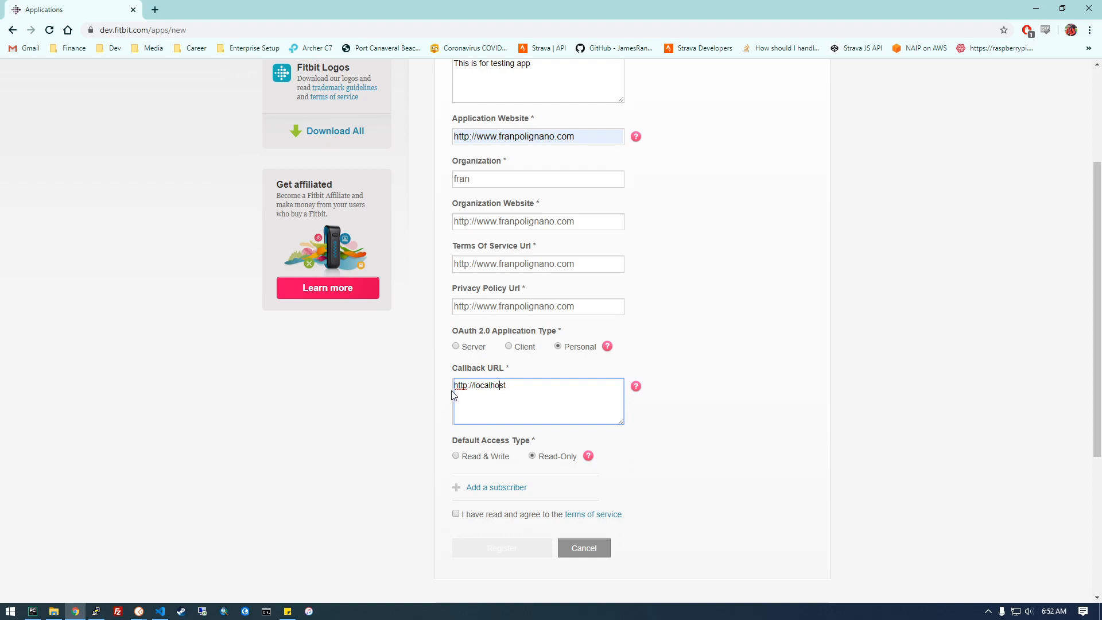
pyautogui.moveTo(474, 548)
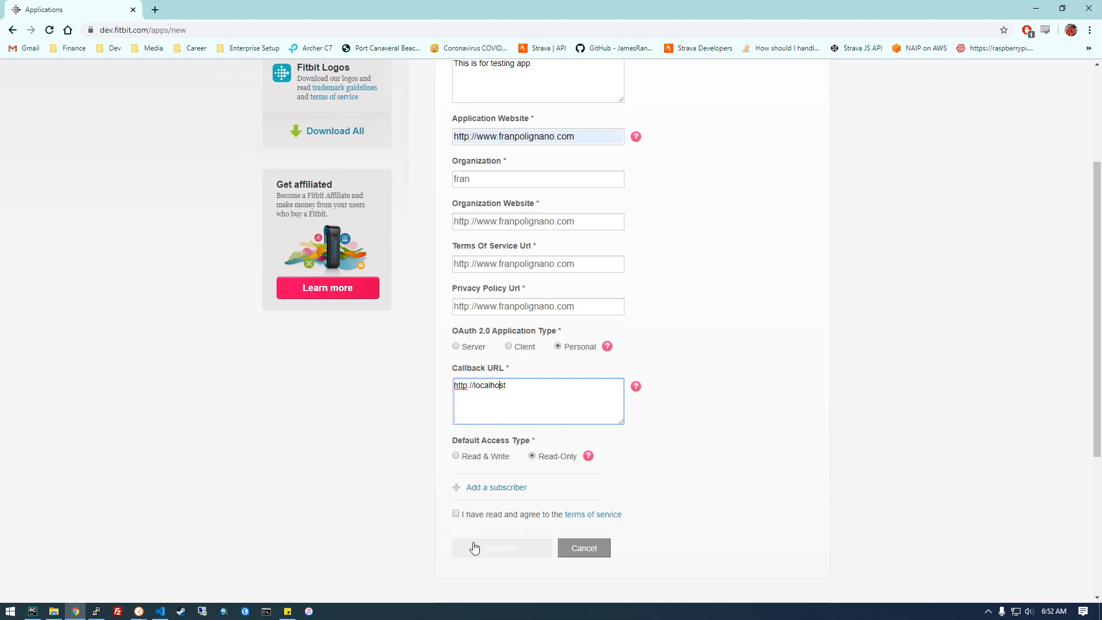
pyautogui.click(455, 514)
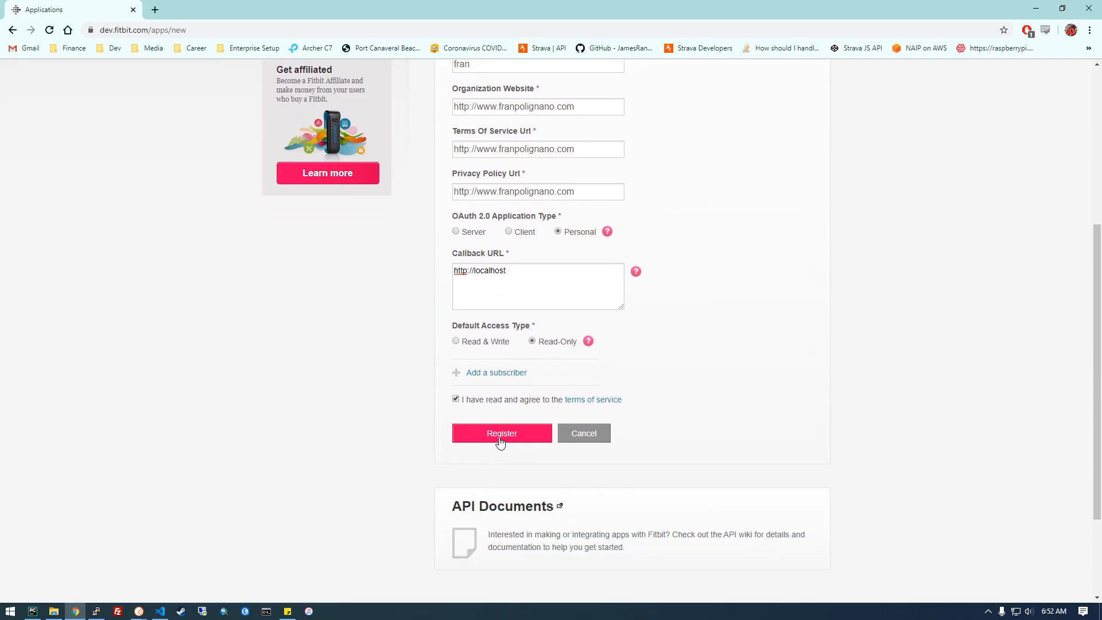
pyautogui.click(501, 433)
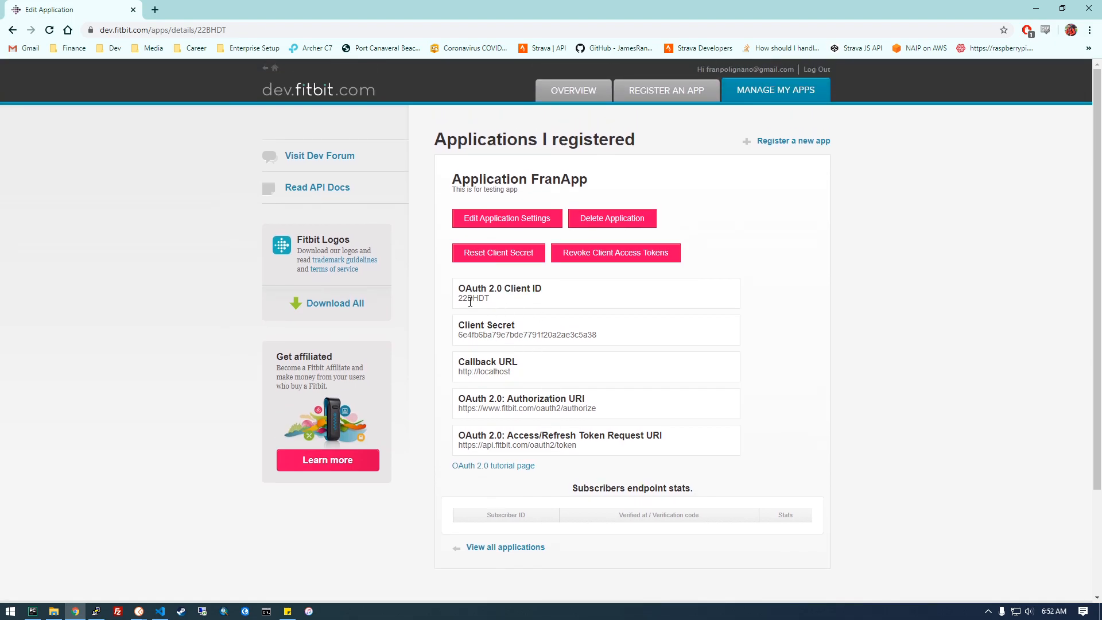
pyautogui.moveTo(508, 307)
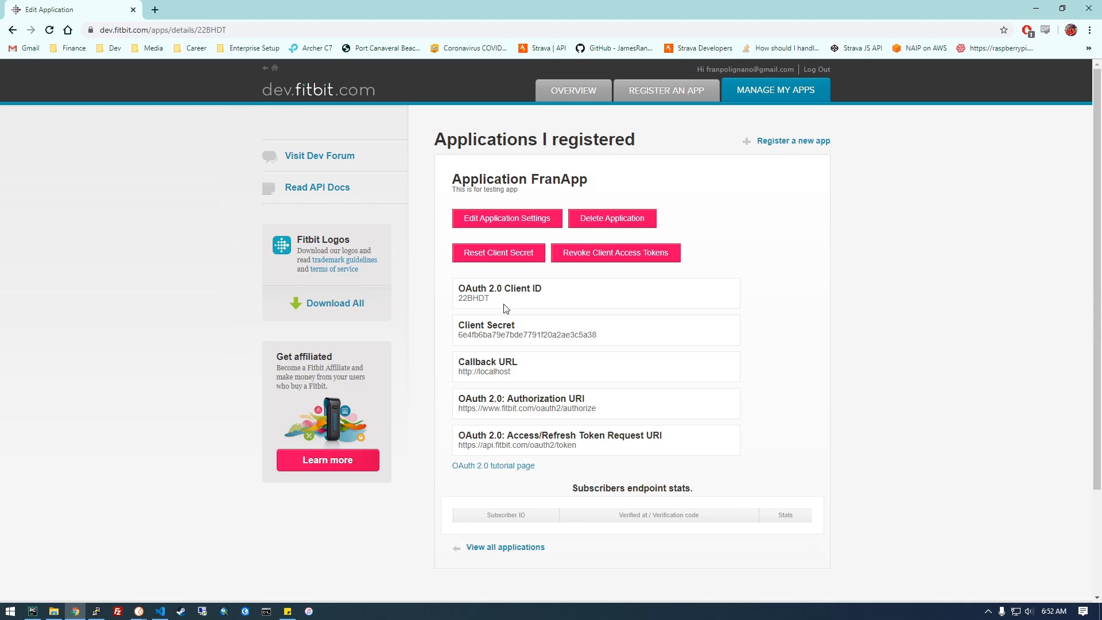
pyautogui.moveTo(512, 383)
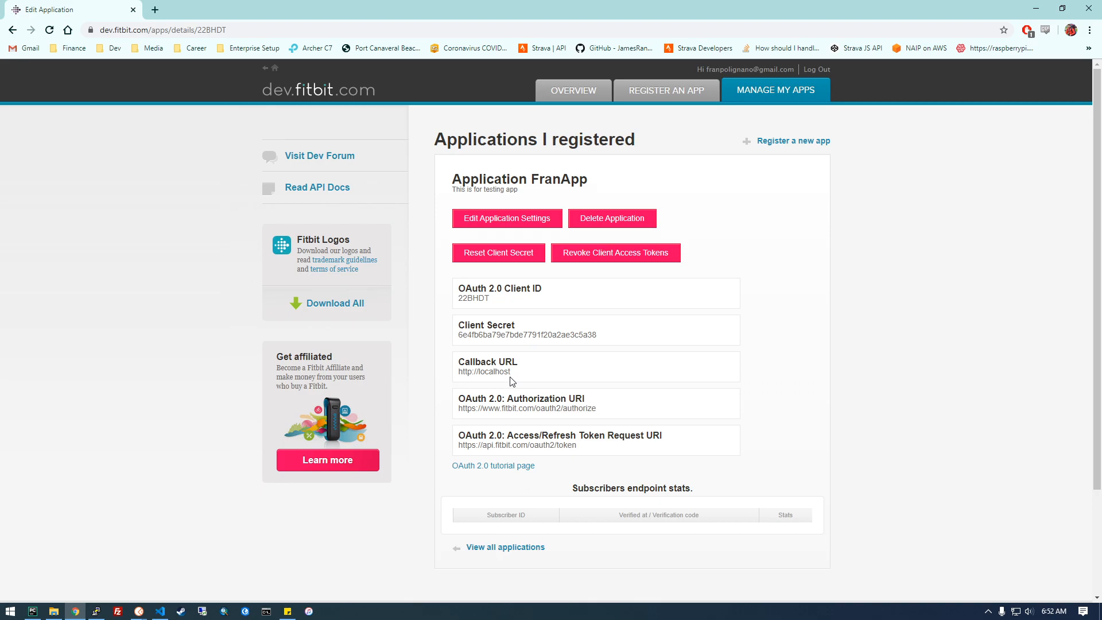
# Scroll FranApp's details page and open the OAuth 2.0 tutorial link from its context menu
pyautogui.scroll(-3)
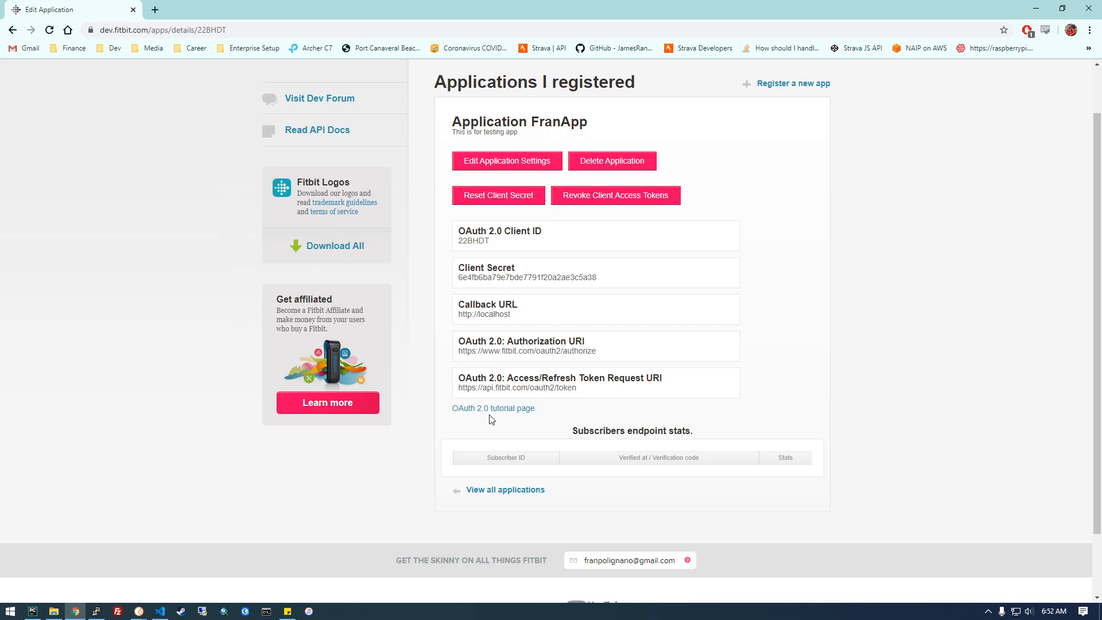
pyautogui.rightClick(492, 408)
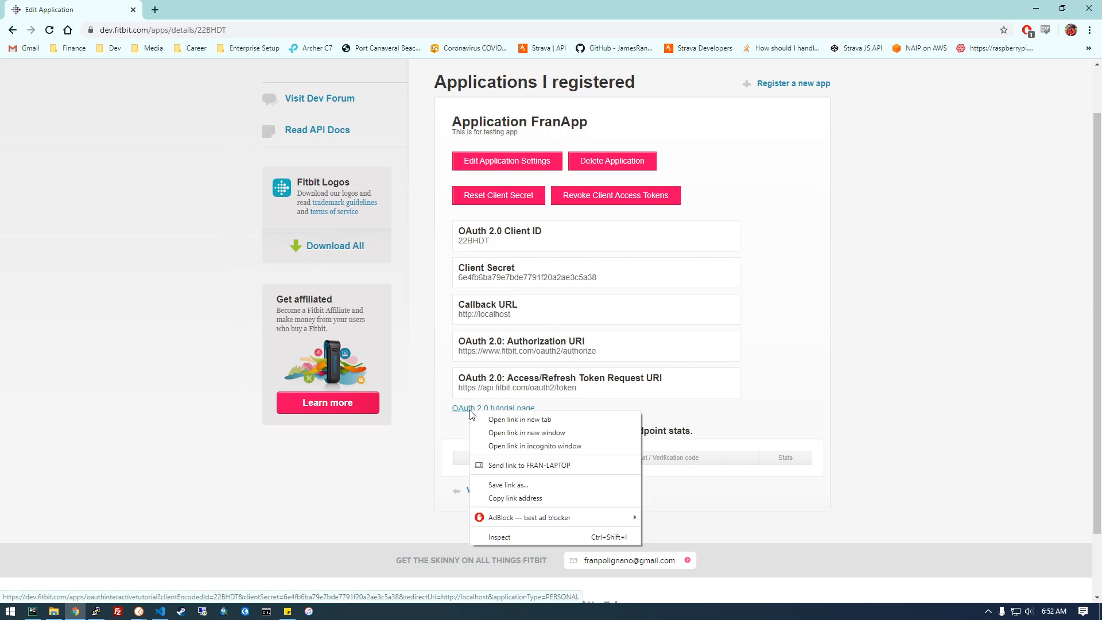
pyautogui.click(519, 419)
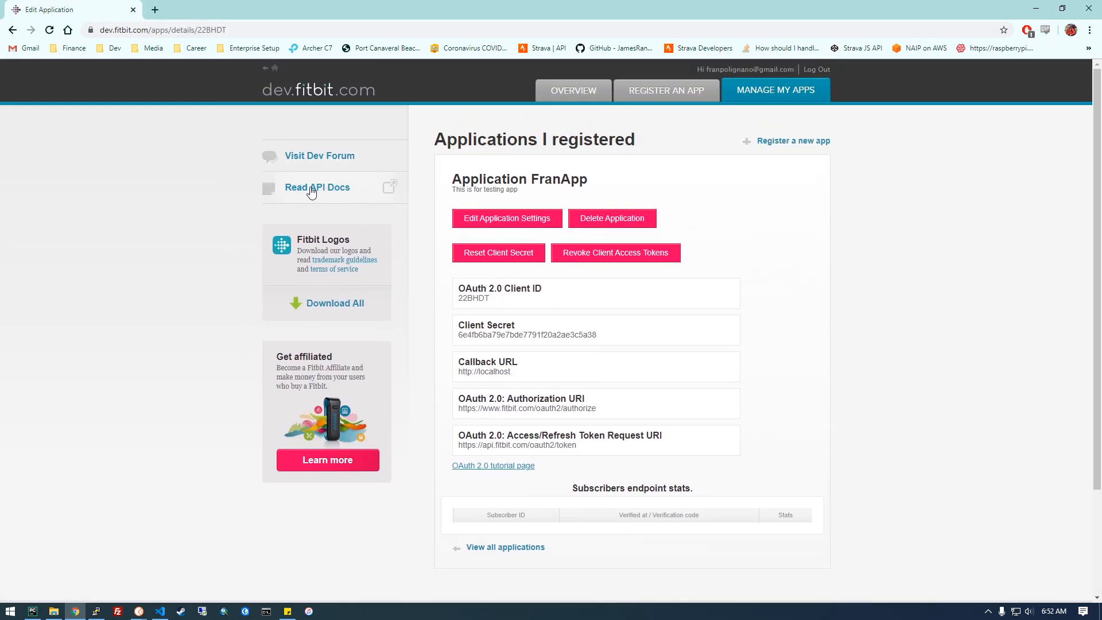
# Go to Read API Docs and open the Web API Reference page in a new tab
pyautogui.click(316, 187)
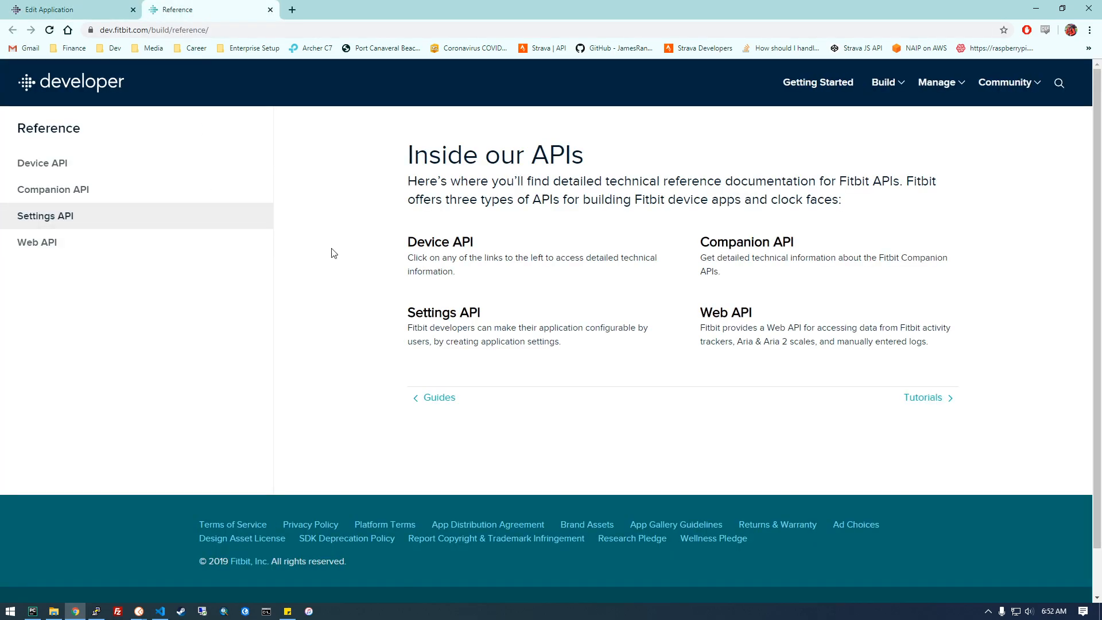
pyautogui.click(724, 312)
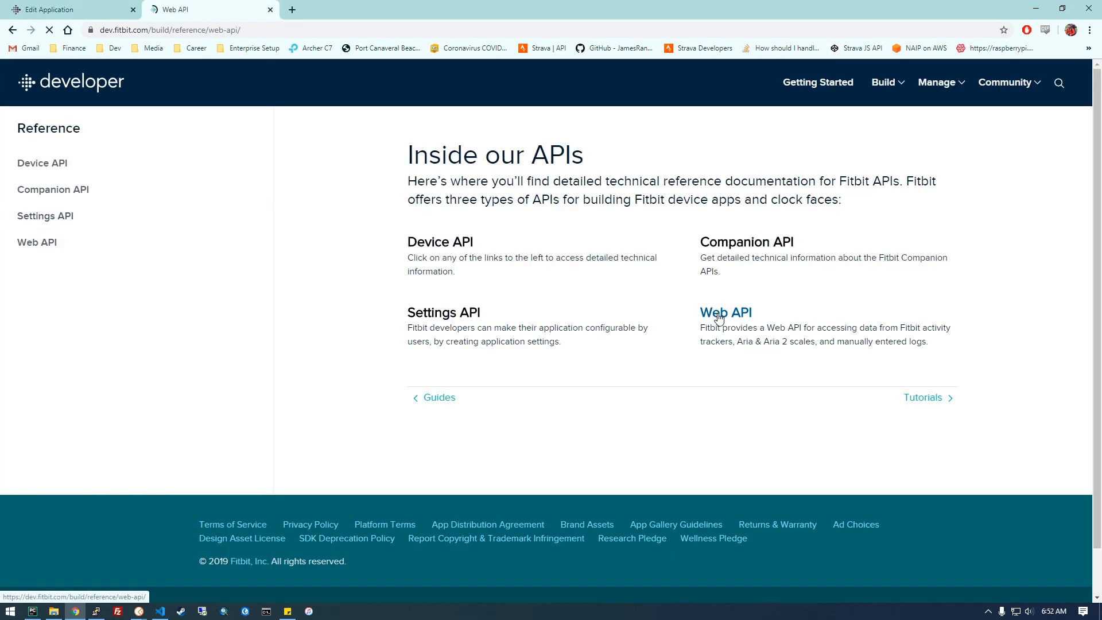
pyautogui.click(725, 312)
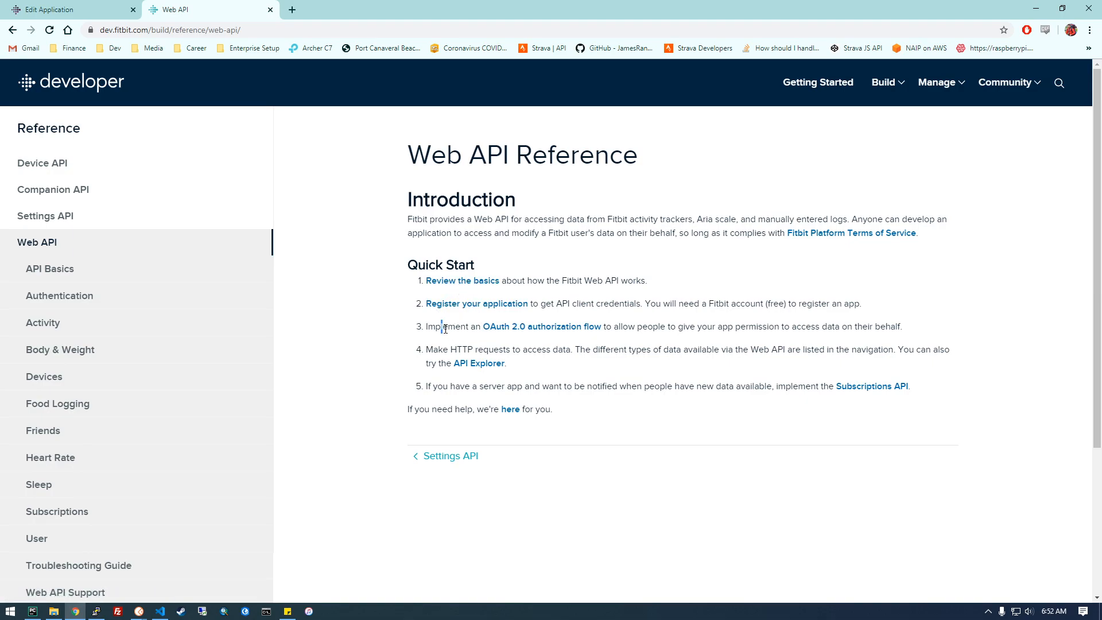
pyautogui.moveTo(513, 332)
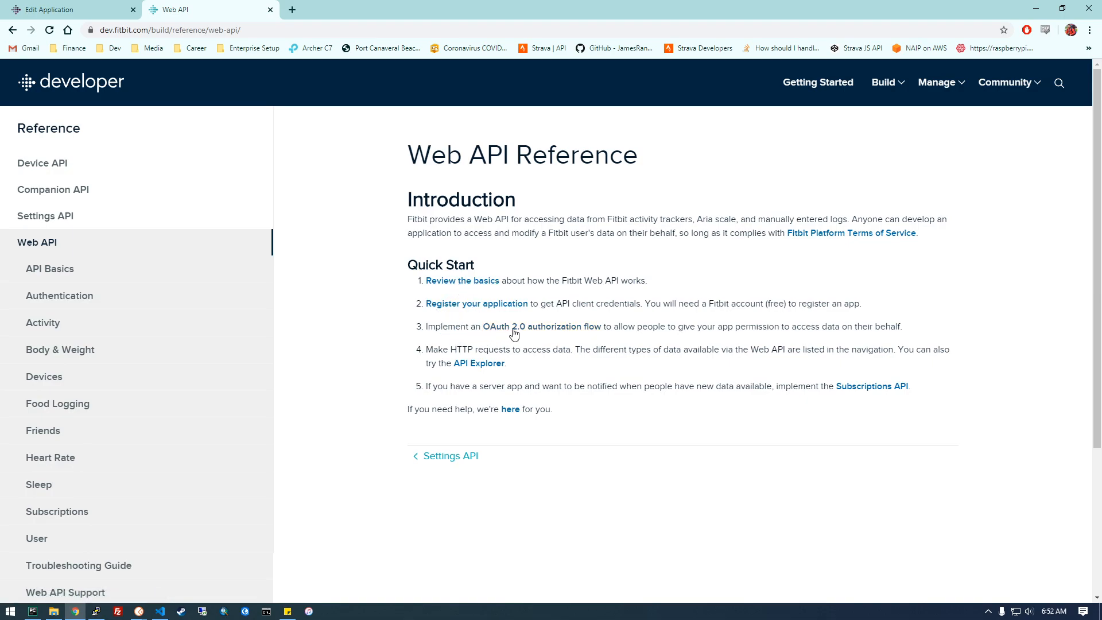
# Open the Using OAuth 2.0 guide and scroll through its authorization parameters
pyautogui.click(541, 326)
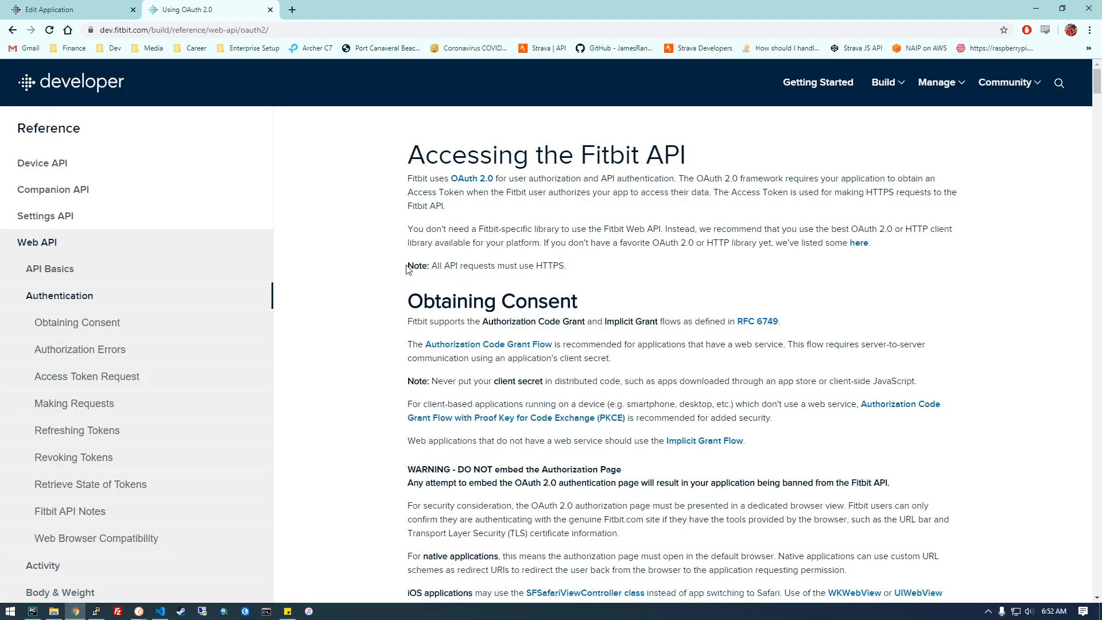
pyautogui.scroll(-3)
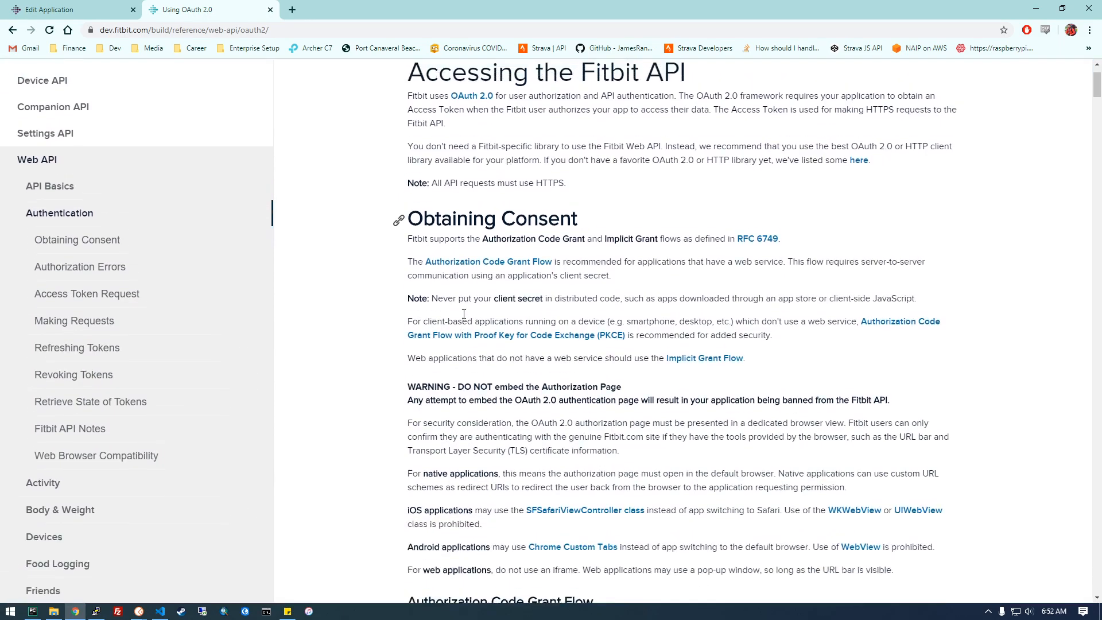
pyautogui.scroll(3)
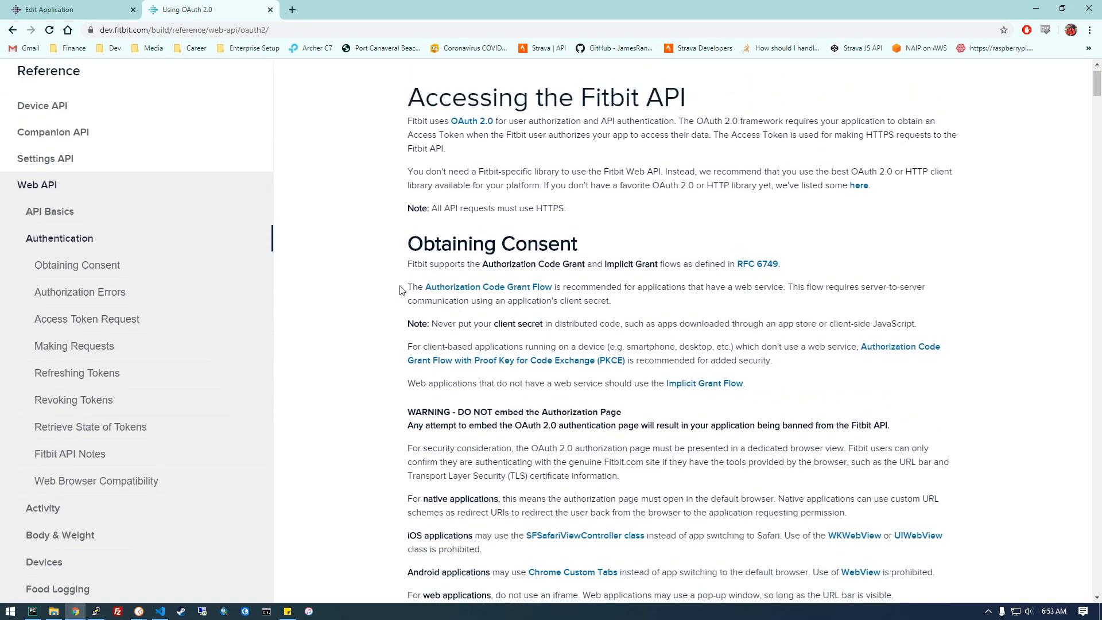
pyautogui.scroll(-3)
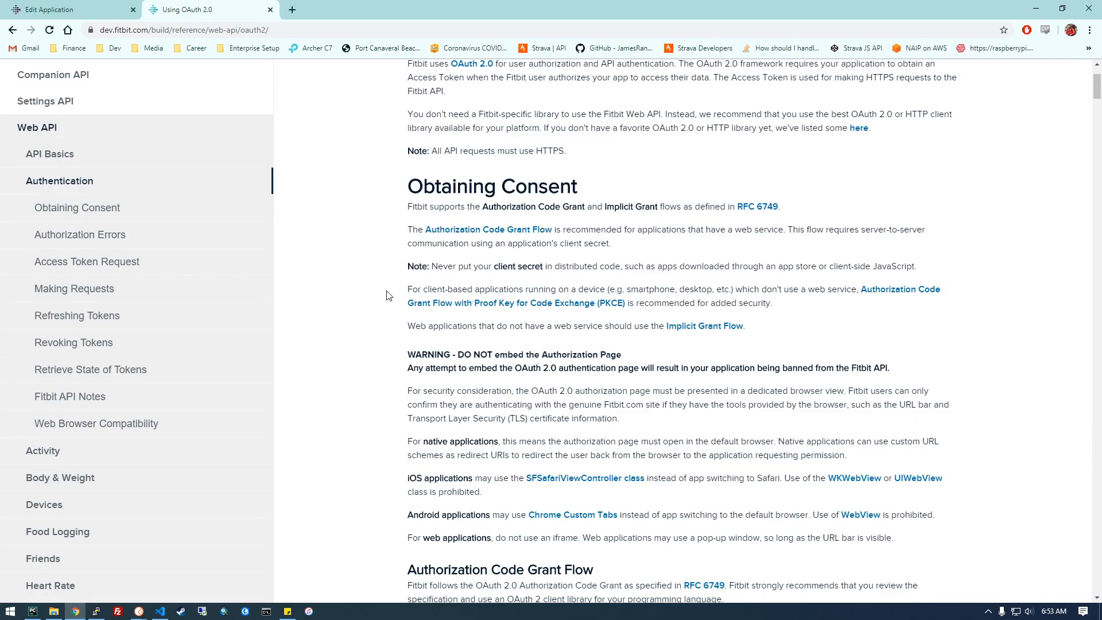
pyautogui.scroll(-3)
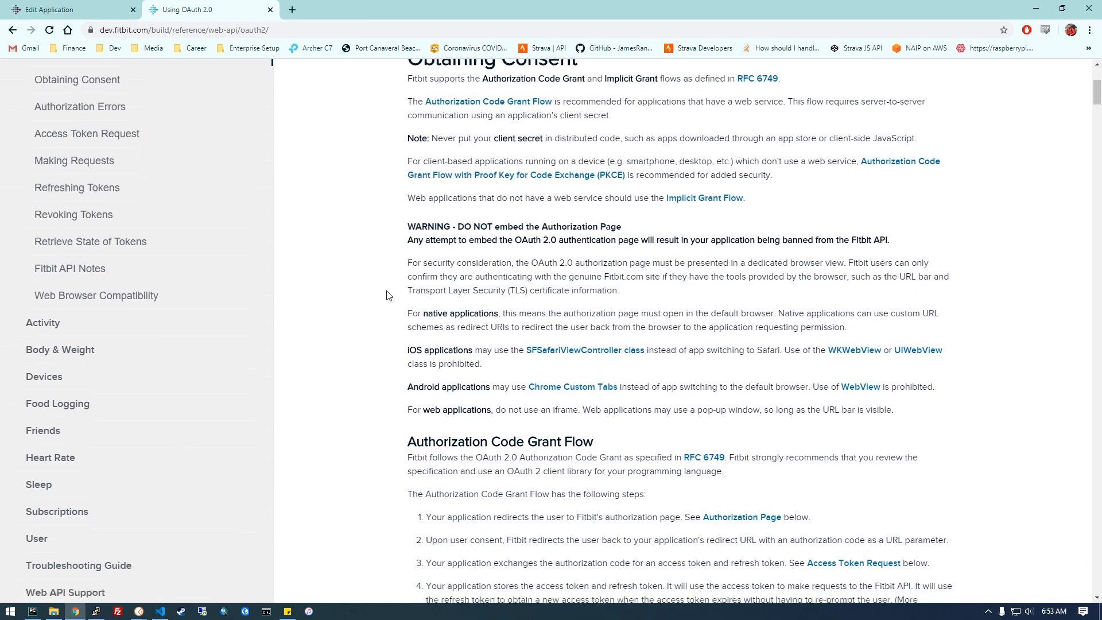
pyautogui.scroll(-3)
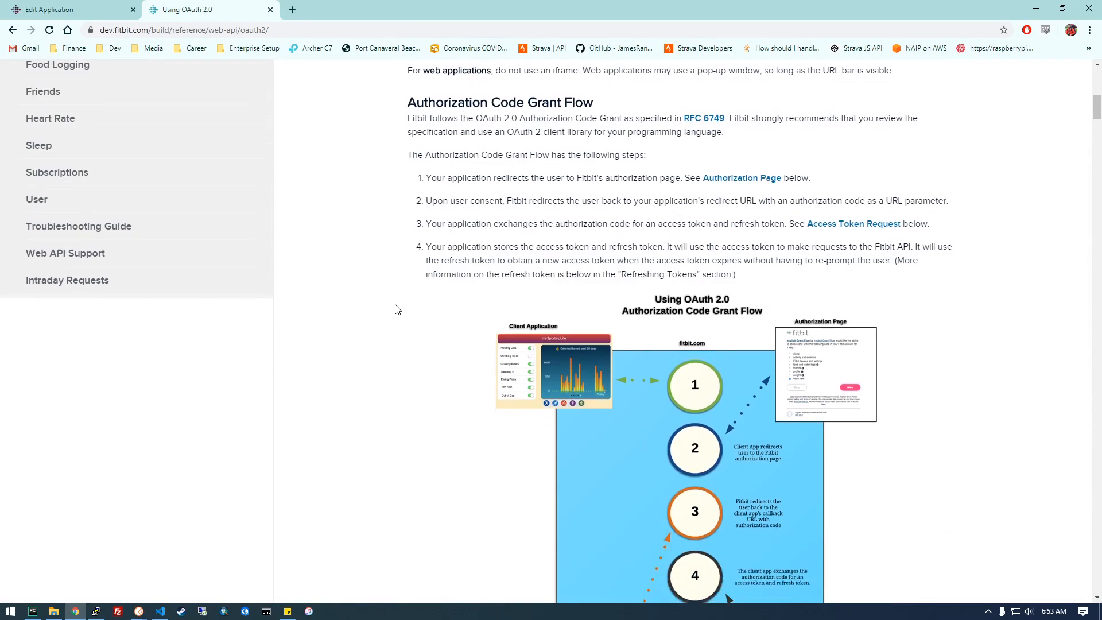
pyautogui.scroll(-3)
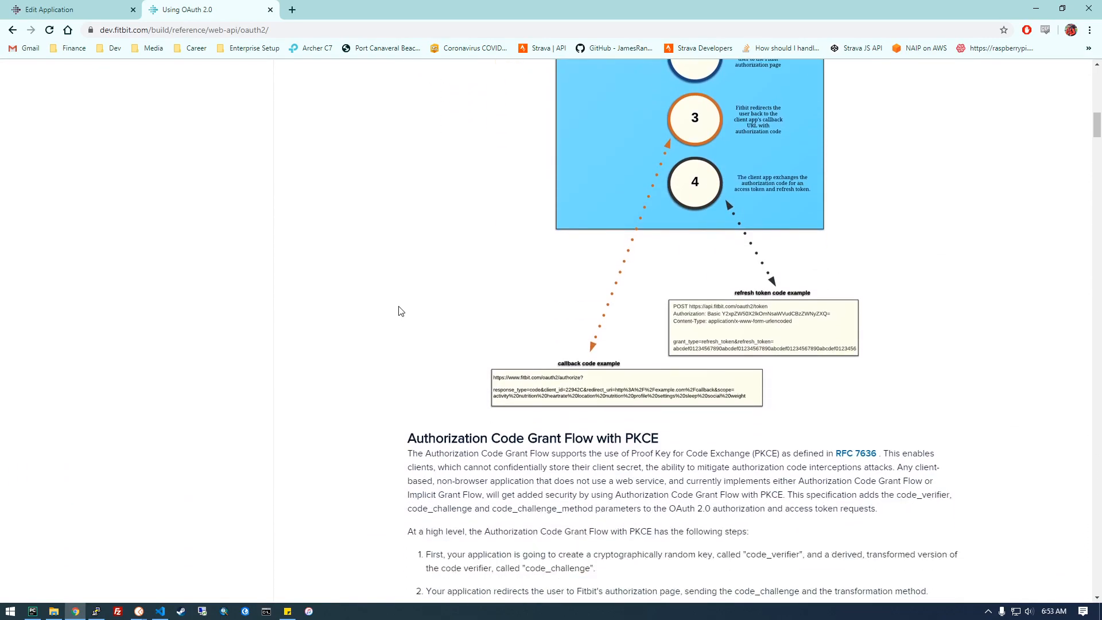
pyautogui.scroll(-3)
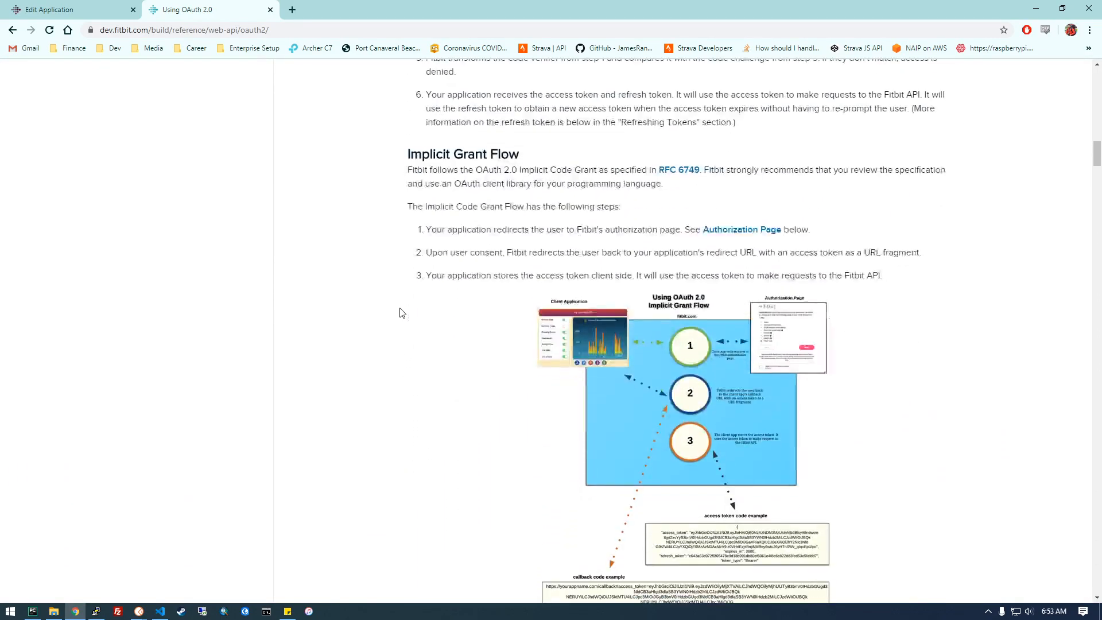
pyautogui.scroll(-3)
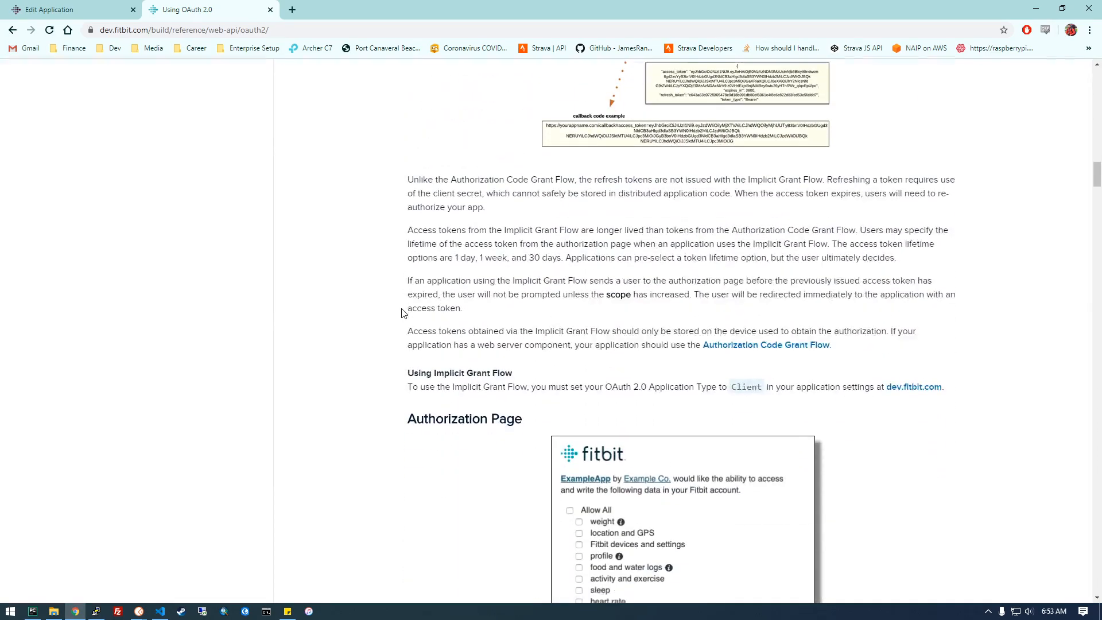
pyautogui.scroll(-3)
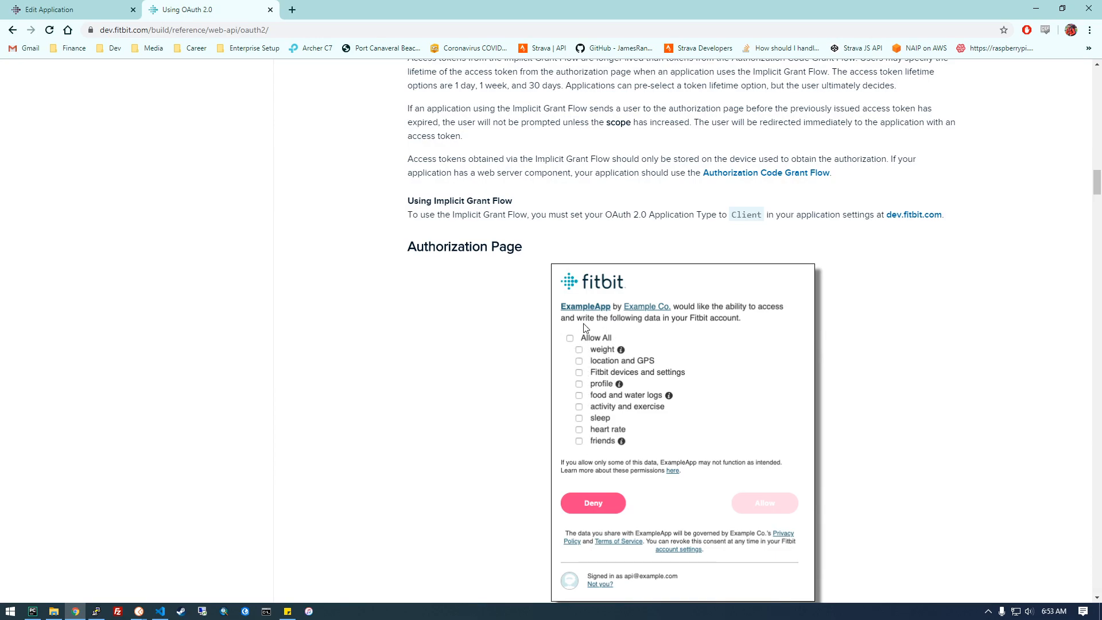
pyautogui.moveTo(771, 530)
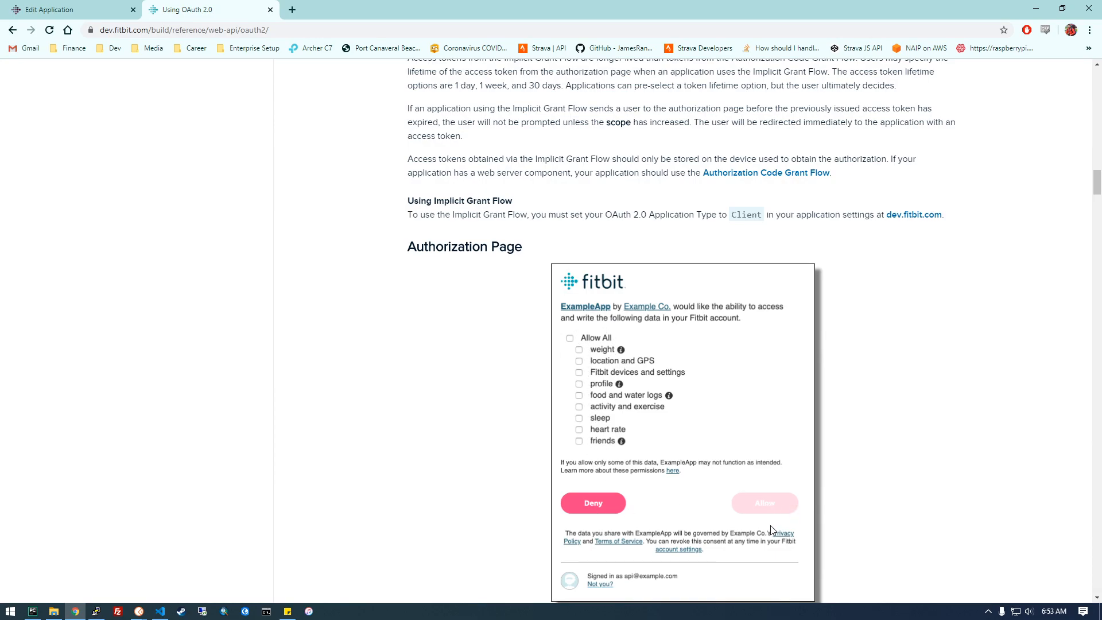
pyautogui.scroll(-3)
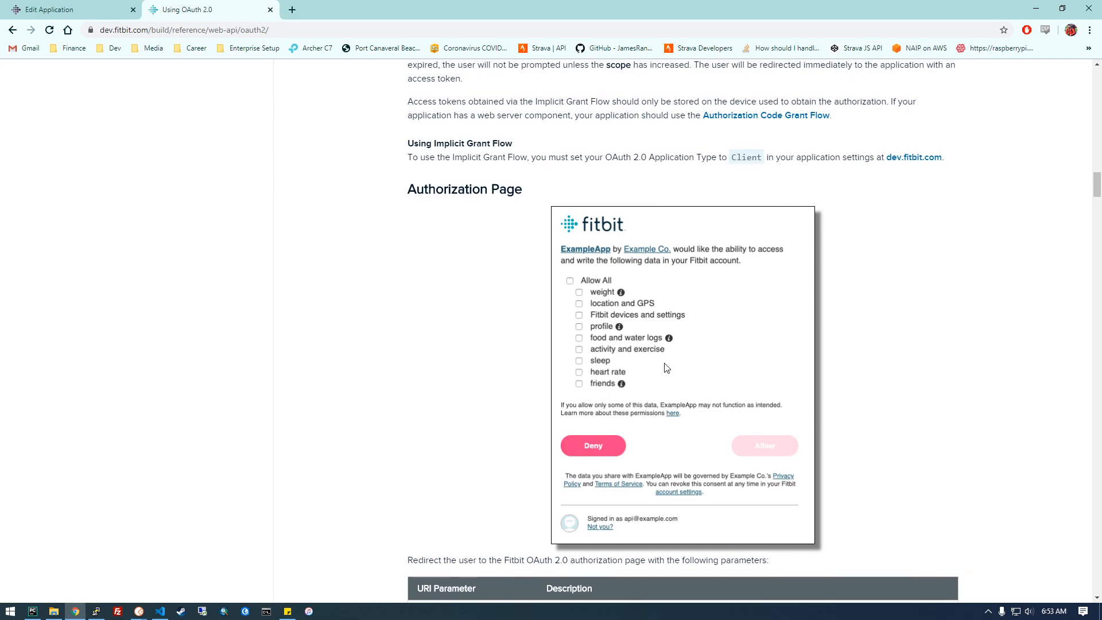
pyautogui.scroll(-3)
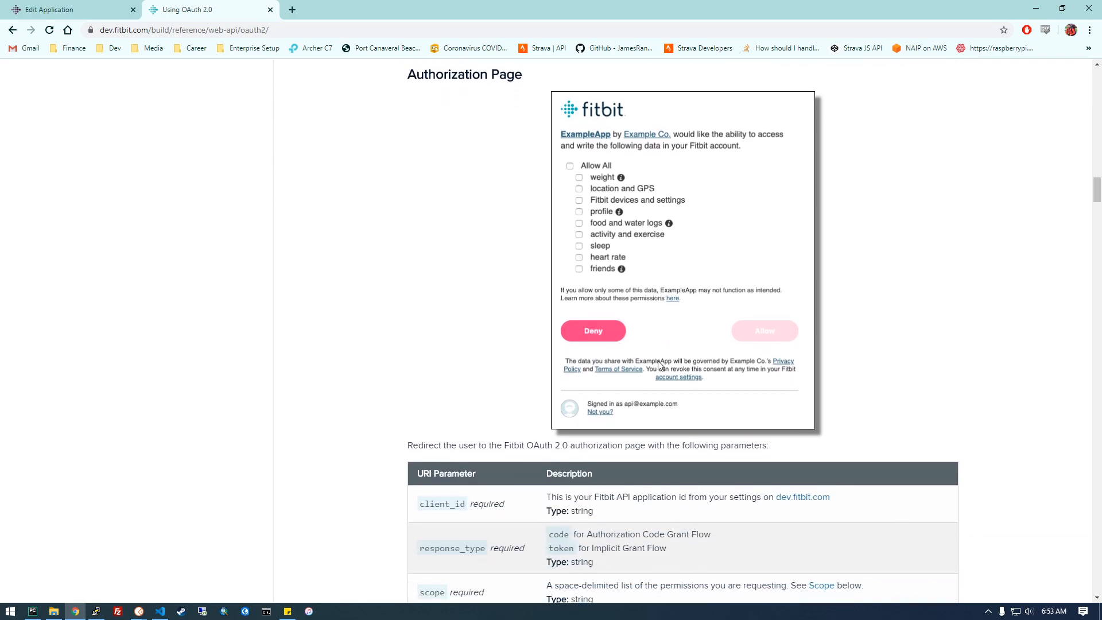
pyautogui.scroll(-3)
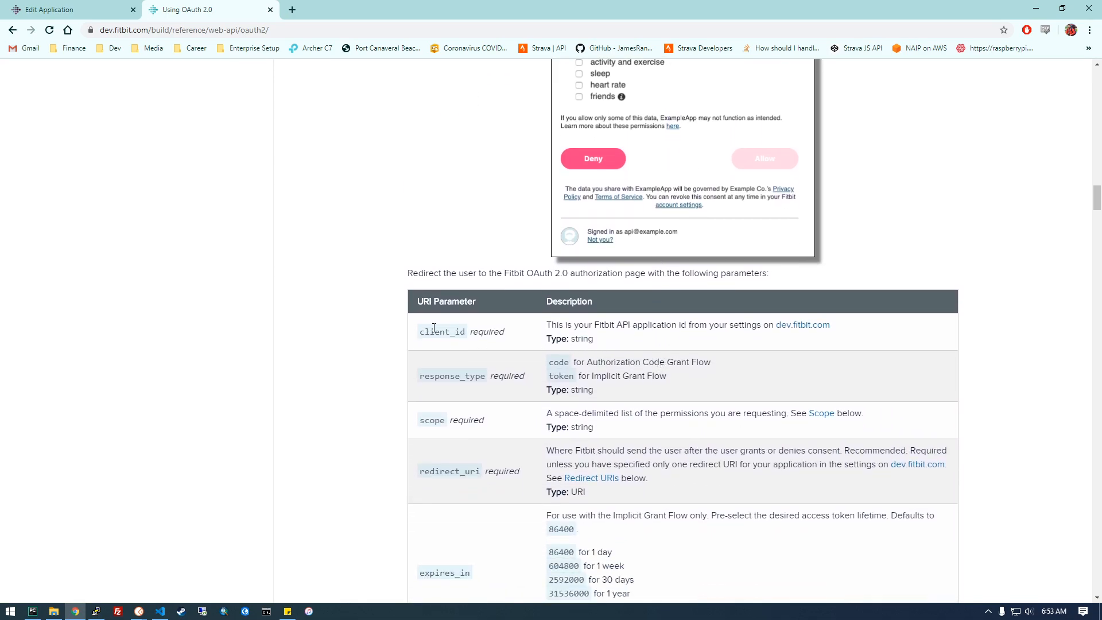
pyautogui.scroll(-3)
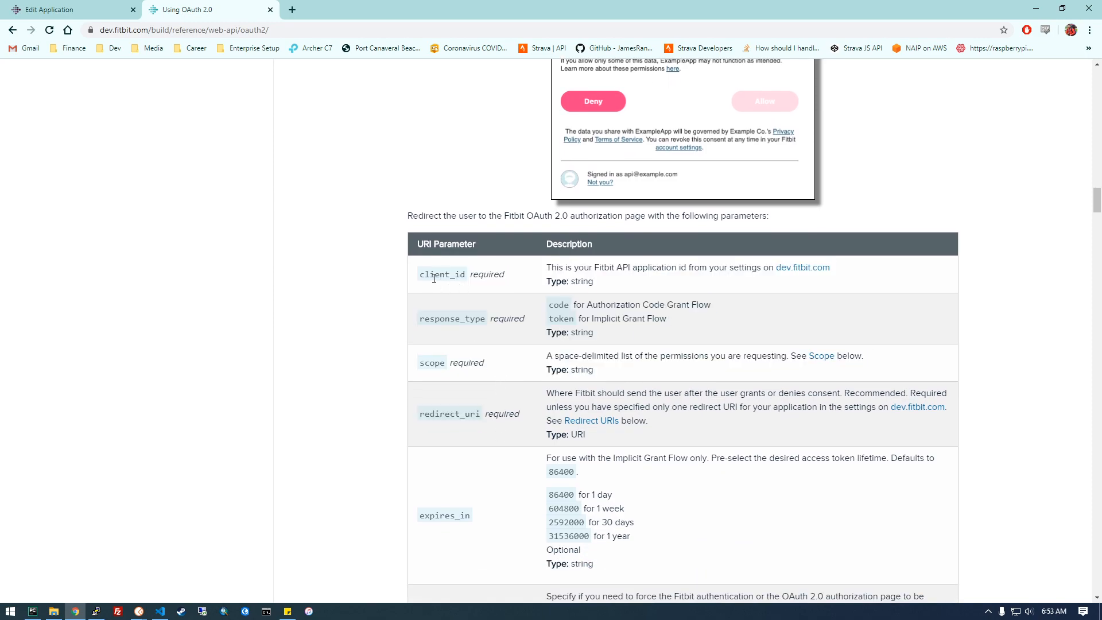
pyautogui.scroll(-3)
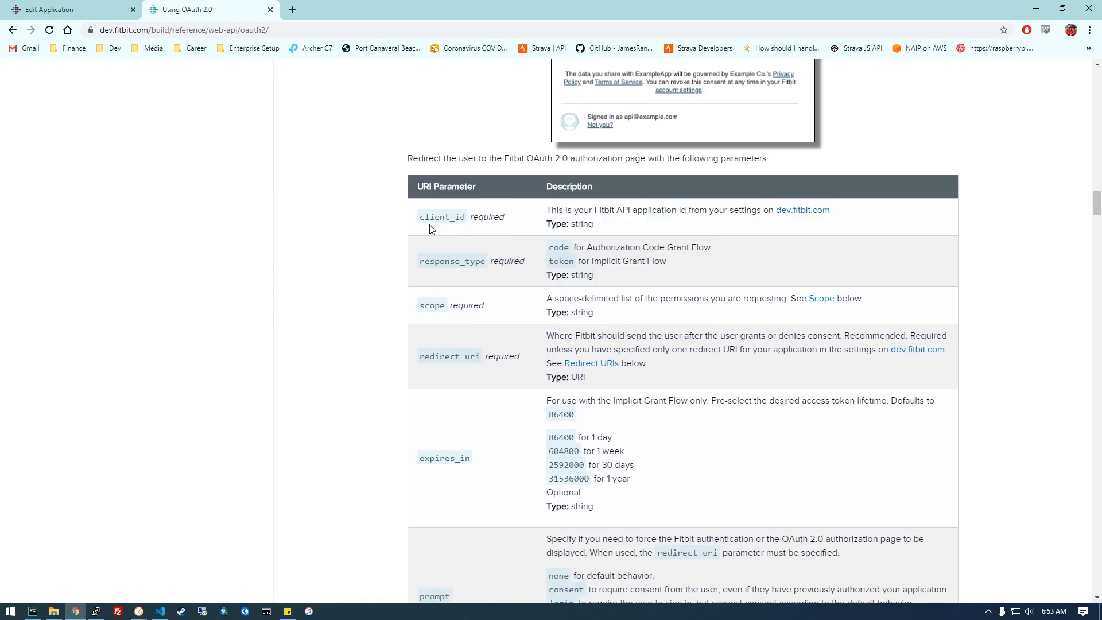
# Highlight the scope parameter, then copy the example Authorization Code Grant Flow URL
pyautogui.doubleClick(442, 216)
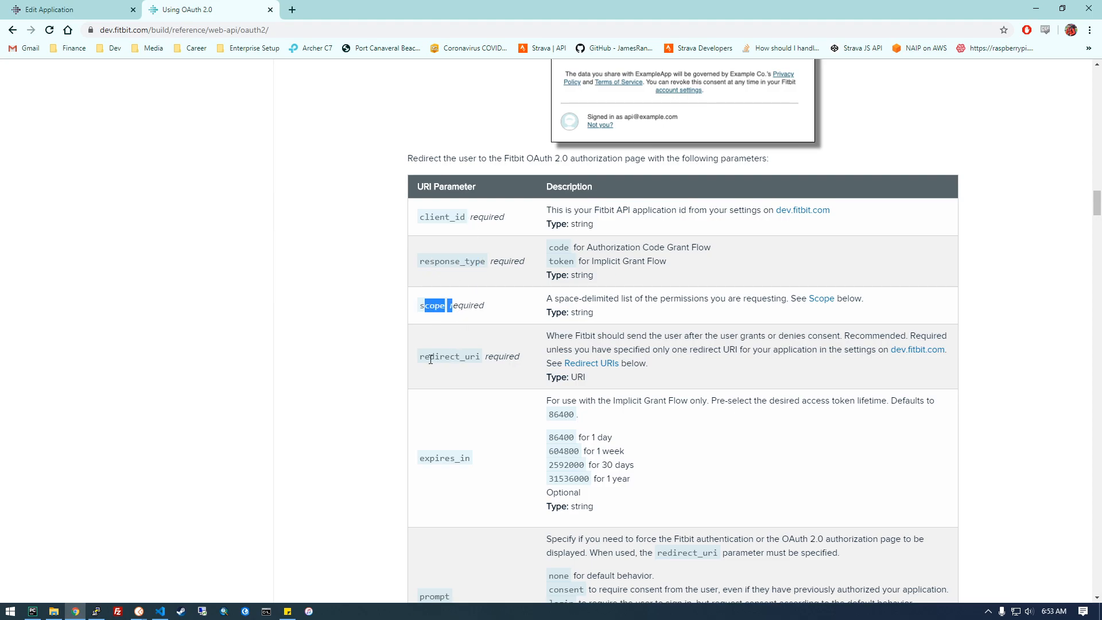
pyautogui.scroll(-3)
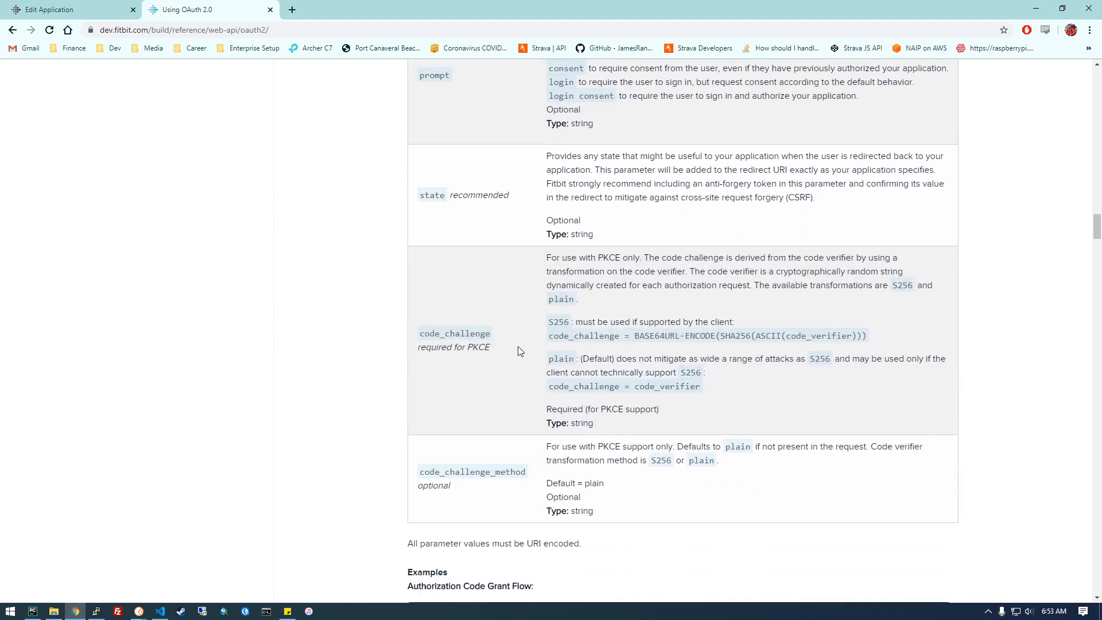
pyautogui.scroll(-3)
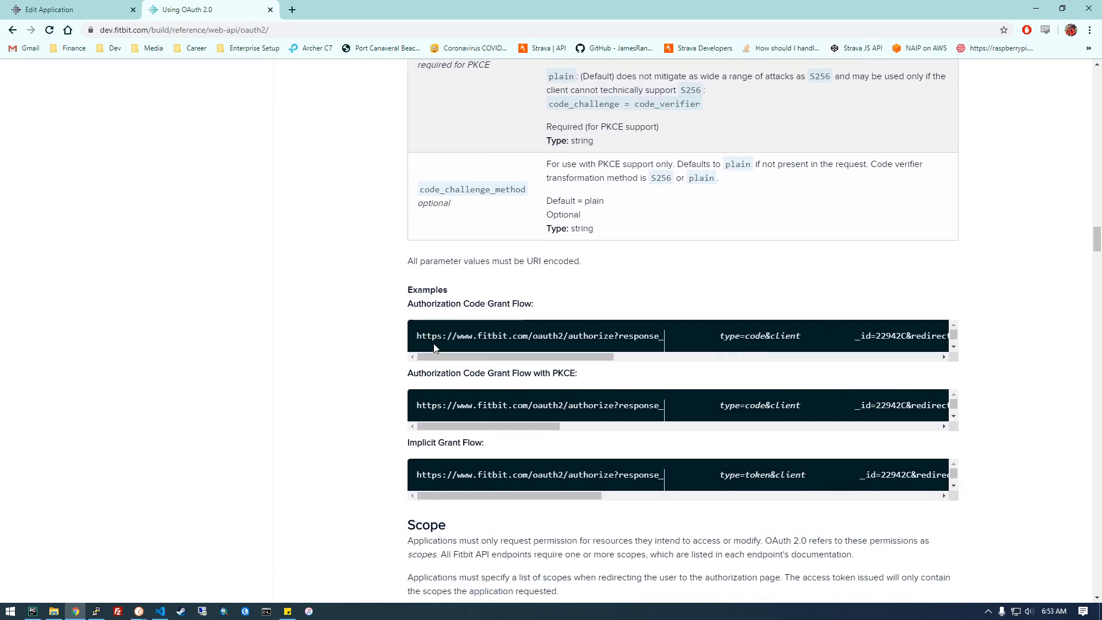
pyautogui.rightClick(539, 336)
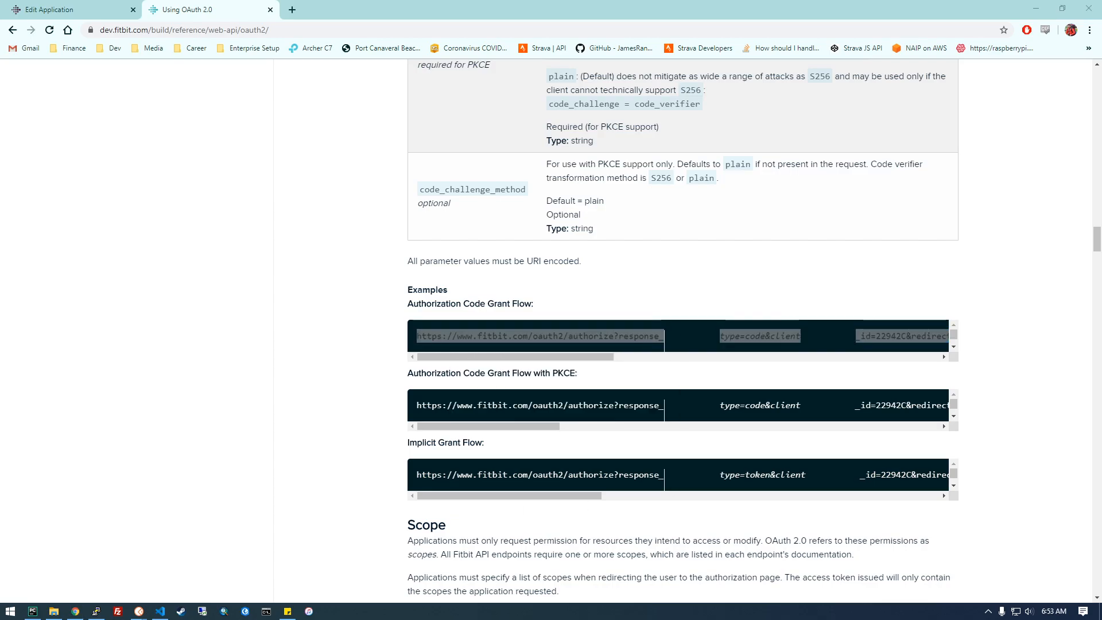
# Paste the example authorize URL into a maximized Notepad++ note and copy FranApp's Client ID
pyautogui.click(329, 610)
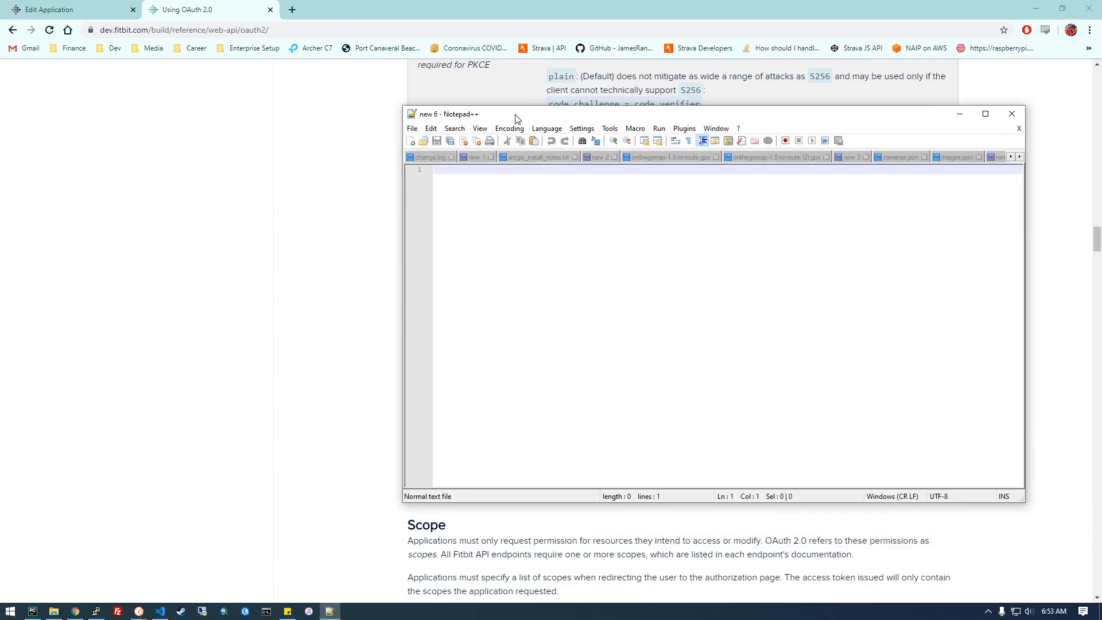
pyautogui.click(985, 113)
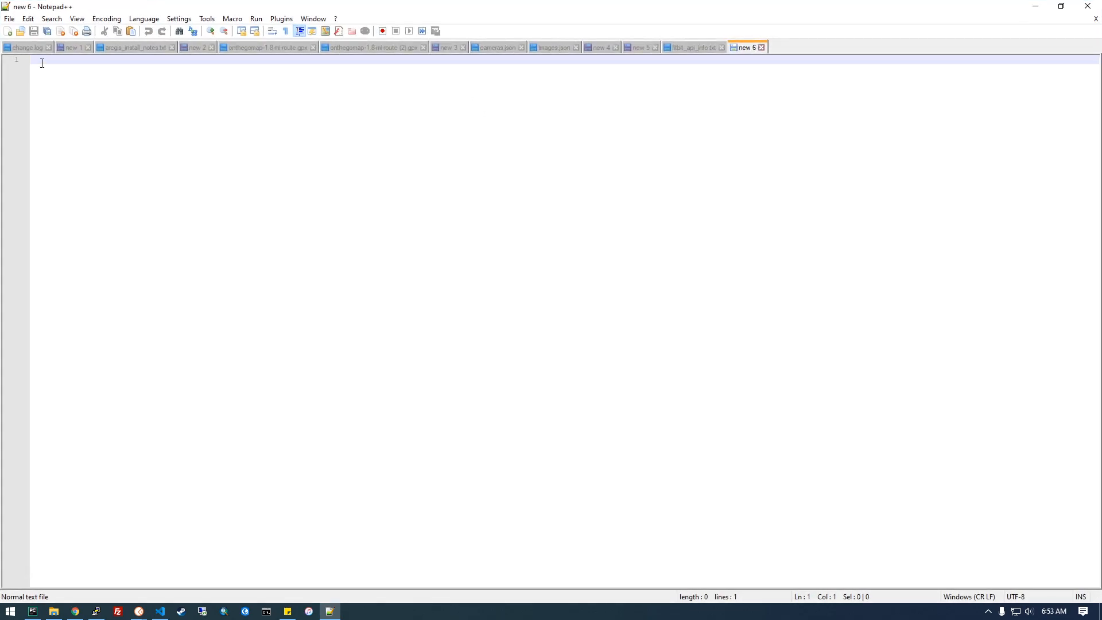
pyautogui.write('https://www.fitbit.com/oauth2/authorize?response_type=code&client_id=22942C&redirect_uri=https%3A%2F%2Fexample.com%2Ffitbit_auth&scope=activity%20nutrition%20heartrate%20location%20nutrition%20profile%20settings%20')
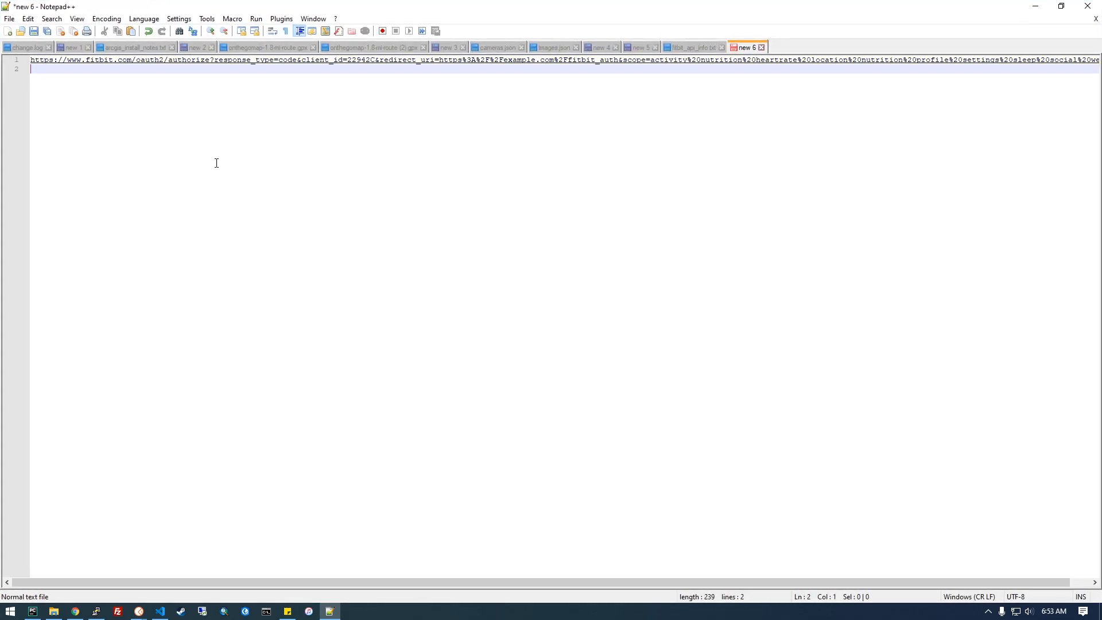
pyautogui.moveTo(342, 91)
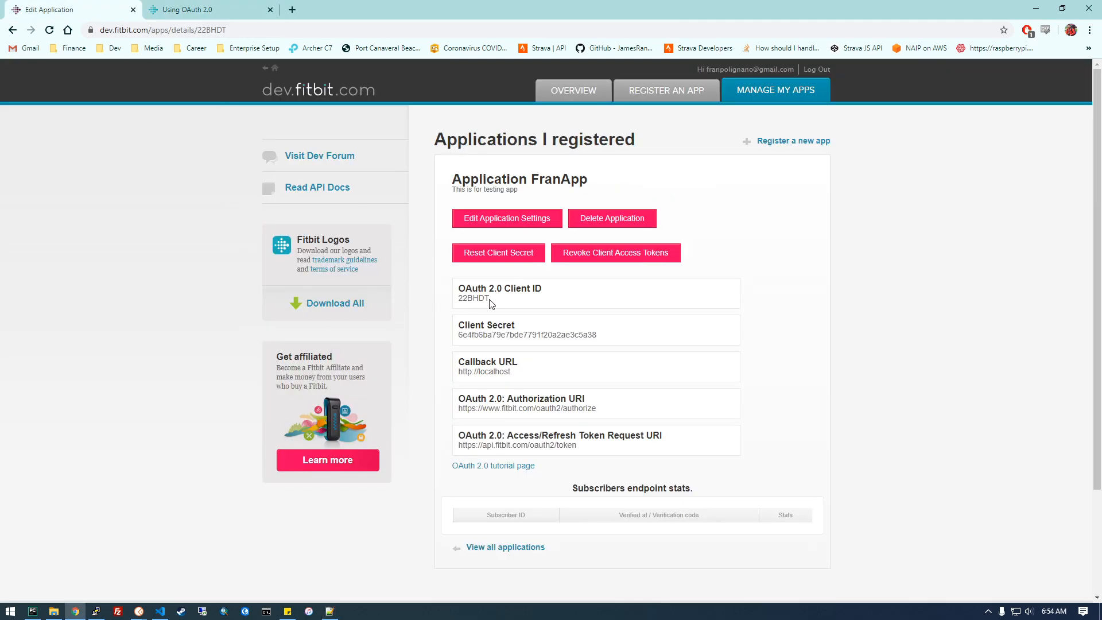
pyautogui.doubleClick(473, 297)
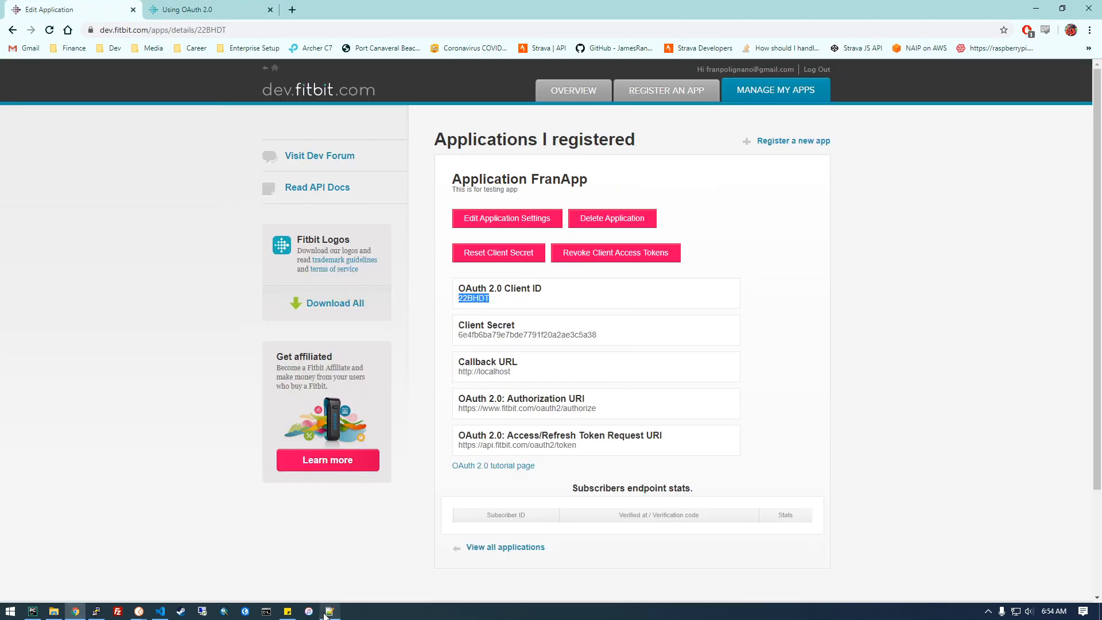
pyautogui.click(328, 610)
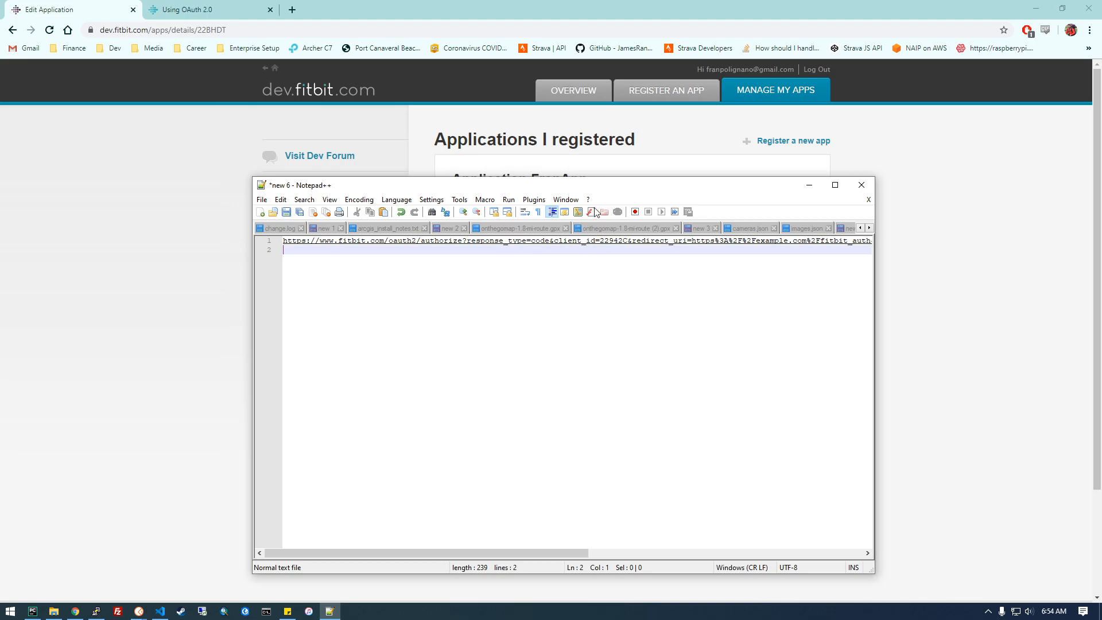
pyautogui.click(834, 185)
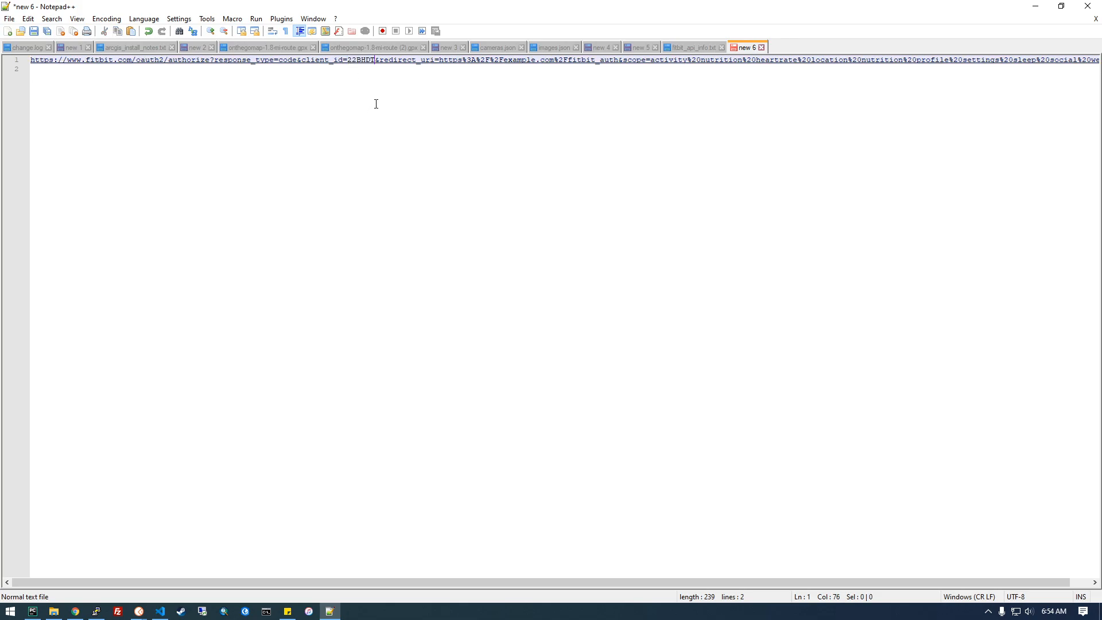
pyautogui.moveTo(436, 69)
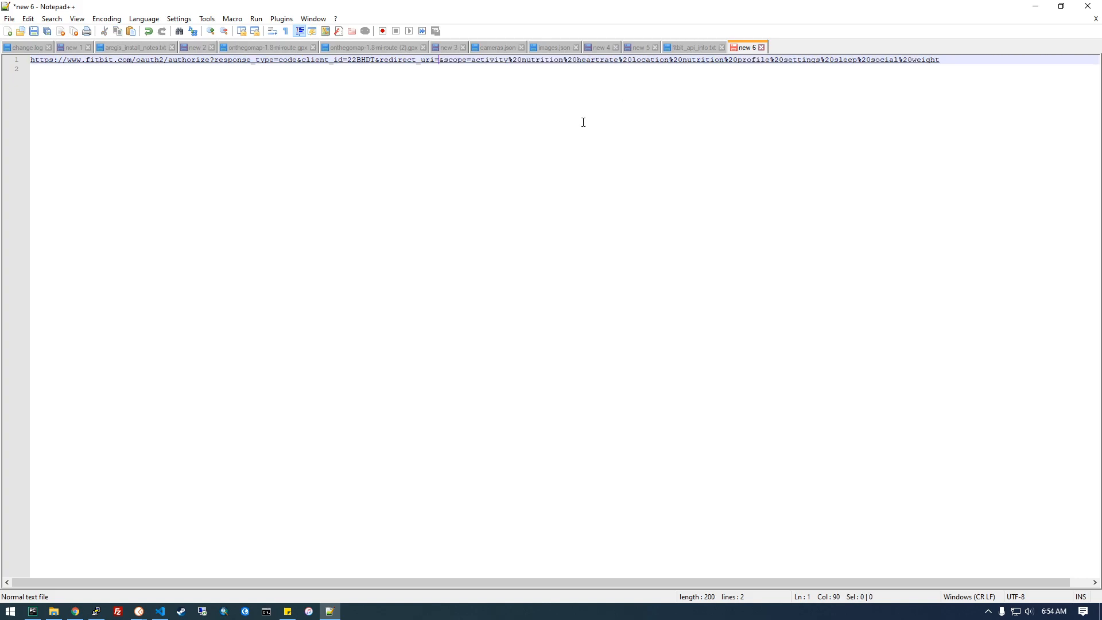
pyautogui.write('http://')
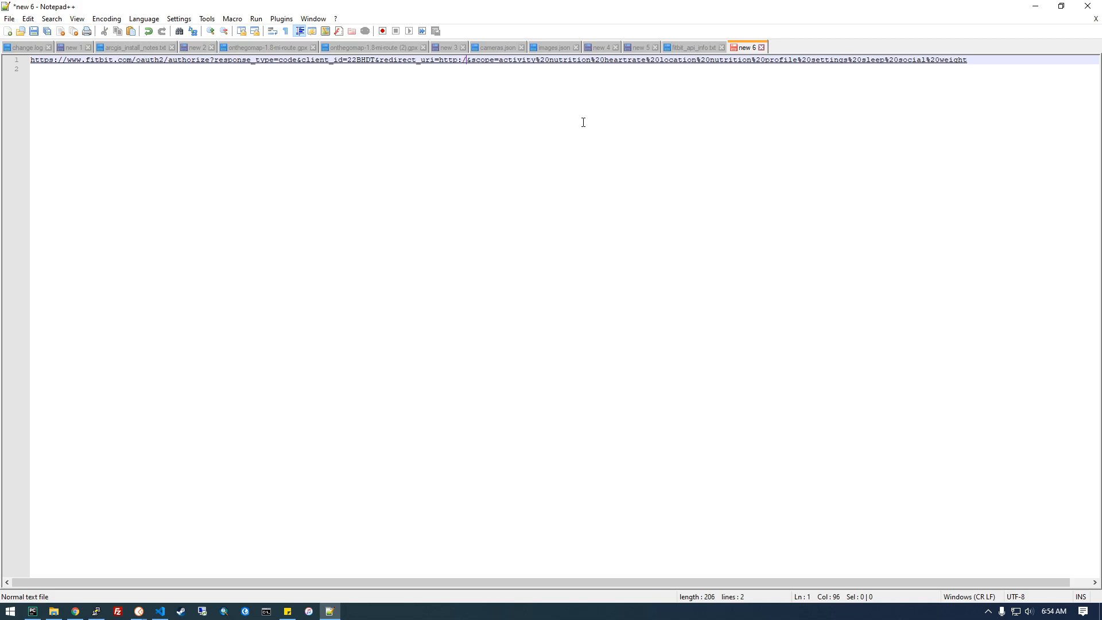
pyautogui.write('localhost')
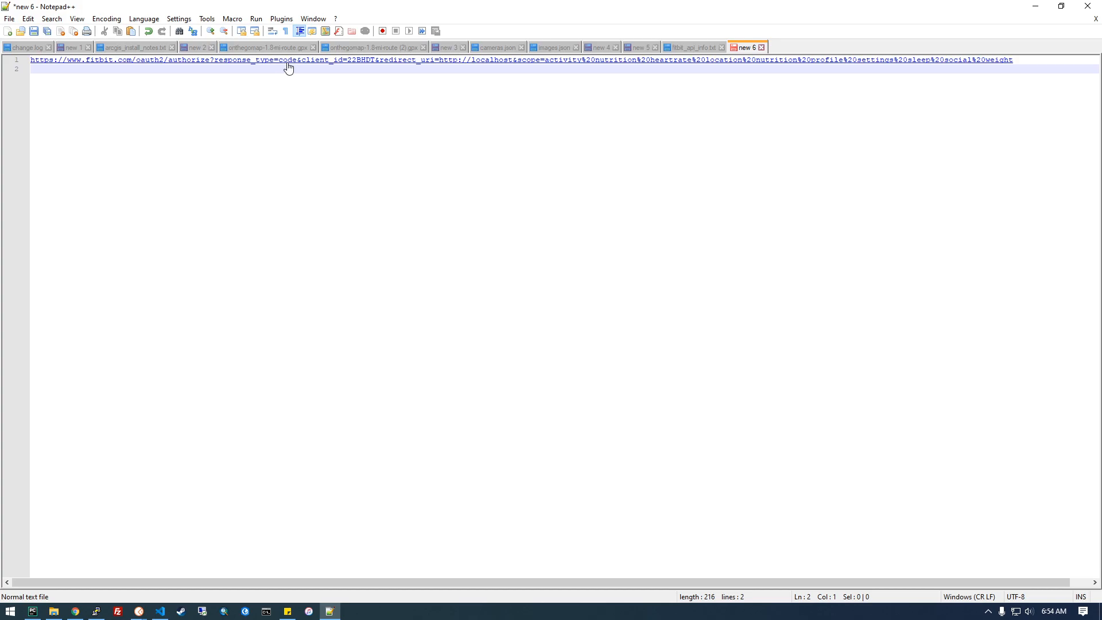
pyautogui.moveTo(293, 67)
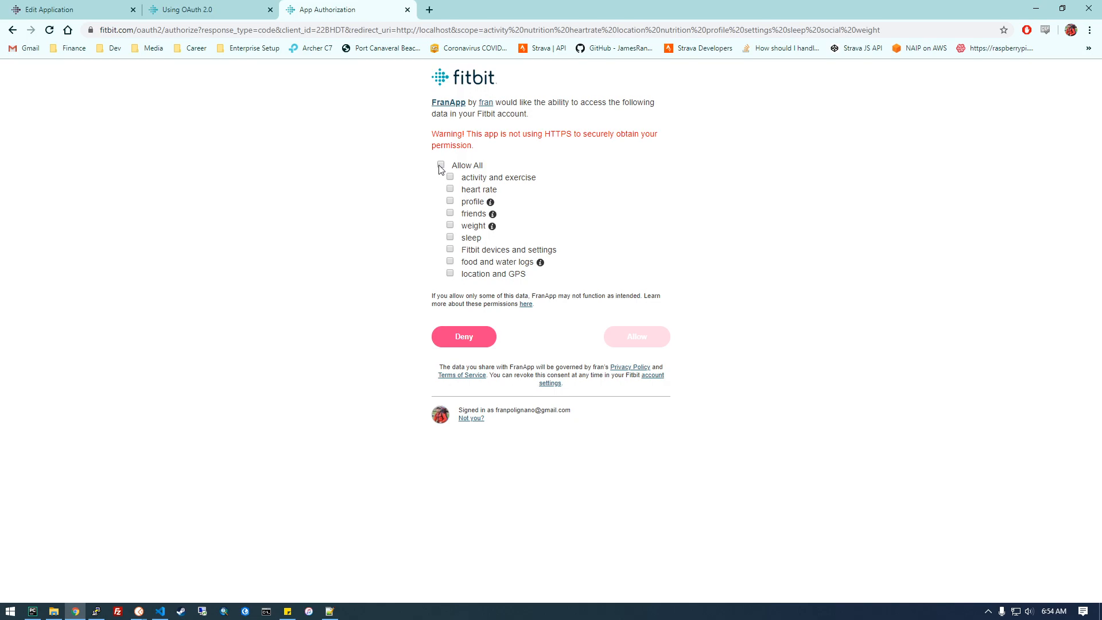
# Keep Allow All checked and allow FranApp access to the Fitbit data
pyautogui.click(440, 164)
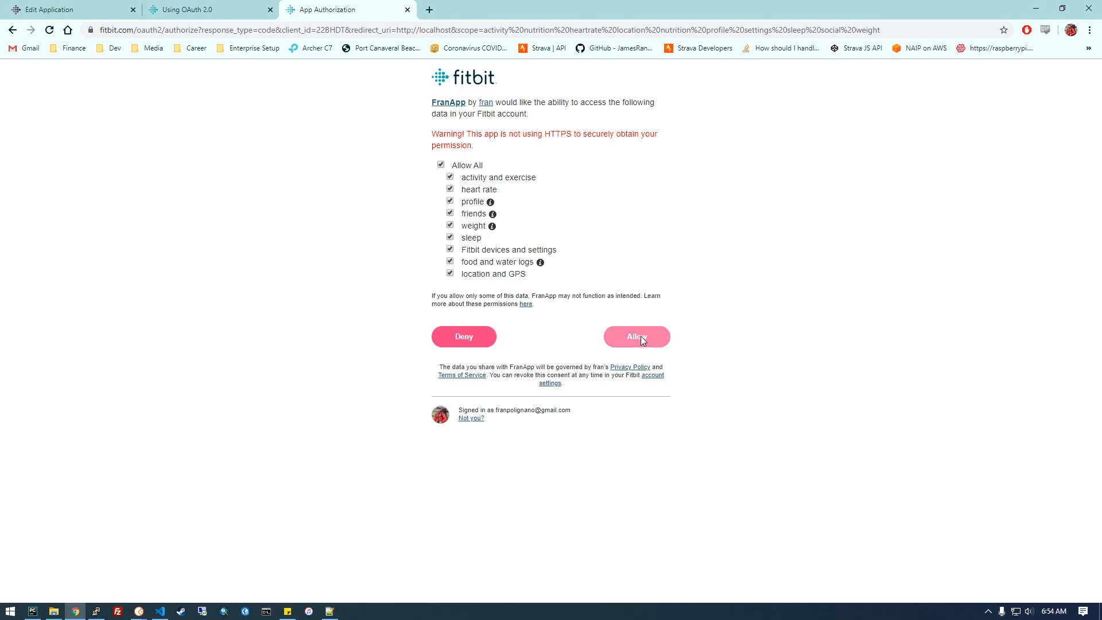
pyautogui.click(635, 337)
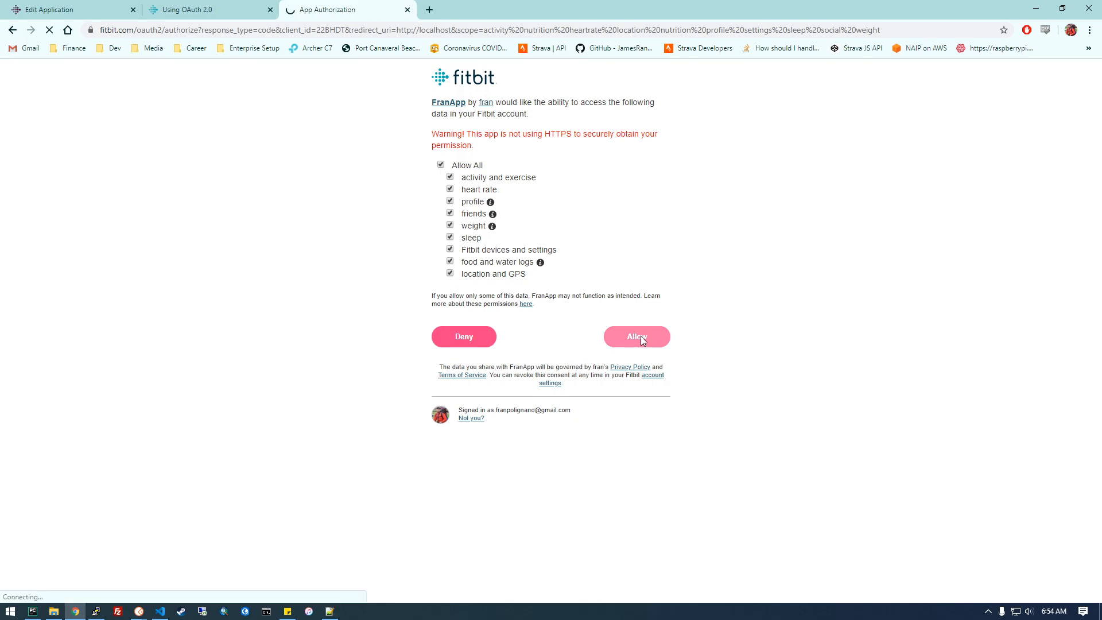
pyautogui.click(635, 336)
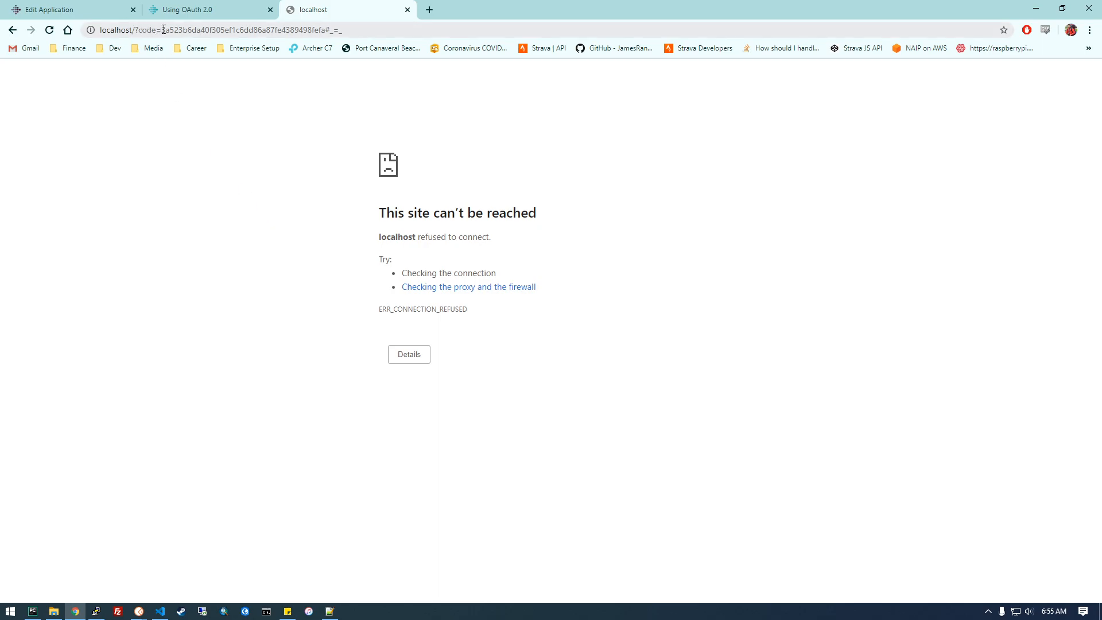
# Select and copy the code value from the localhost redirect address
pyautogui.doubleClick(239, 30)
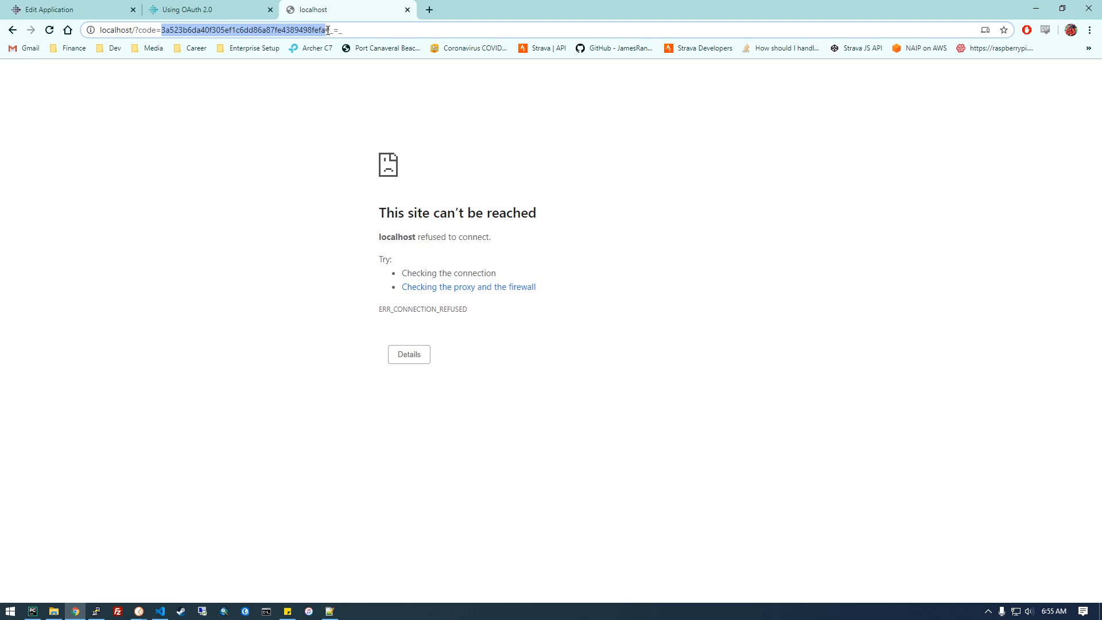
pyautogui.rightClick(232, 29)
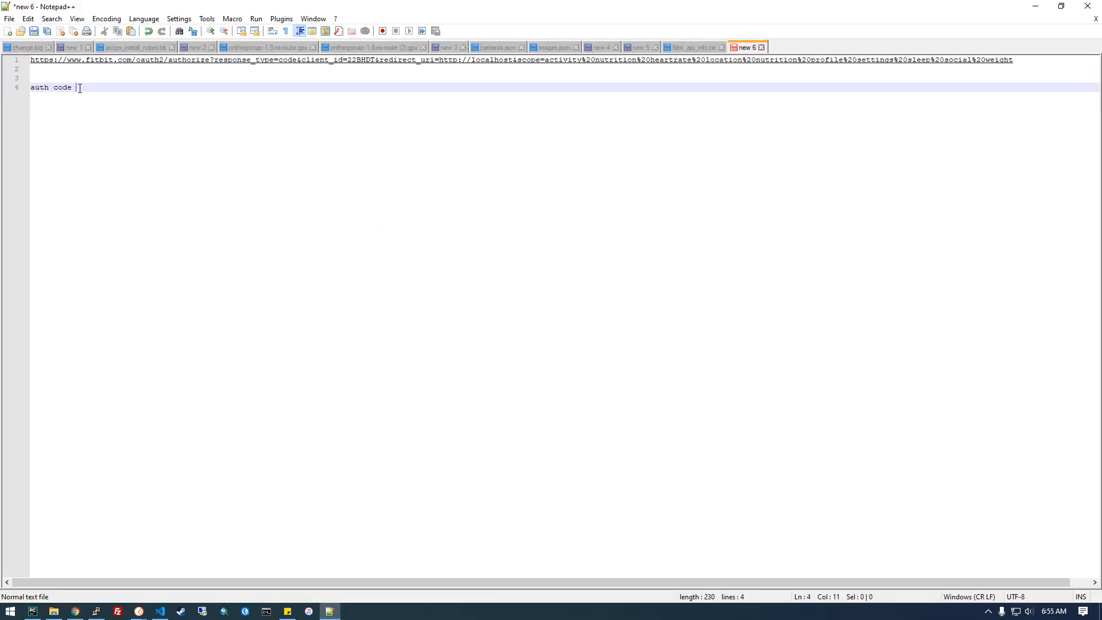
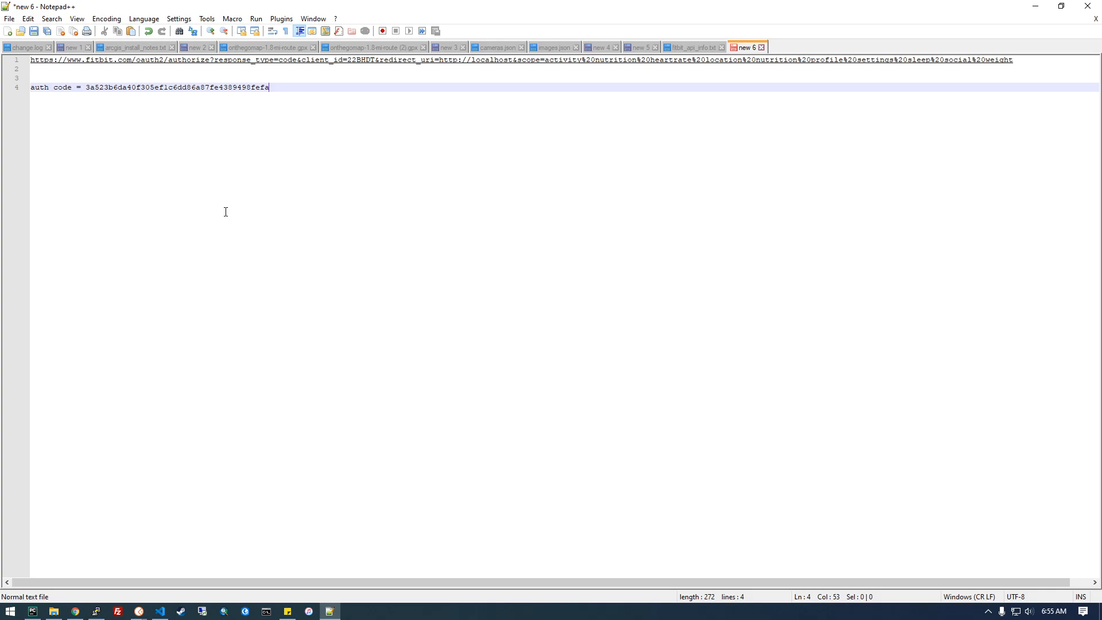
pyautogui.press('Enter')
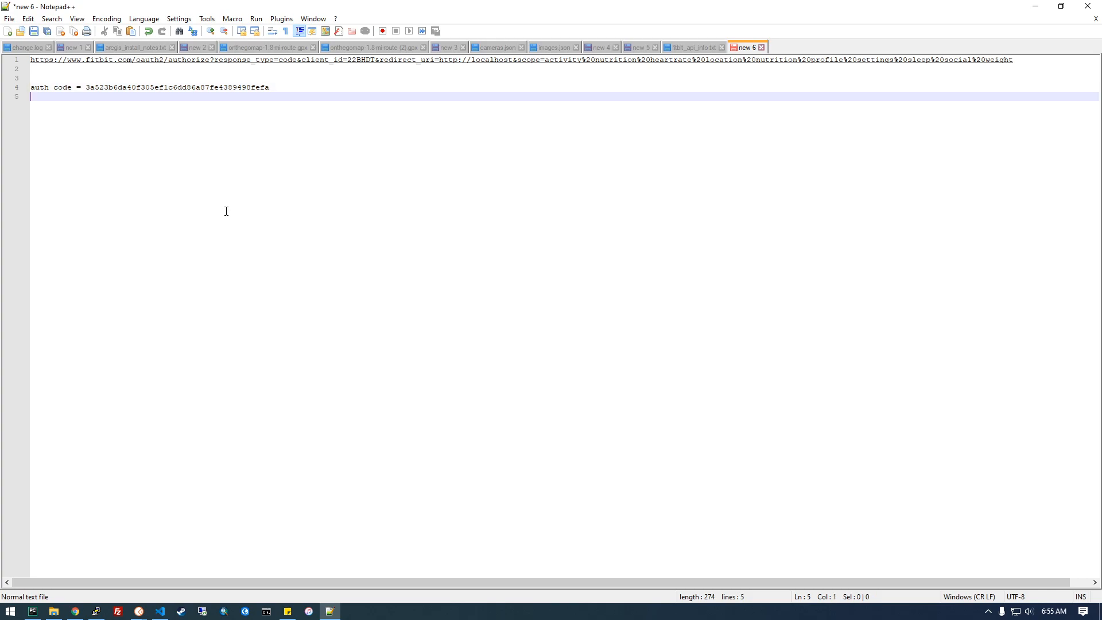
pyautogui.write('step 2)')
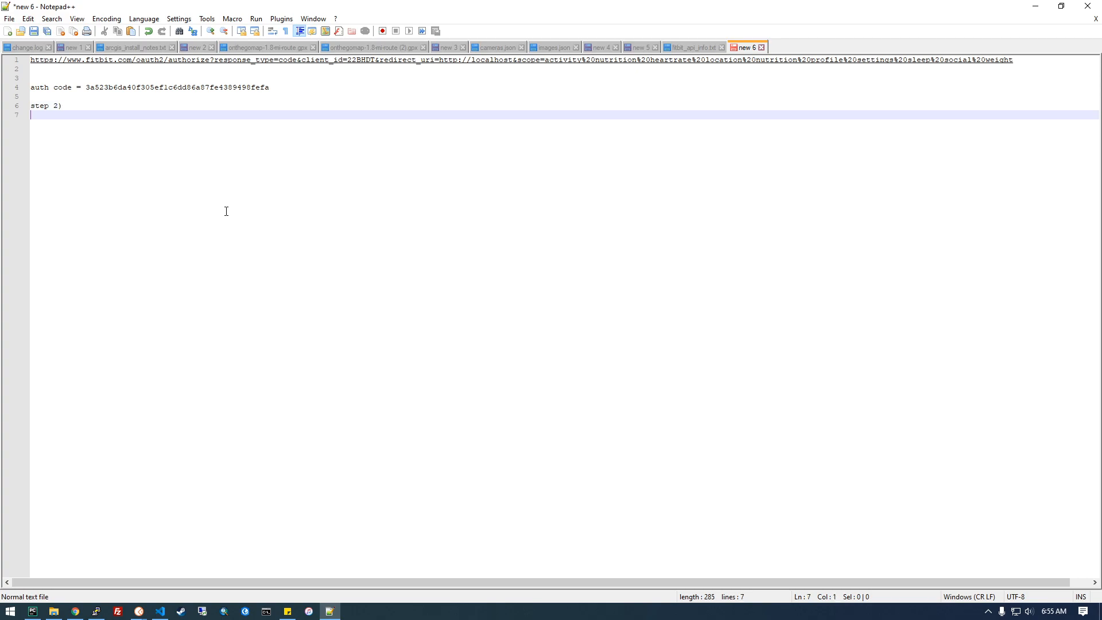
pyautogui.write('exchange auth code for an acce')
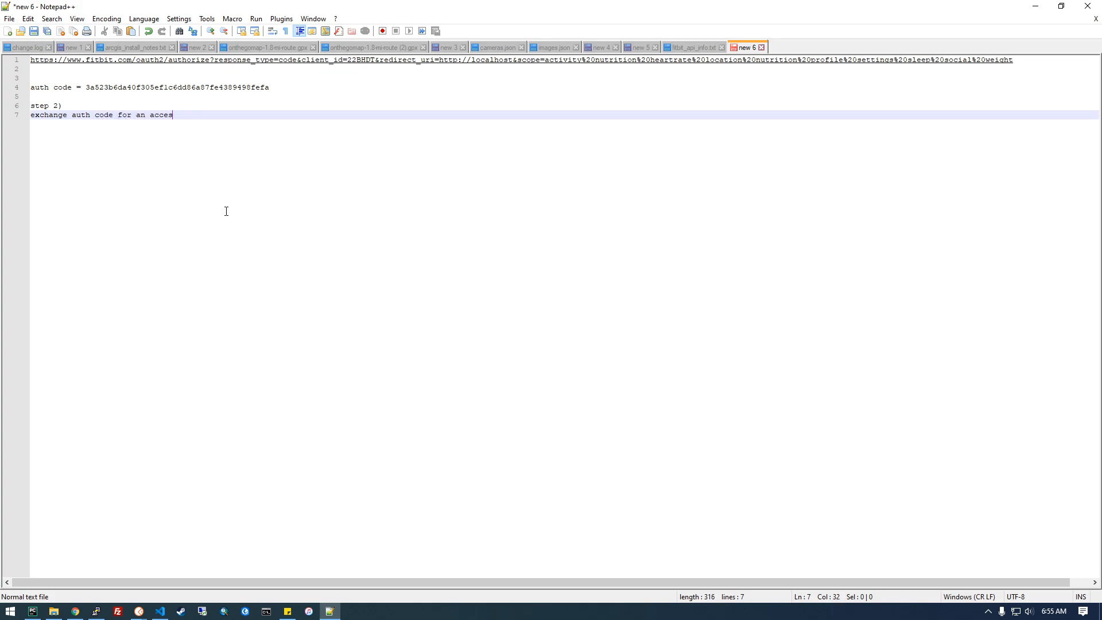
pyautogui.write('s token')
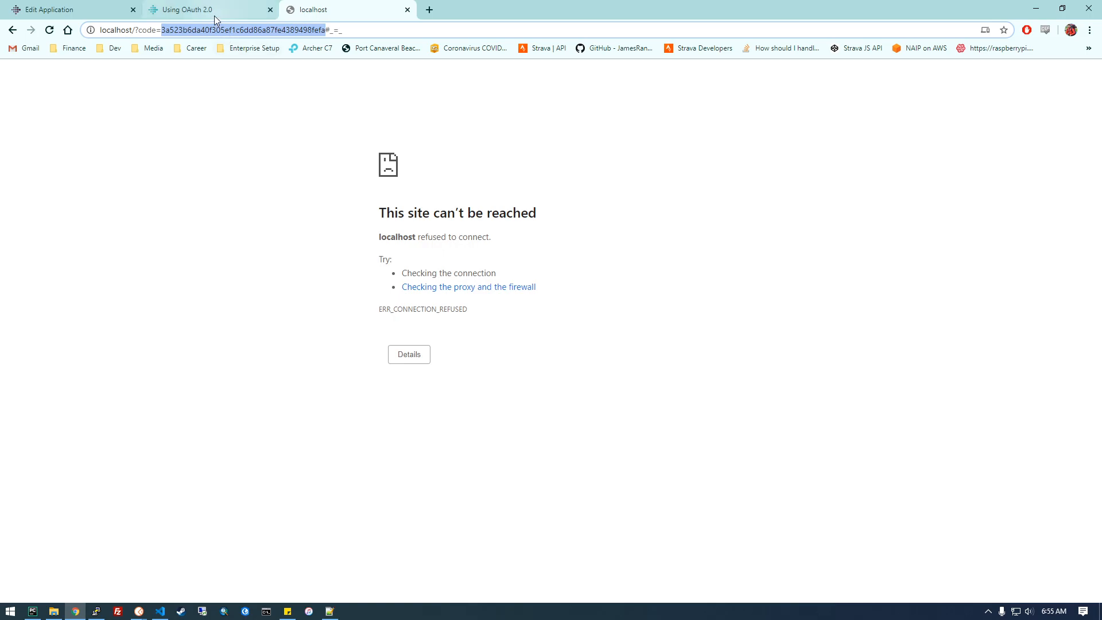
# Scroll the OAuth 2.0 guide down to the Access Token Request heading and highlight it
pyautogui.click(185, 9)
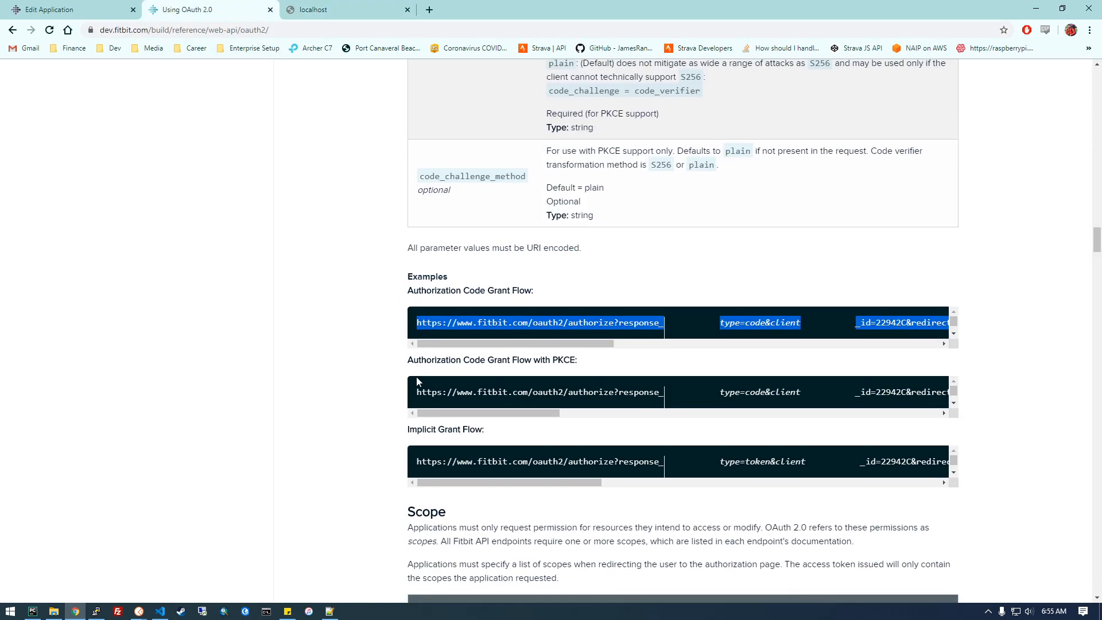
pyautogui.scroll(-3)
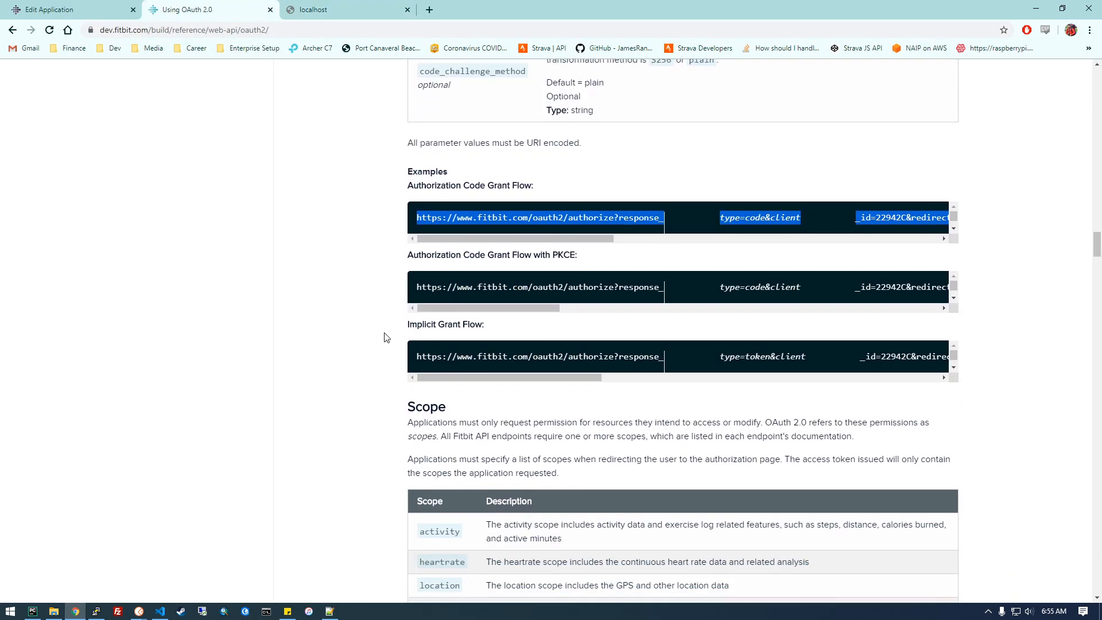
pyautogui.scroll(-3)
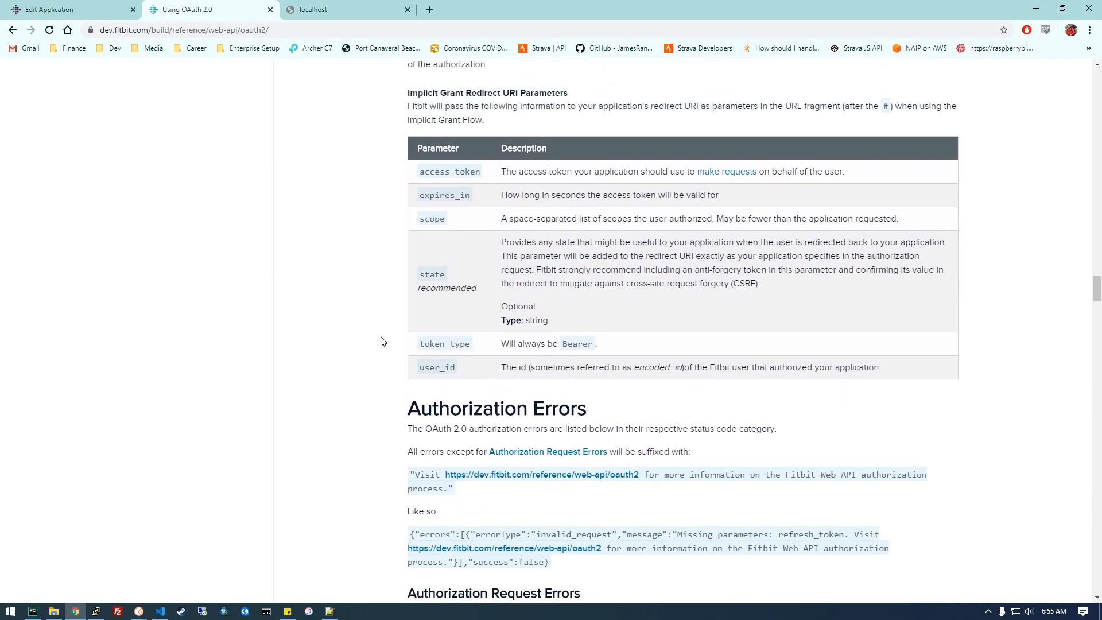
pyautogui.scroll(-3)
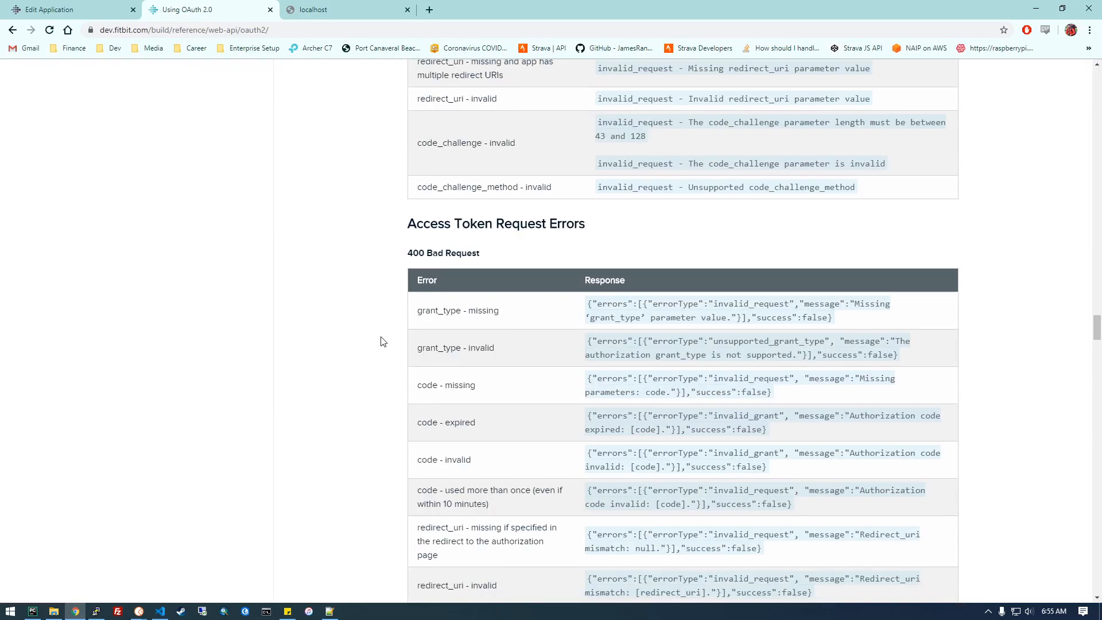
pyautogui.scroll(-3)
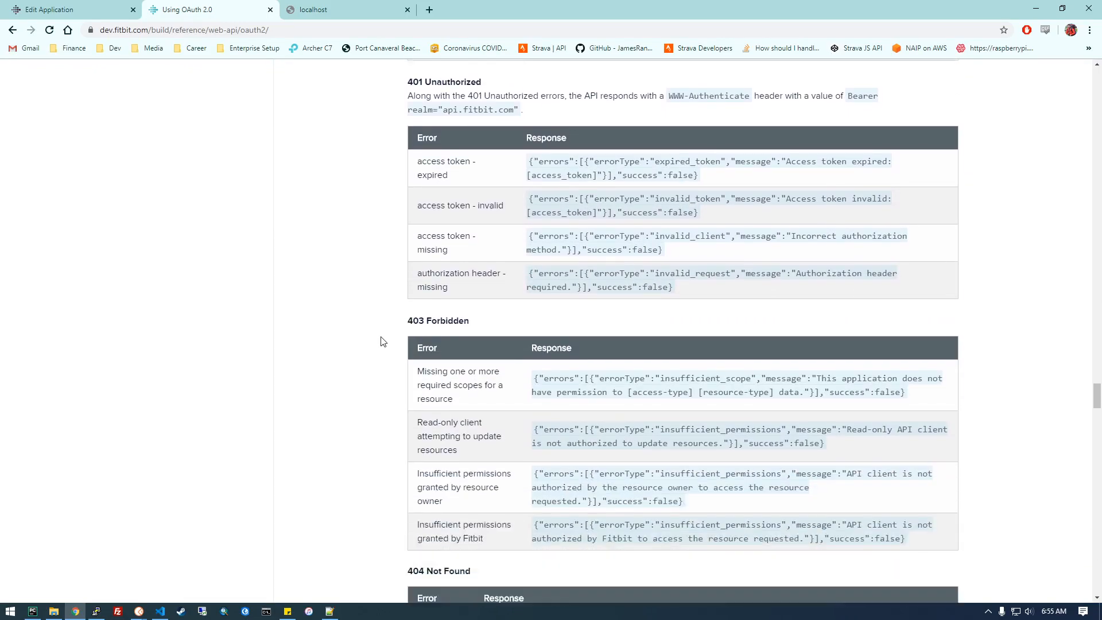
pyautogui.scroll(-3)
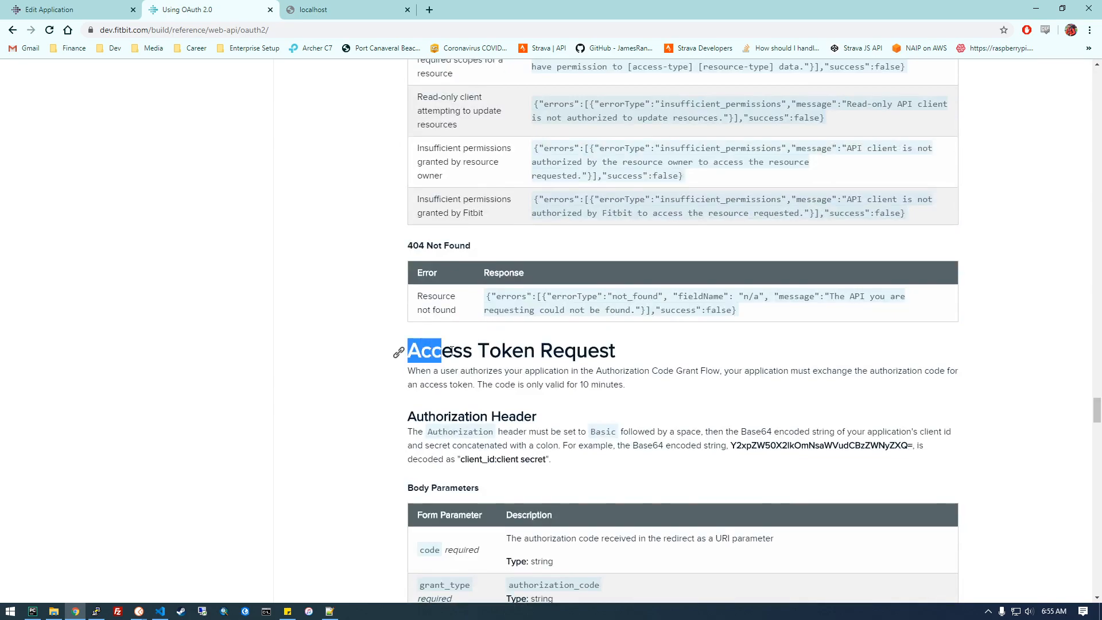
pyautogui.moveTo(439, 350); pyautogui.dragTo(616, 293)
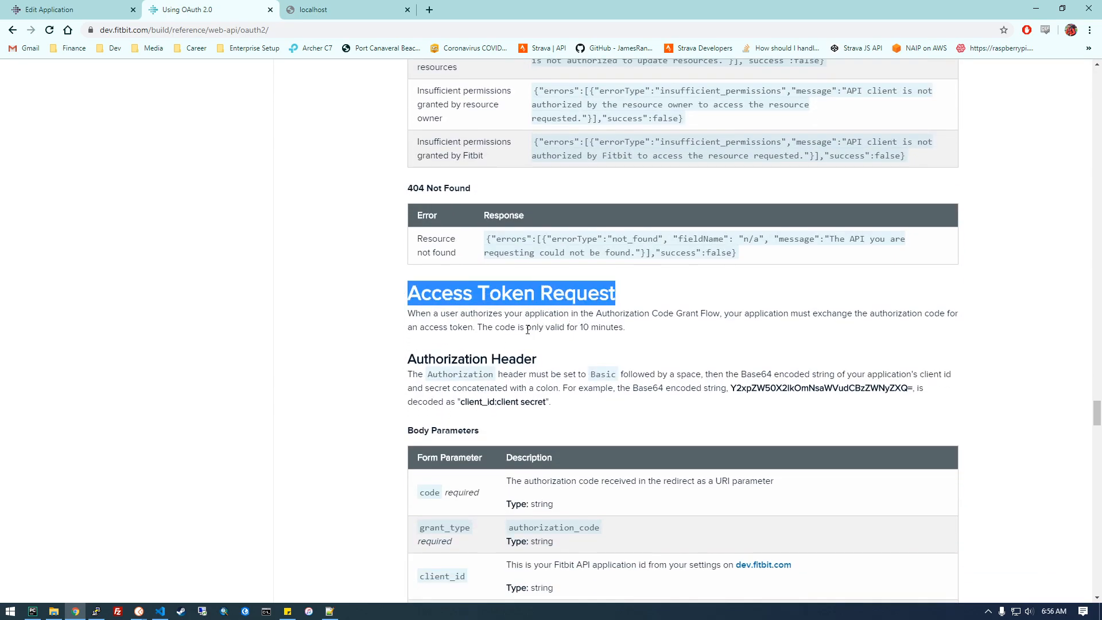
# Highlight the Base64 client_id:client secret header requirement and scroll to the example requests
pyautogui.scroll(-3)
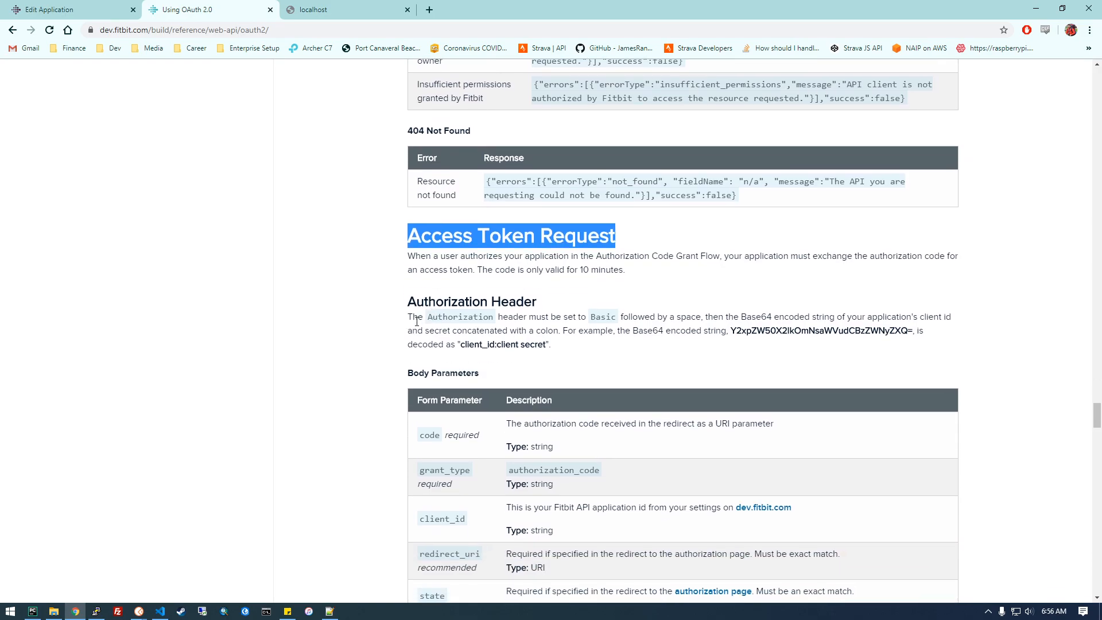
pyautogui.moveTo(385, 317)
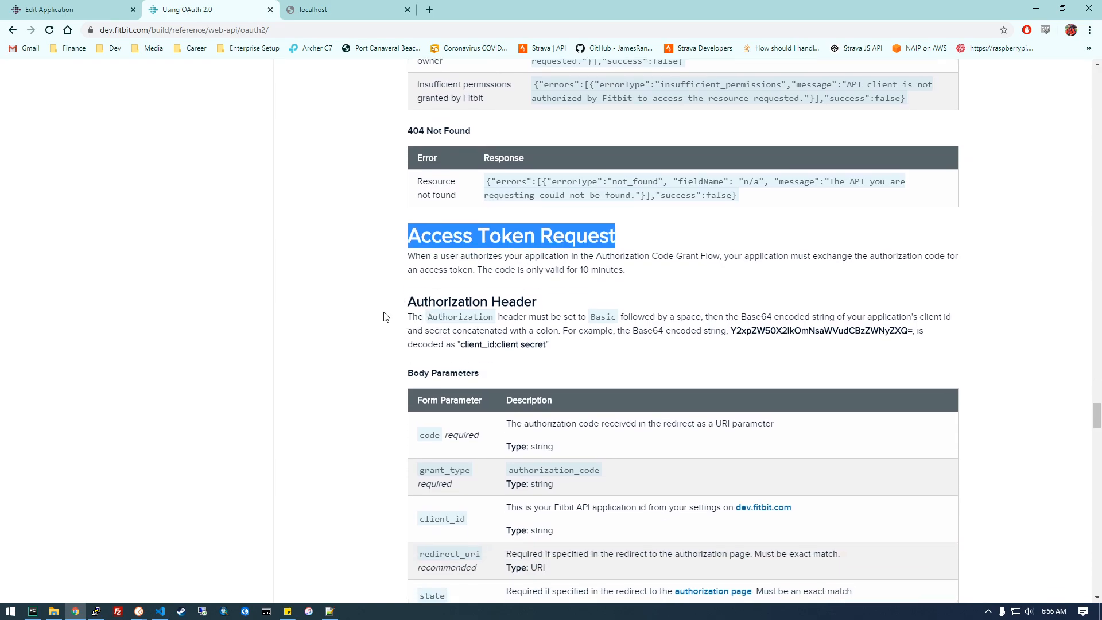
pyautogui.scroll(-3)
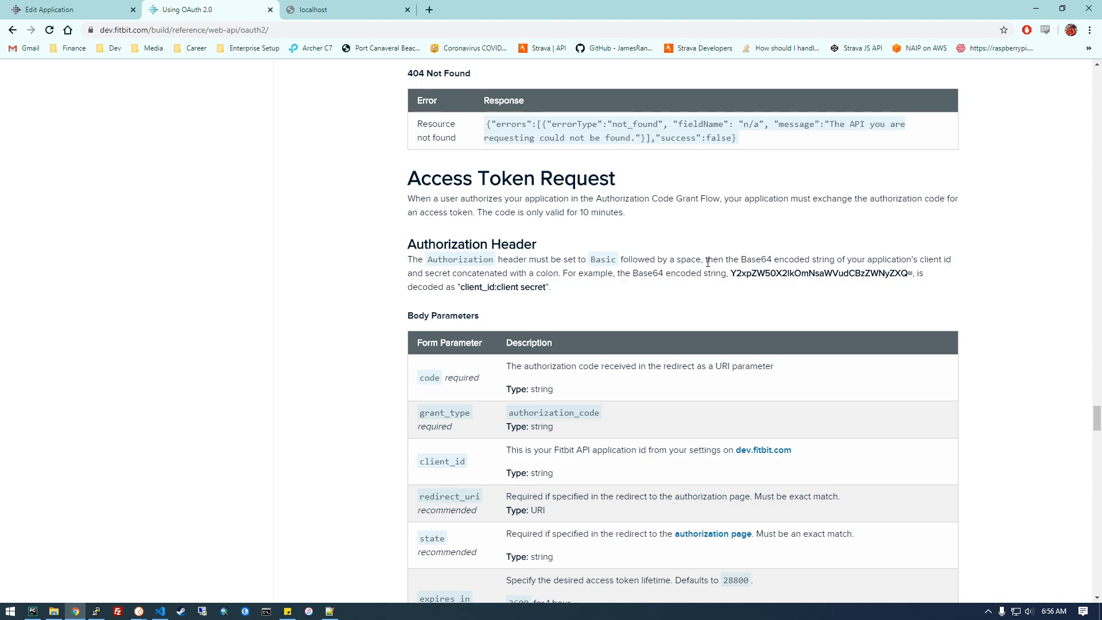
pyautogui.doubleClick(755, 259)
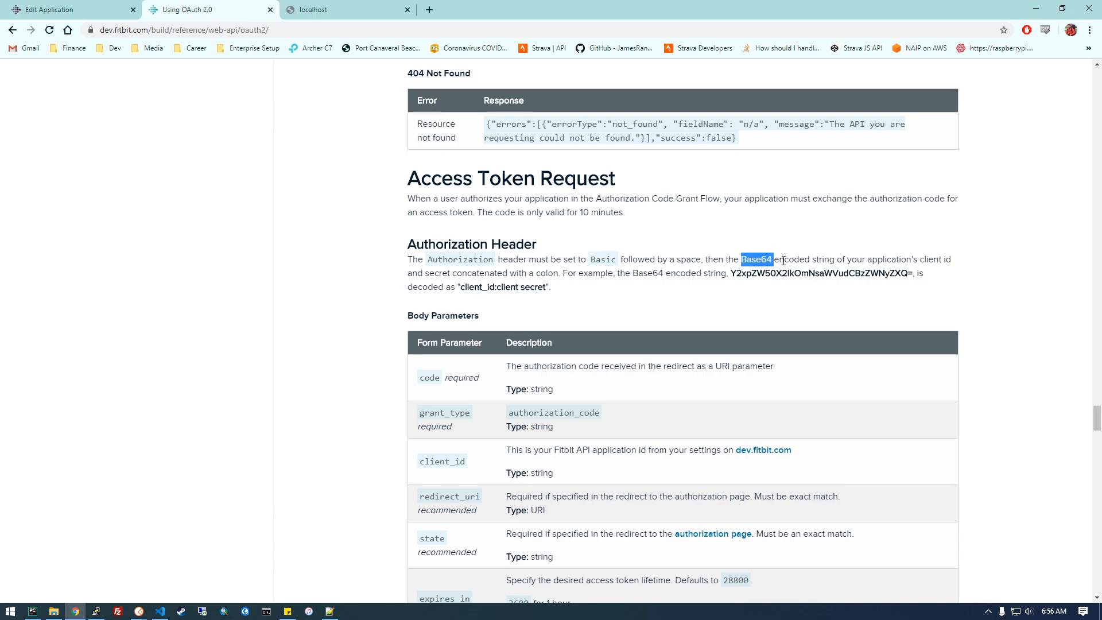
pyautogui.moveTo(742, 258); pyautogui.dragTo(945, 259)
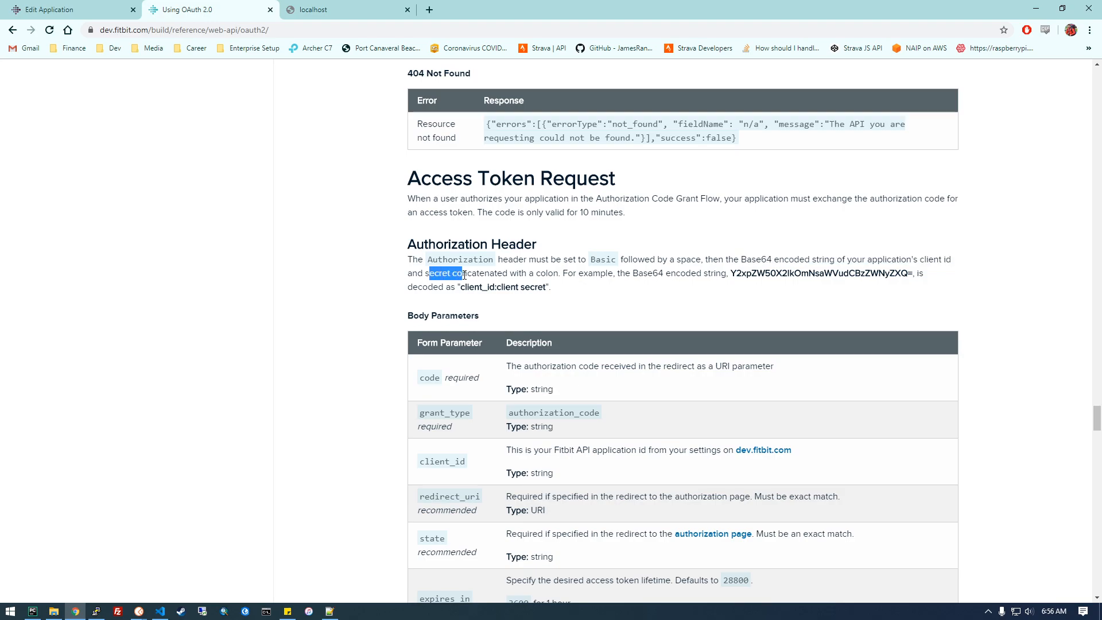
pyautogui.scroll(-3)
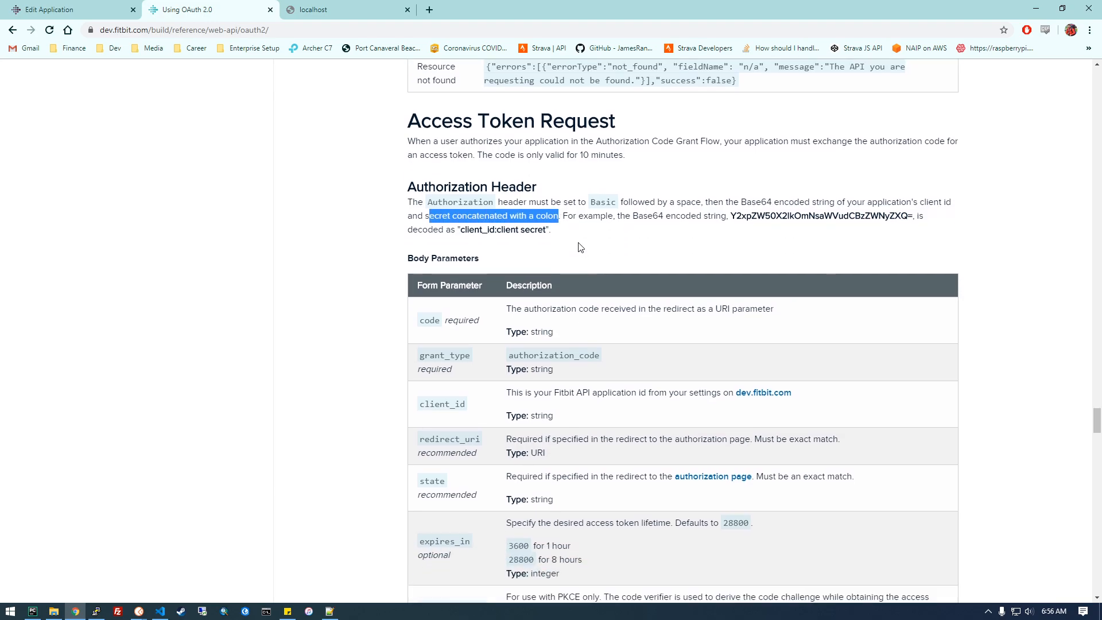
pyautogui.scroll(-3)
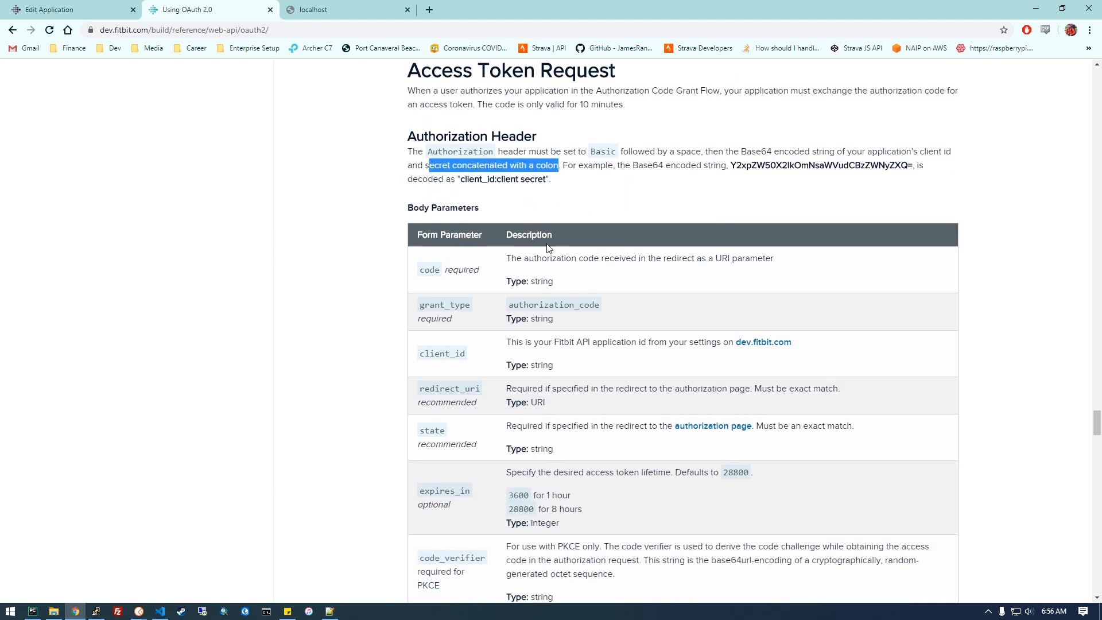
pyautogui.scroll(-3)
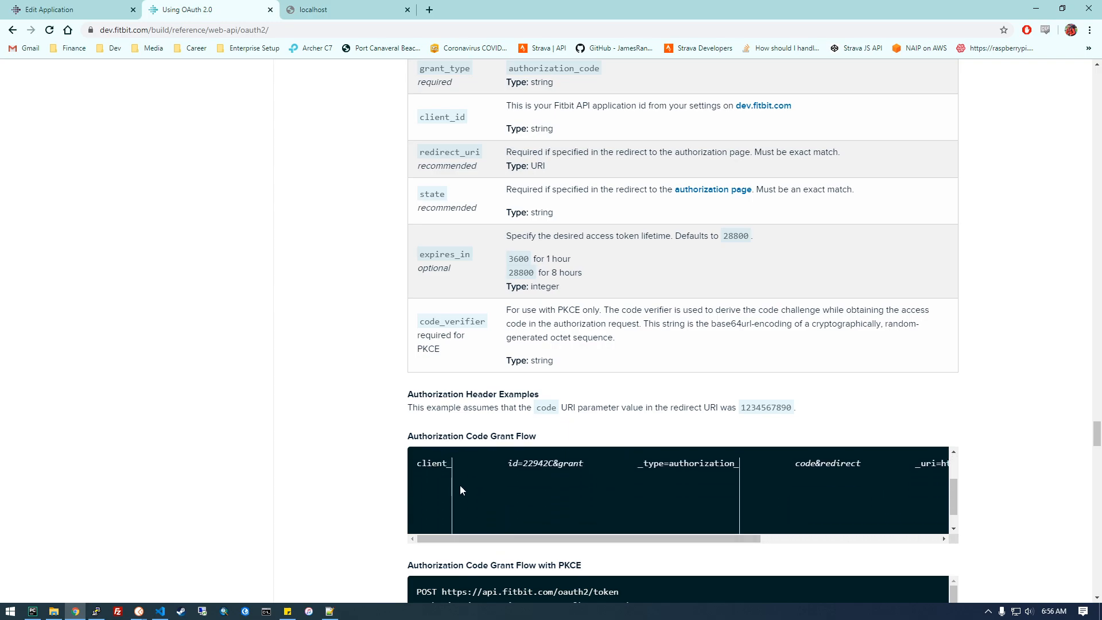
pyautogui.scroll(-3)
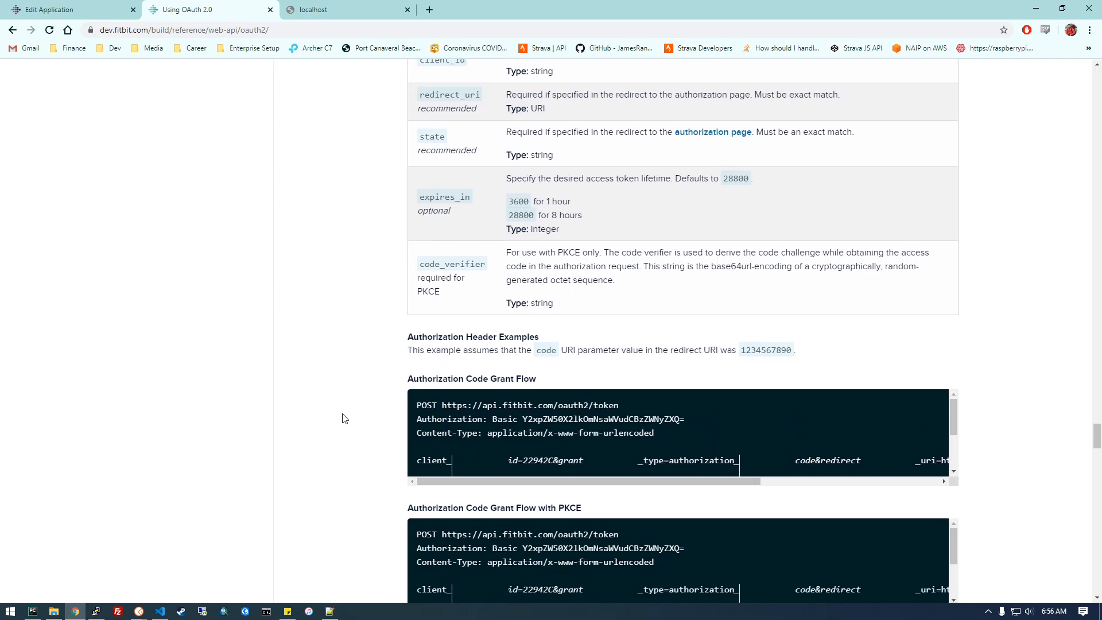
pyautogui.scroll(-3)
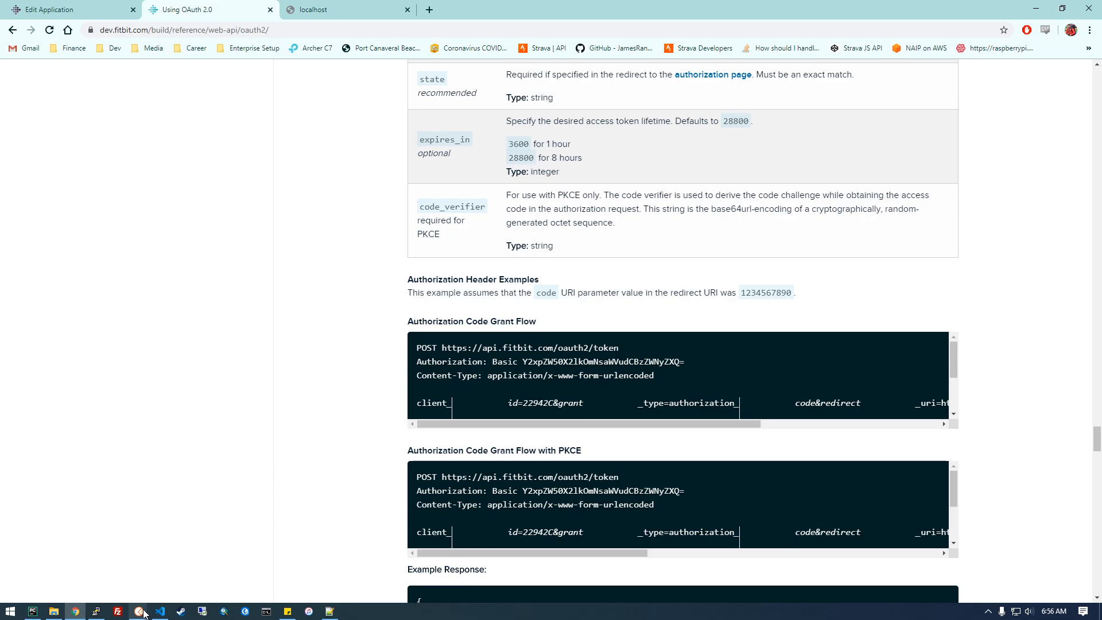
pyautogui.click(138, 610)
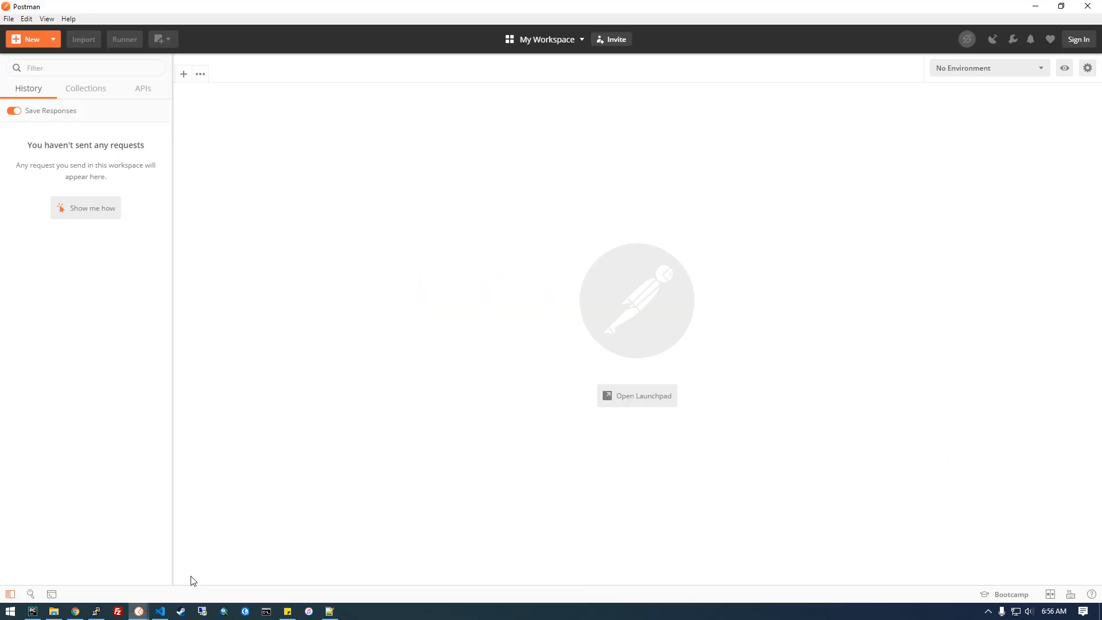
pyautogui.moveTo(231, 151)
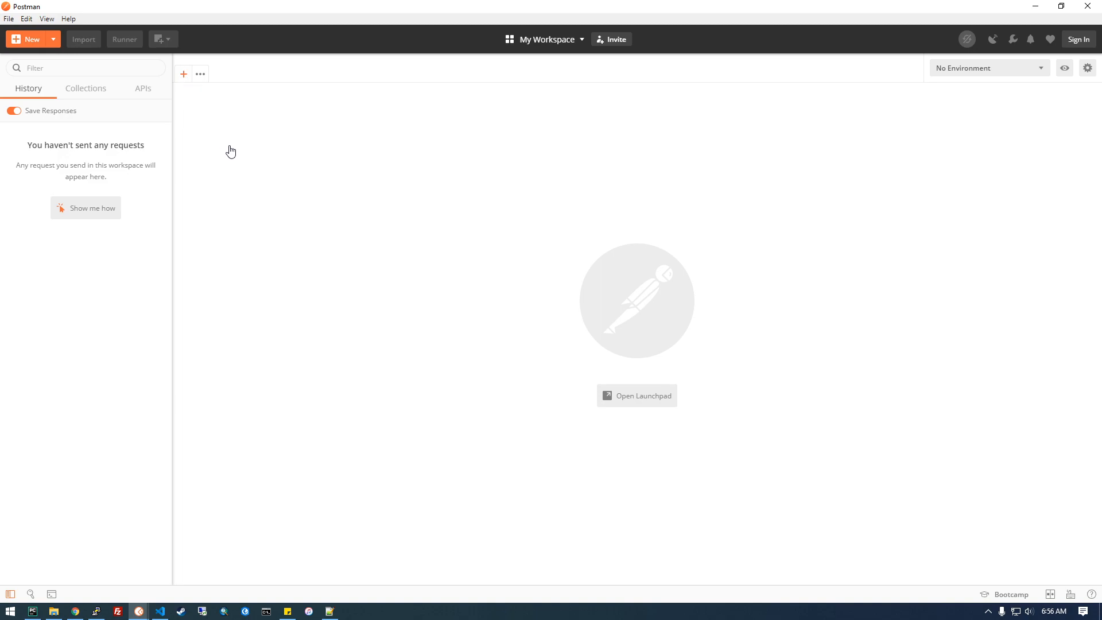
pyautogui.click(183, 72)
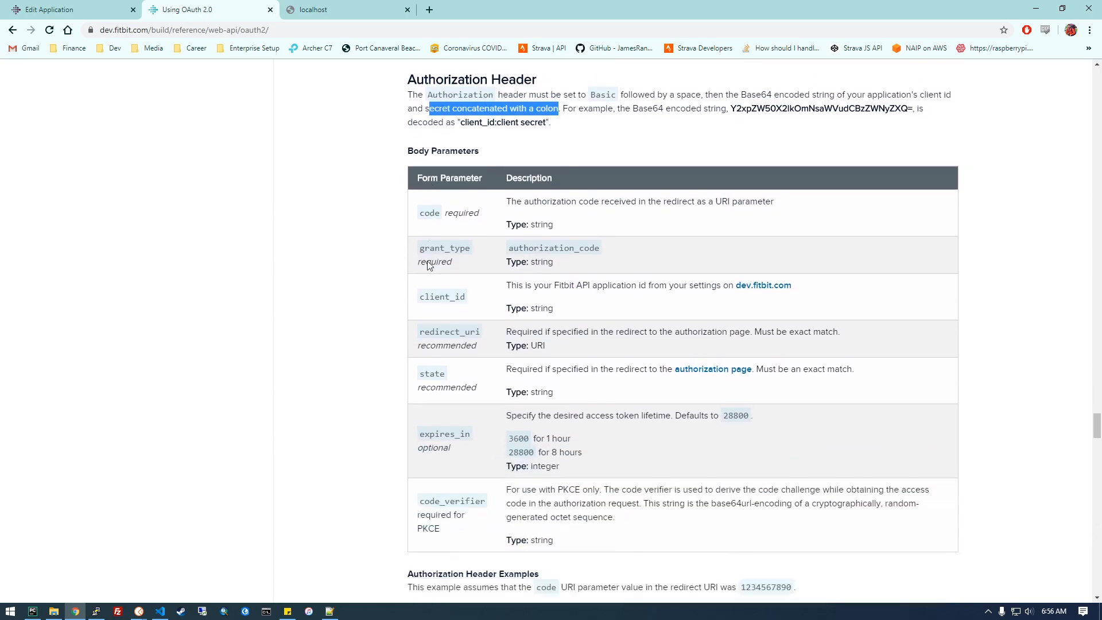
pyautogui.scroll(-3)
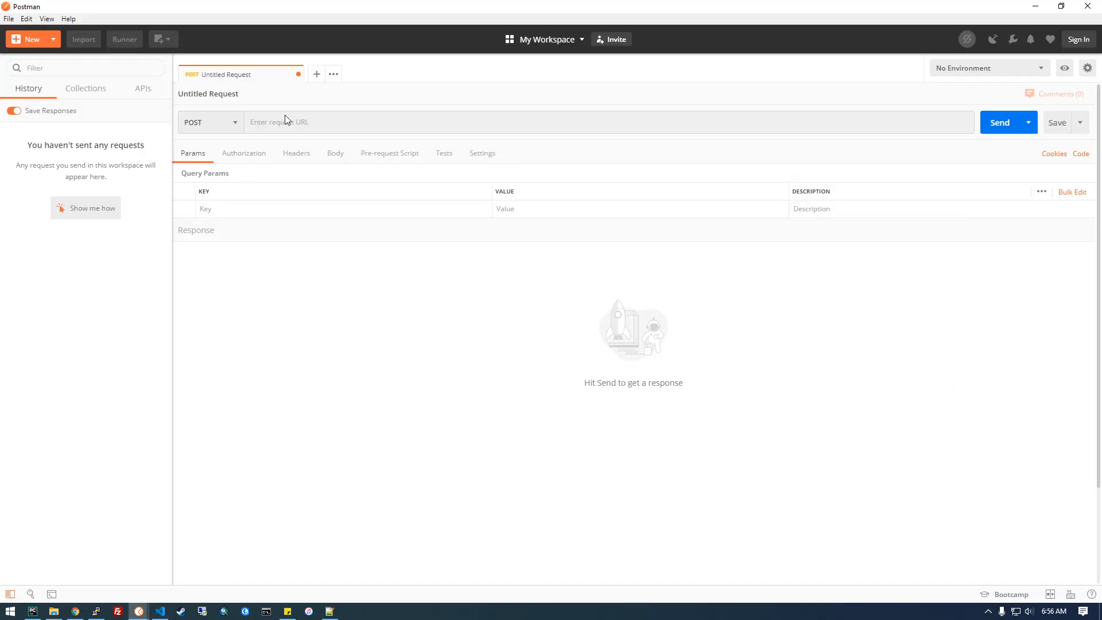
pyautogui.write('https://api.fitbit.com/oauth2/token')
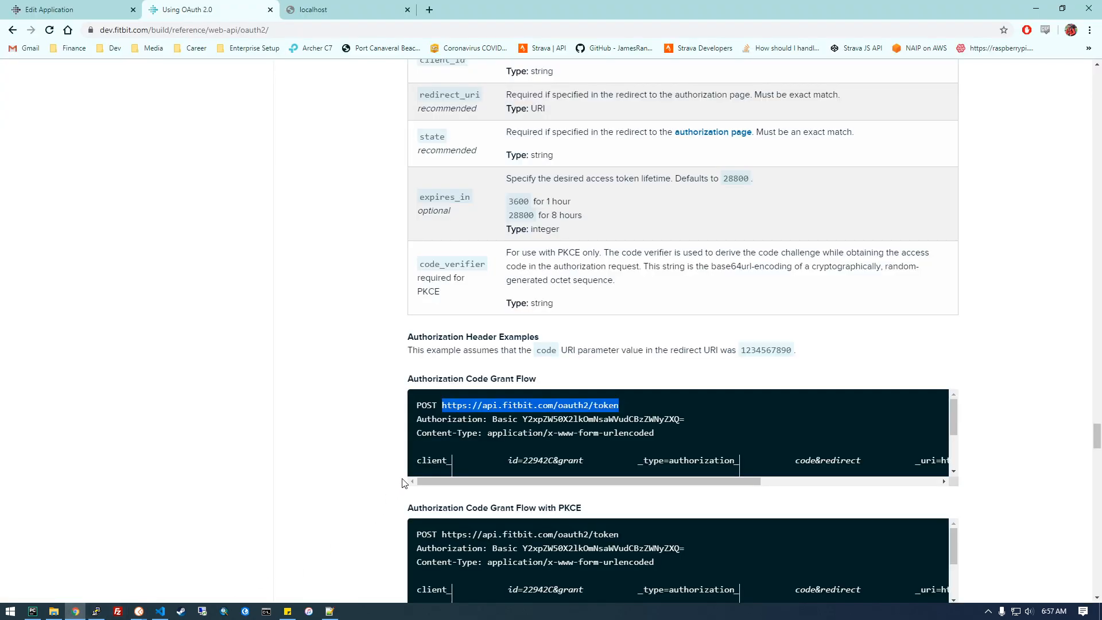
pyautogui.scroll(-3)
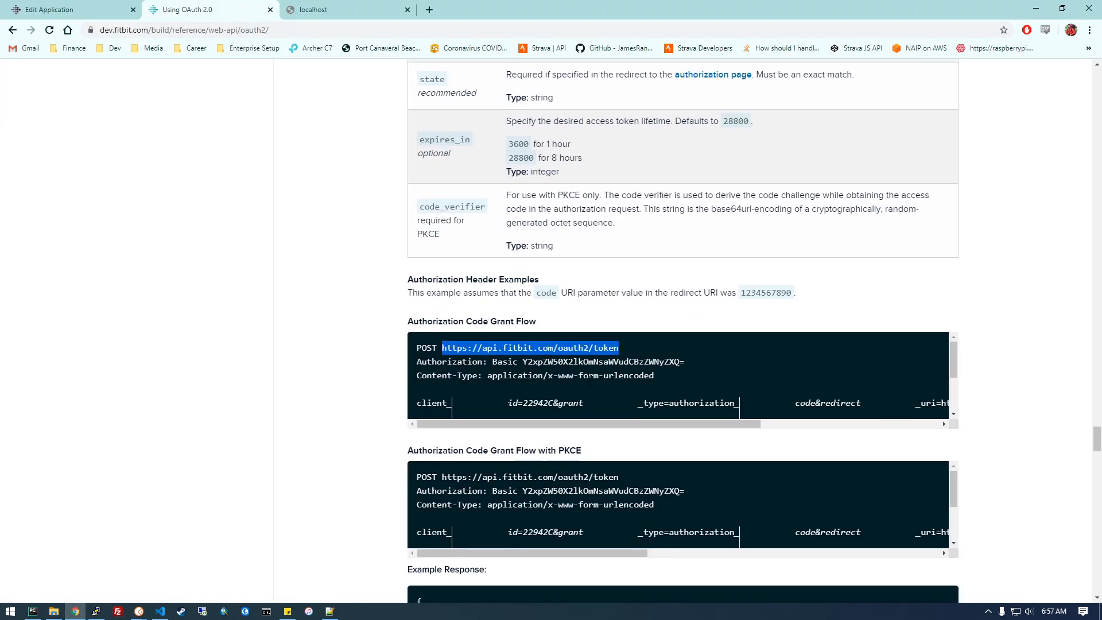
pyautogui.moveTo(618, 347); pyautogui.dragTo(654, 375)
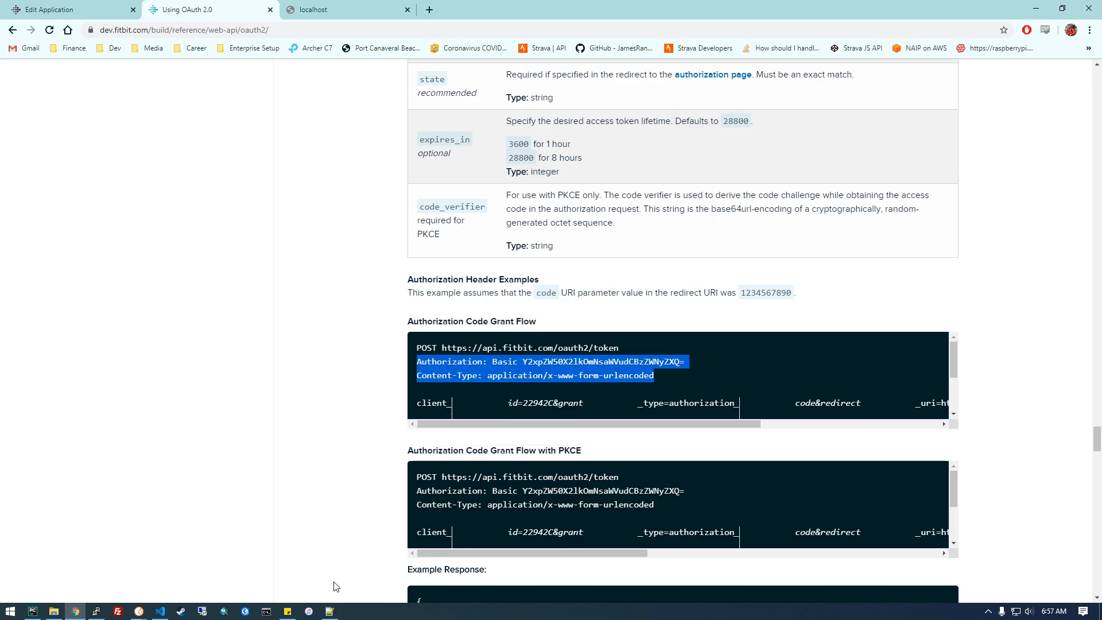
pyautogui.click(328, 610)
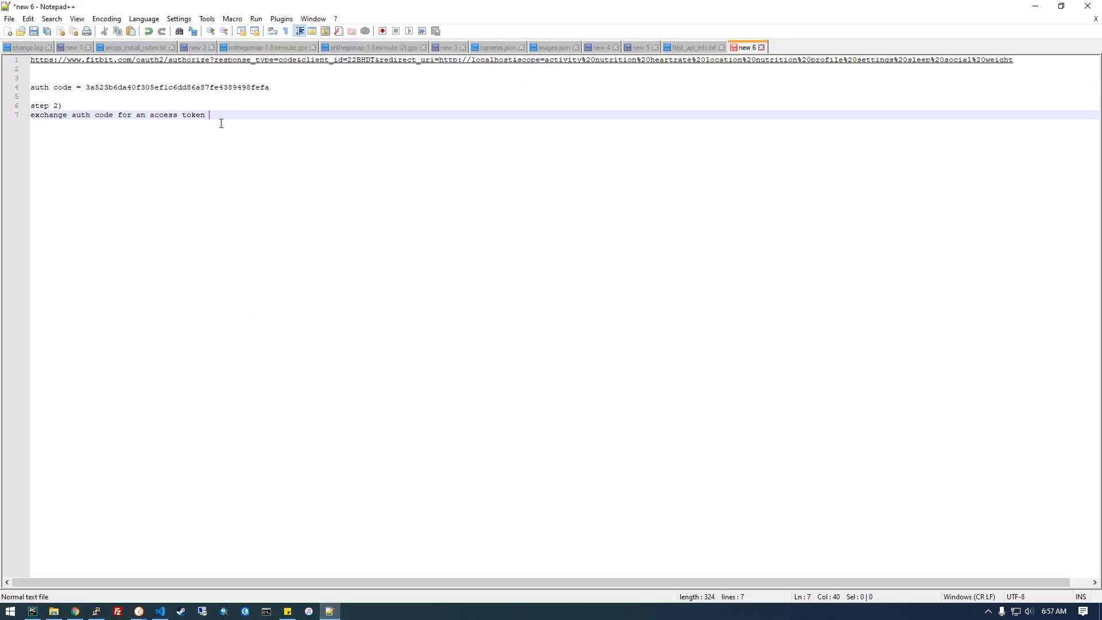
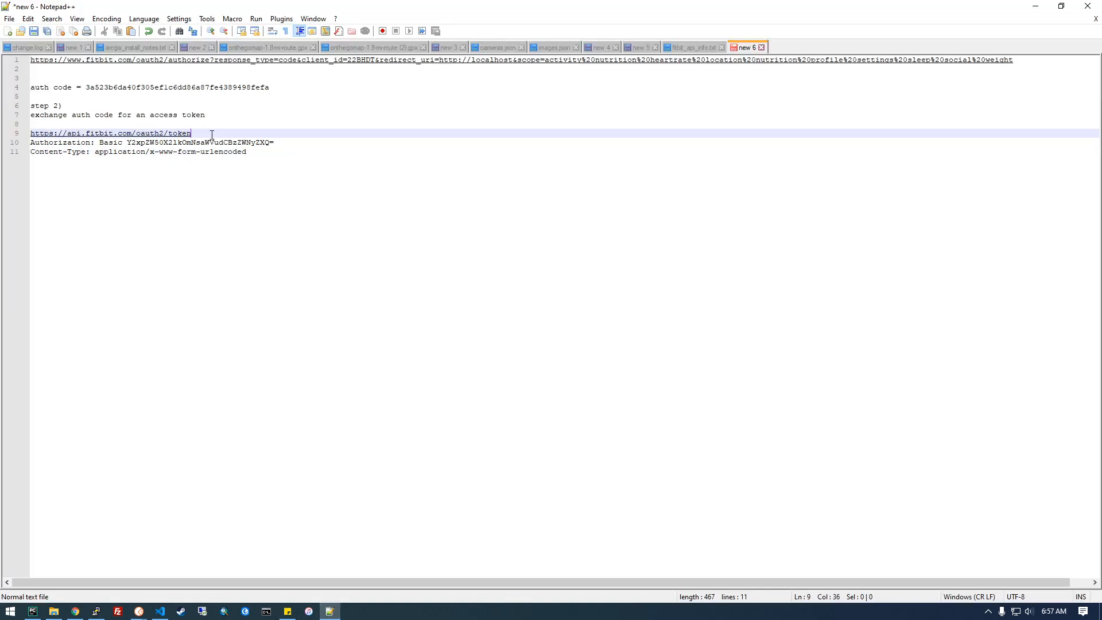
pyautogui.press('enter')
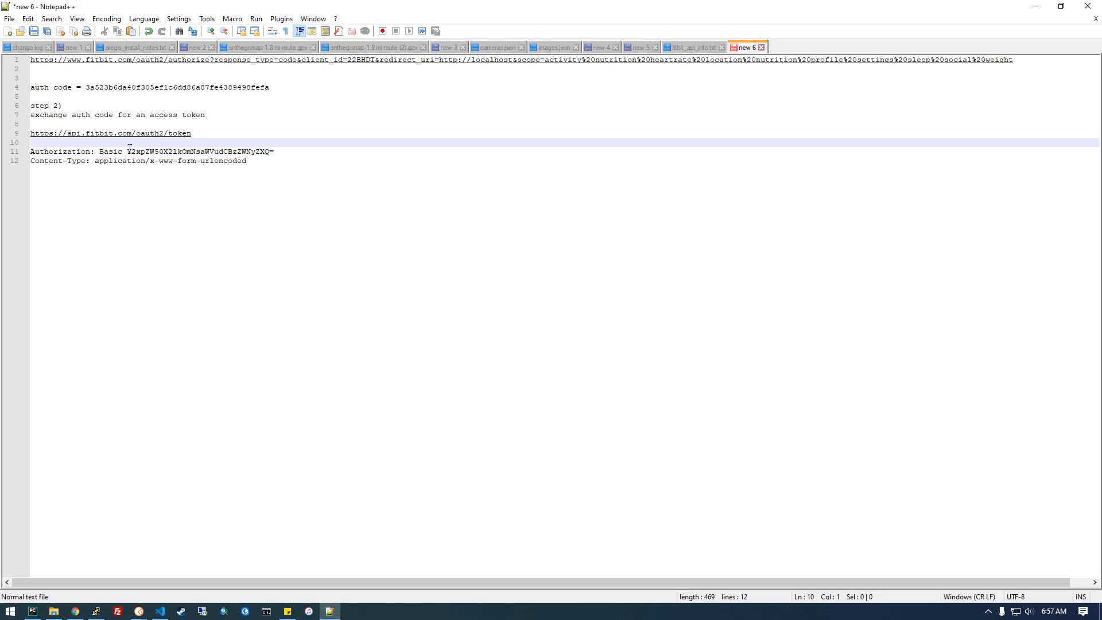
pyautogui.doubleClick(199, 151)
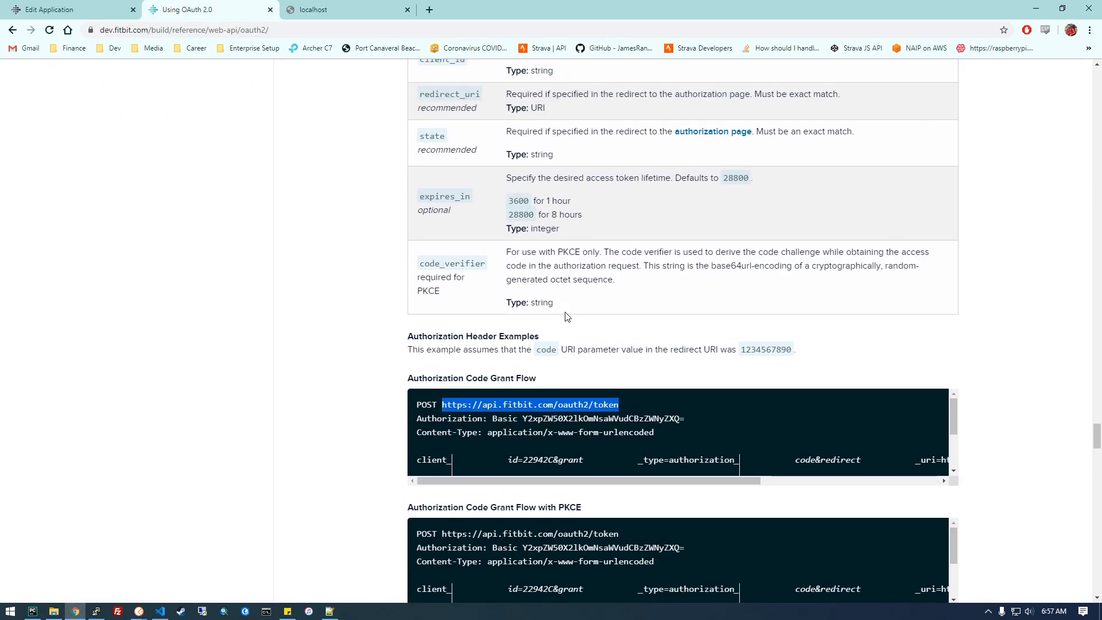
# Grab the 'client_id:client secret' pattern from the docs' Authorization Header guidance
pyautogui.scroll(3)
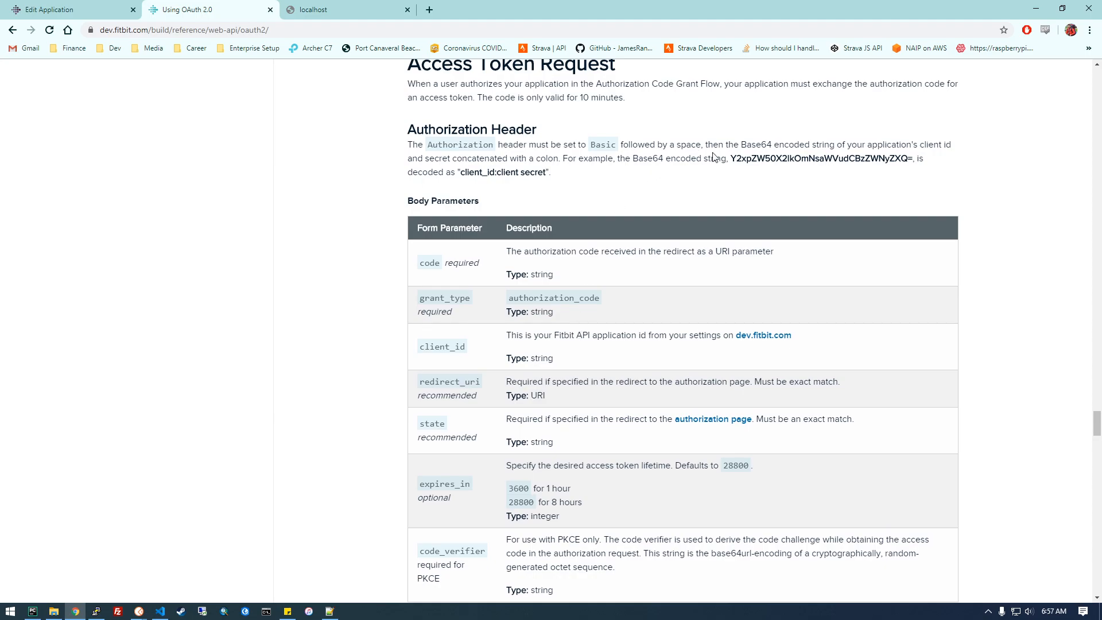
pyautogui.doubleClick(503, 172)
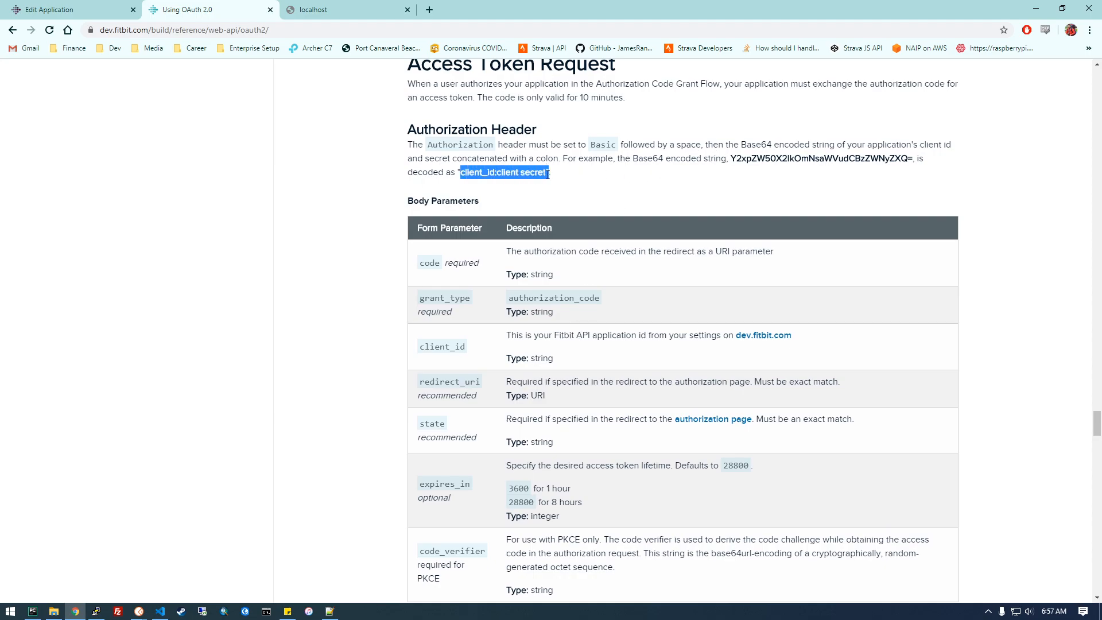
pyautogui.click(329, 610)
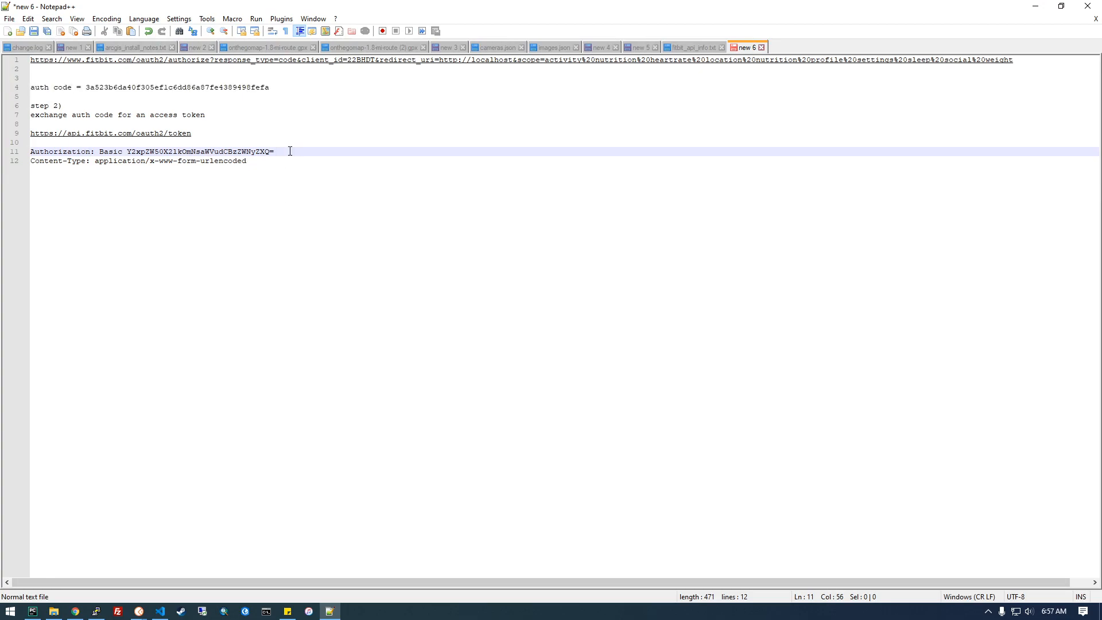
pyautogui.write('client_id:client secret"')
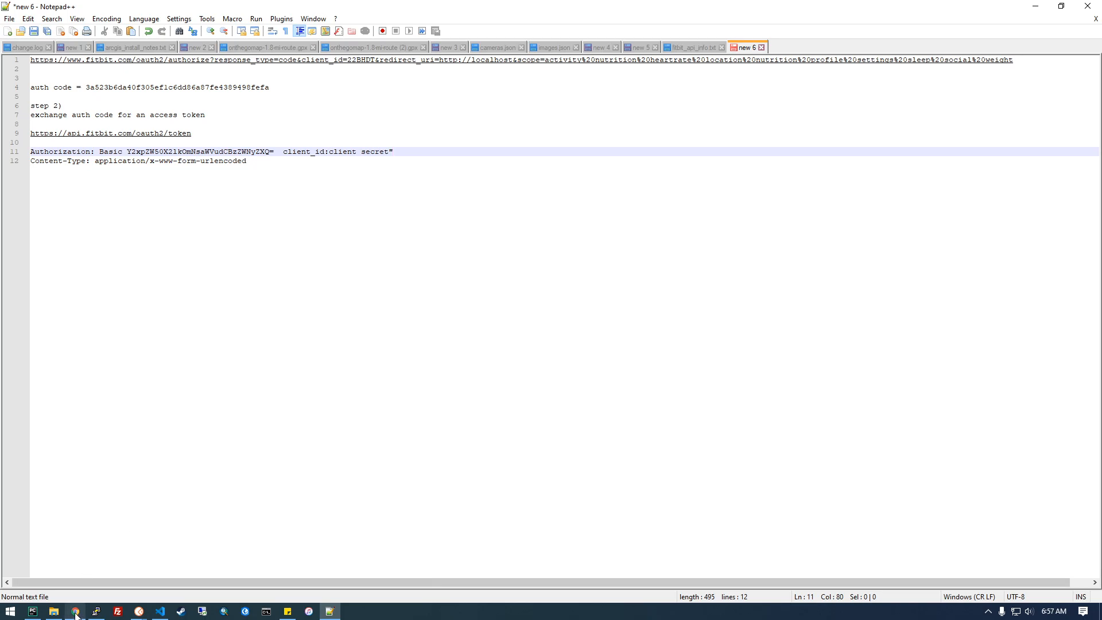
pyautogui.rightClick(472, 297)
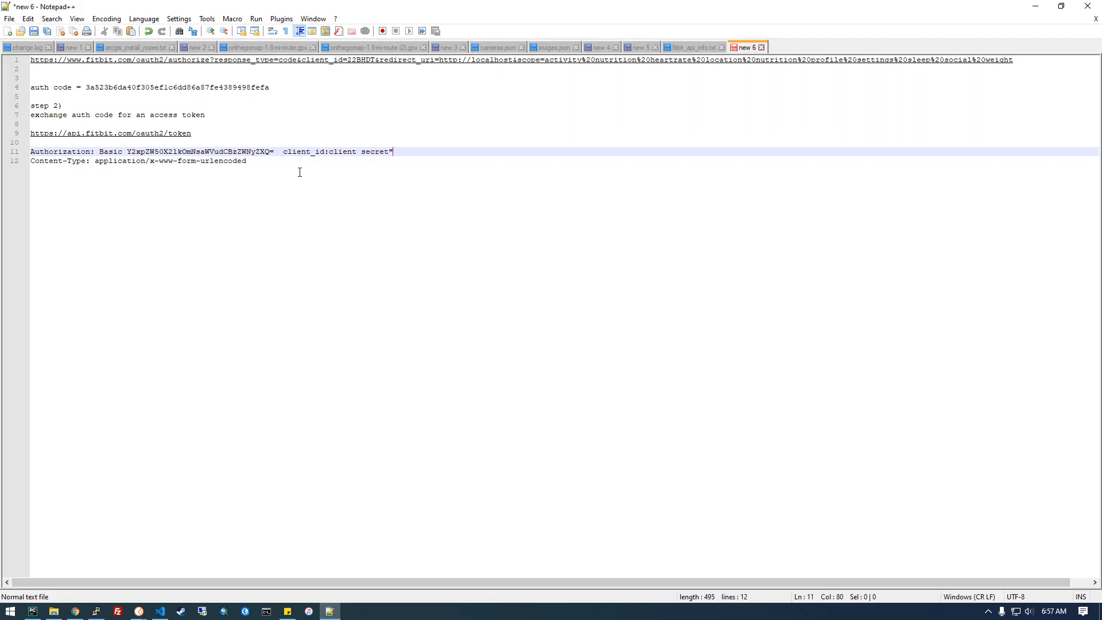
pyautogui.doubleClick(303, 152)
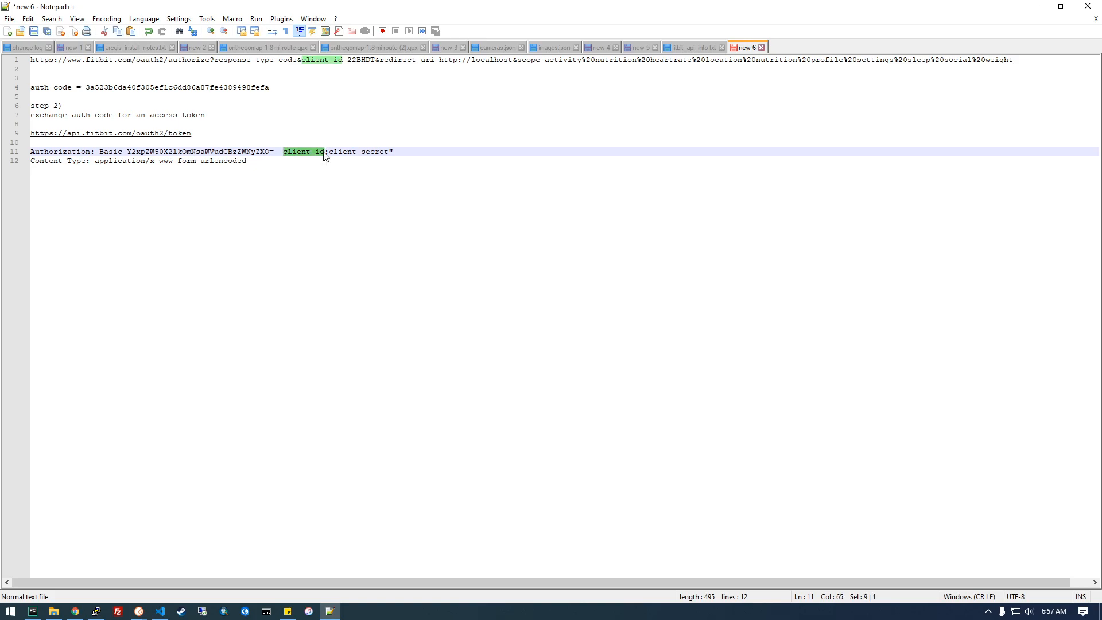
pyautogui.click(75, 611)
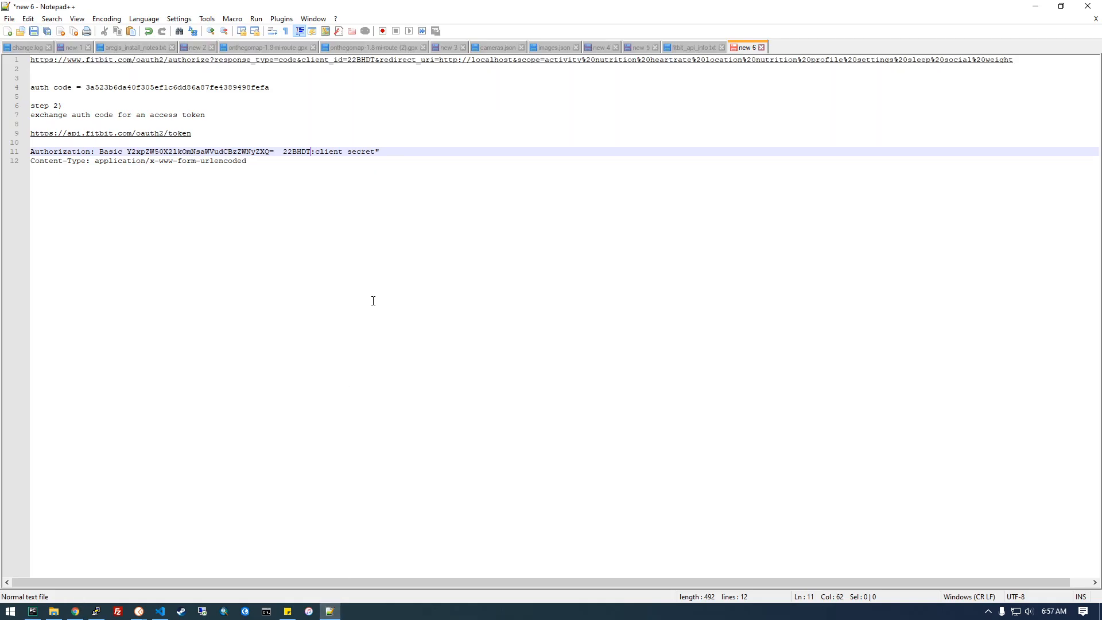
pyautogui.moveTo(316, 151); pyautogui.dragTo(371, 151)
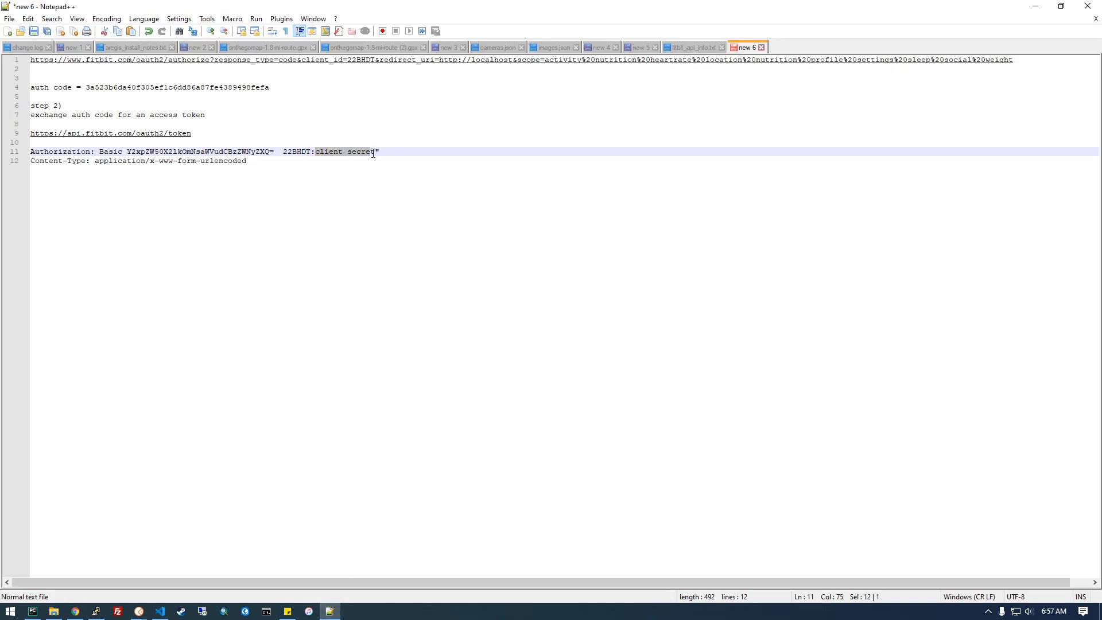
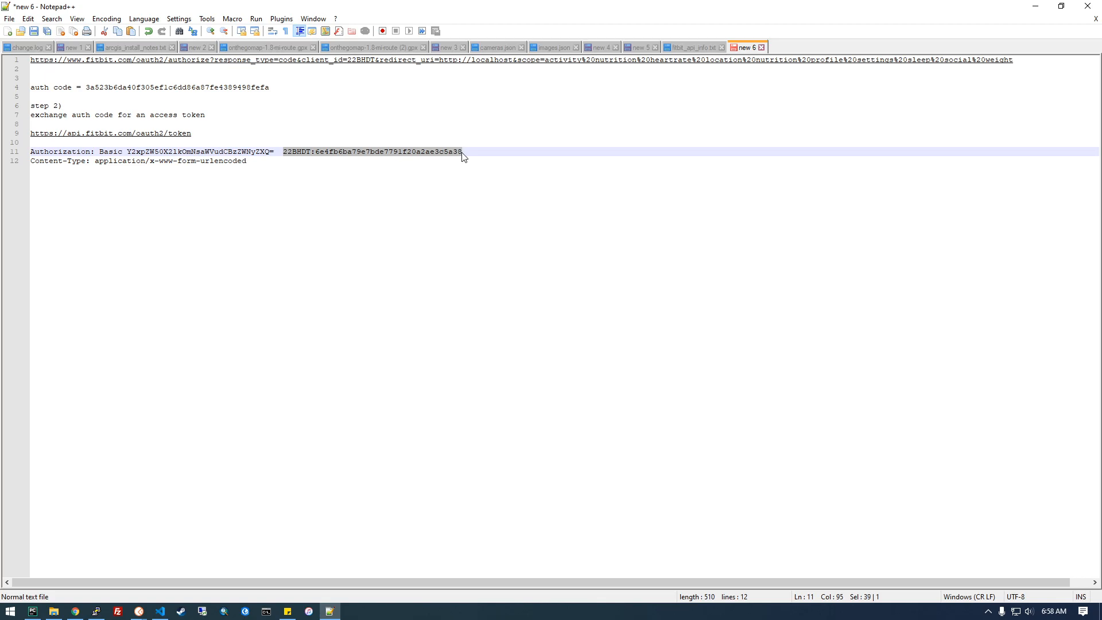
pyautogui.moveTo(388, 228)
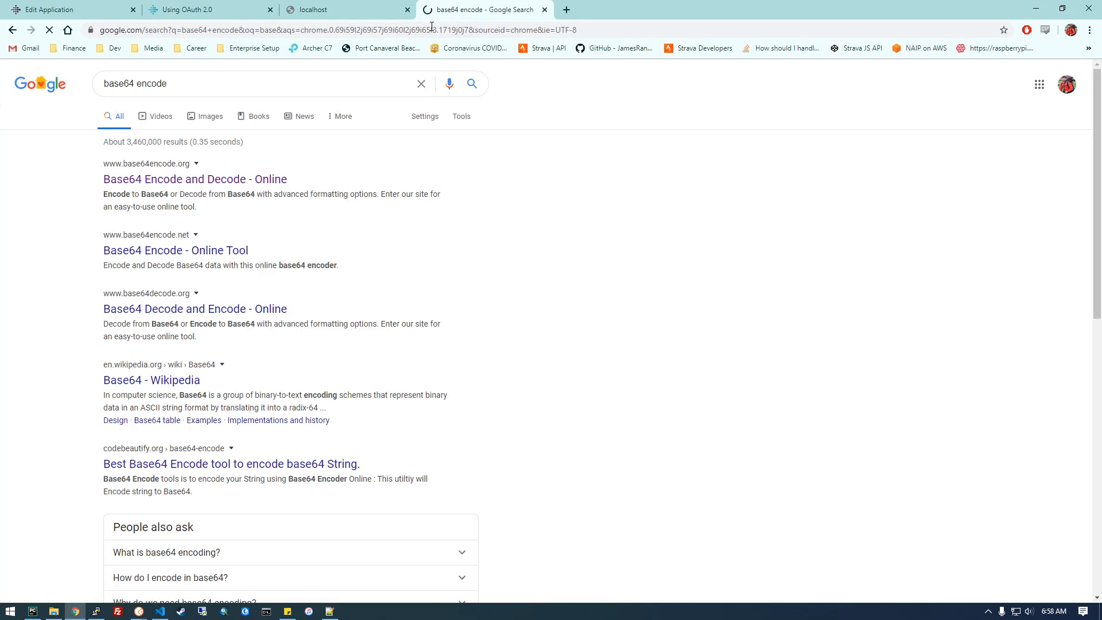
pyautogui.click(194, 179)
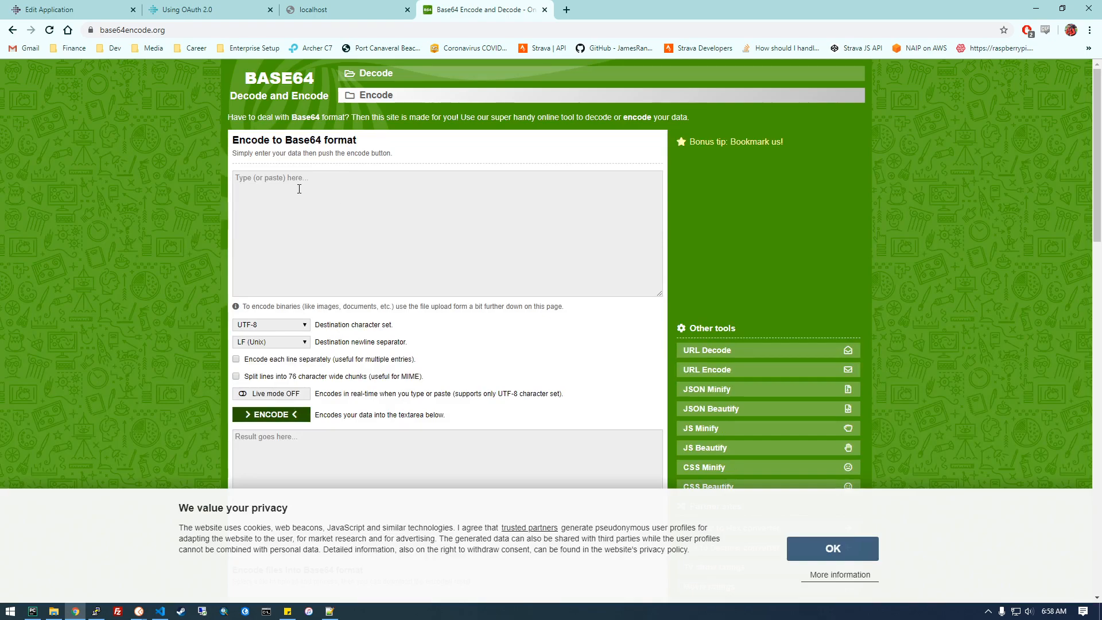
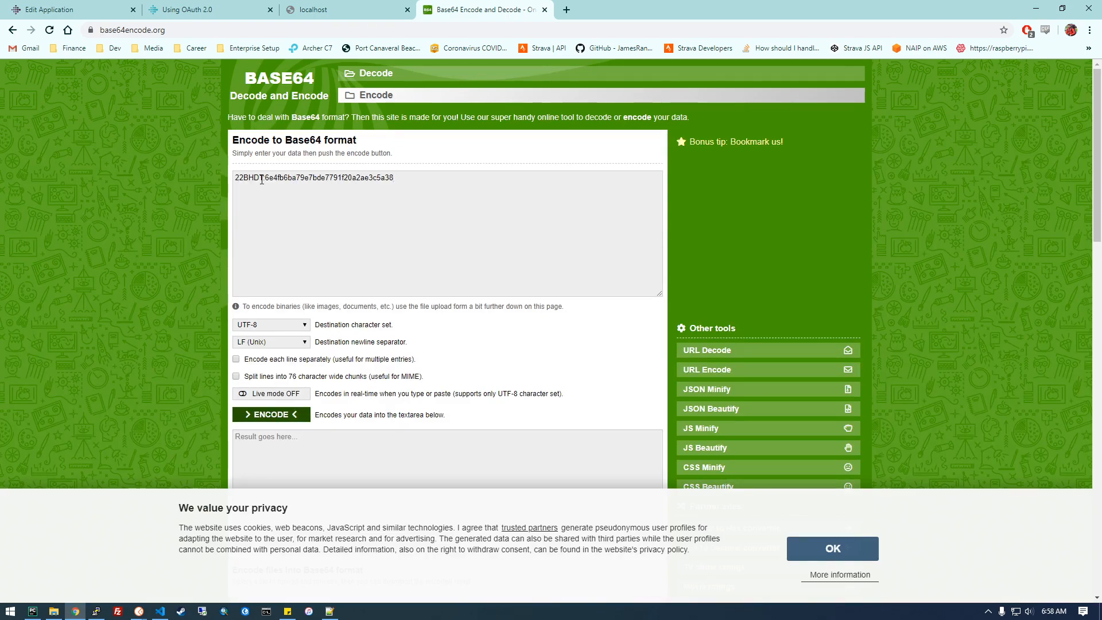
pyautogui.moveTo(265, 177); pyautogui.dragTo(394, 178)
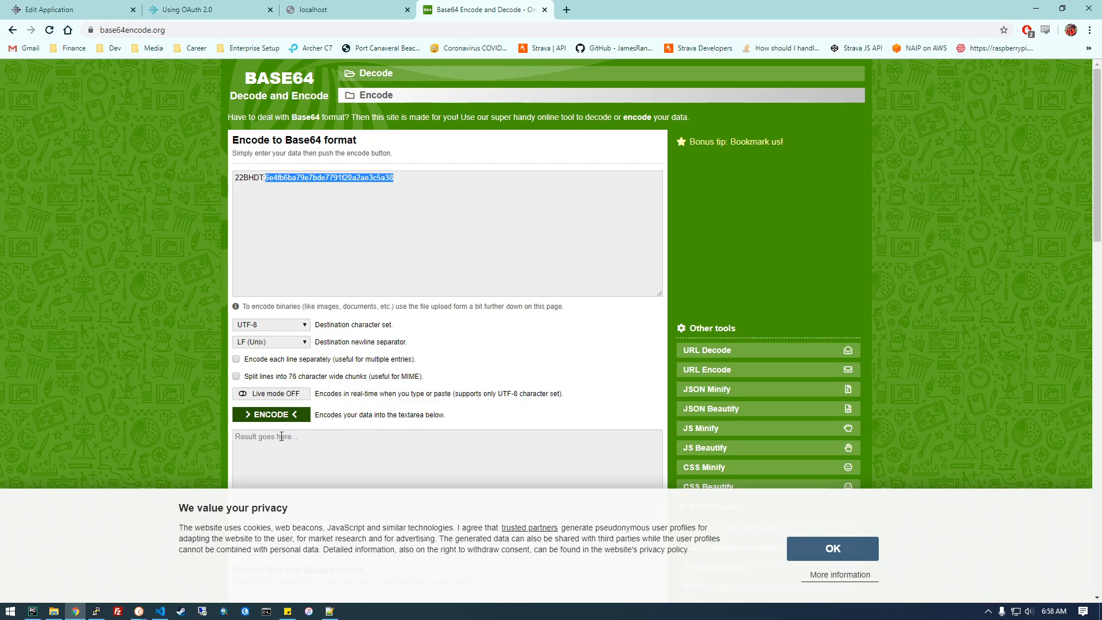
pyautogui.click(270, 414)
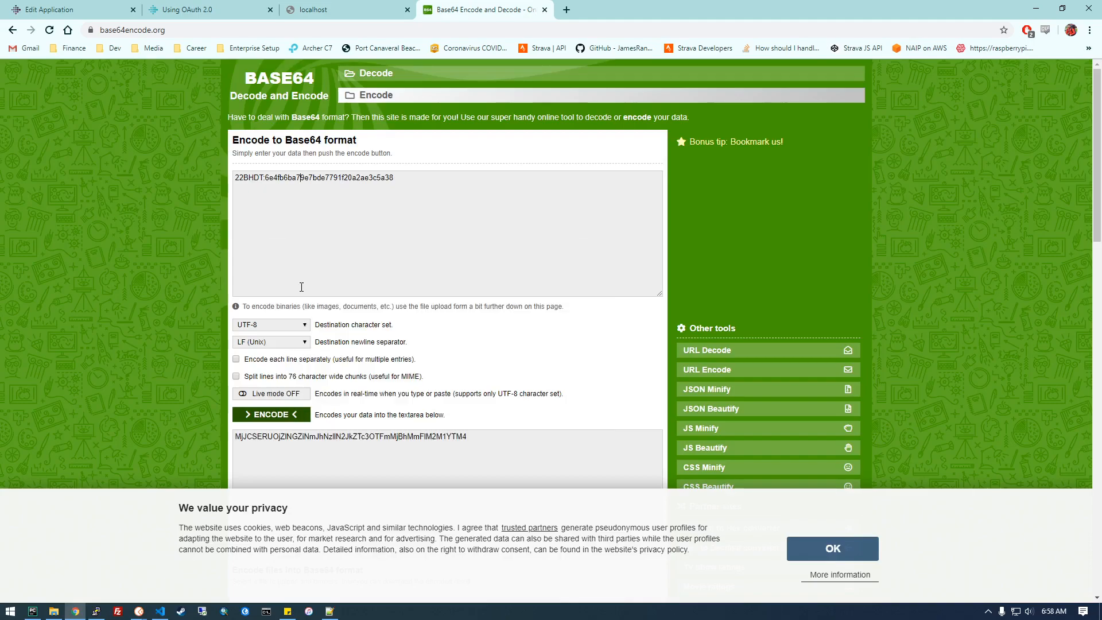
pyautogui.rightClick(350, 436)
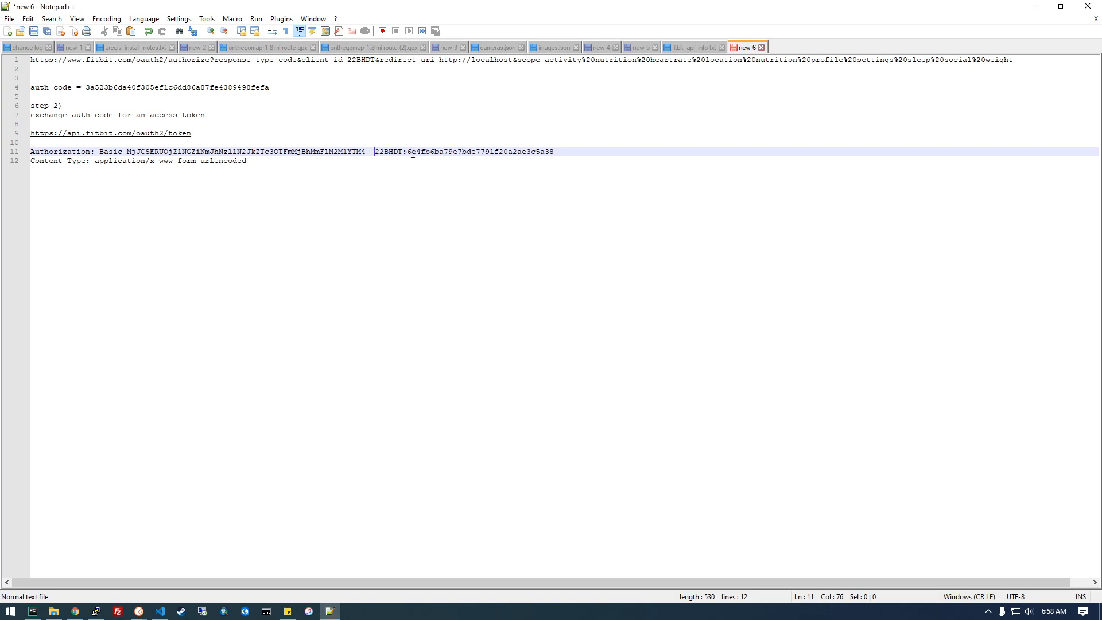
# Select the plain credential text and the Authorization header name in the notes
pyautogui.moveTo(376, 151); pyautogui.dragTo(553, 151)
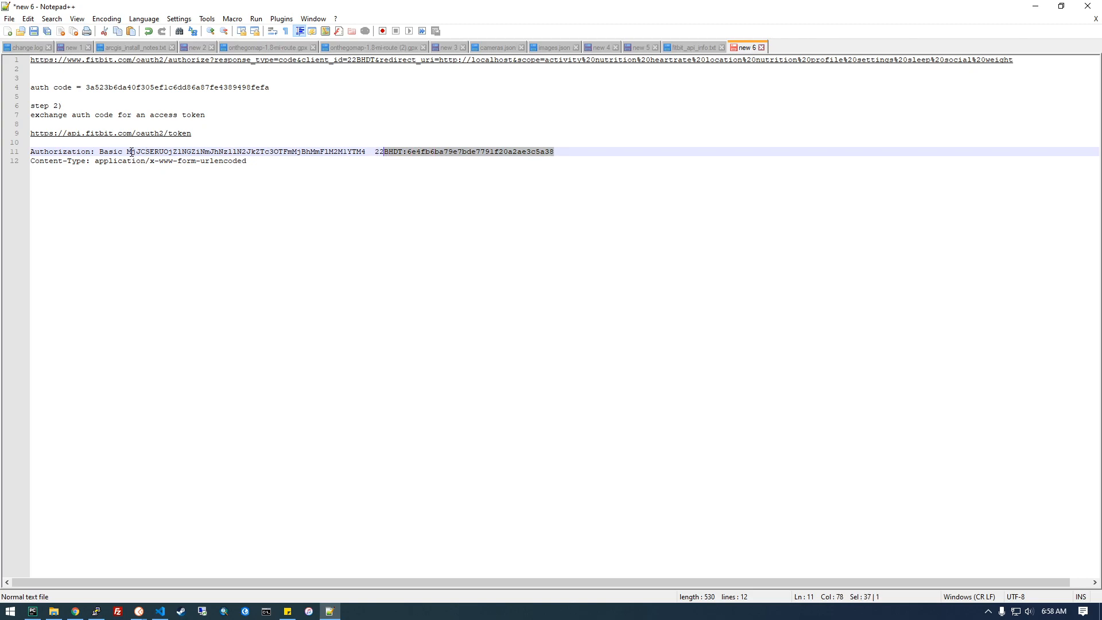
pyautogui.click(90, 151)
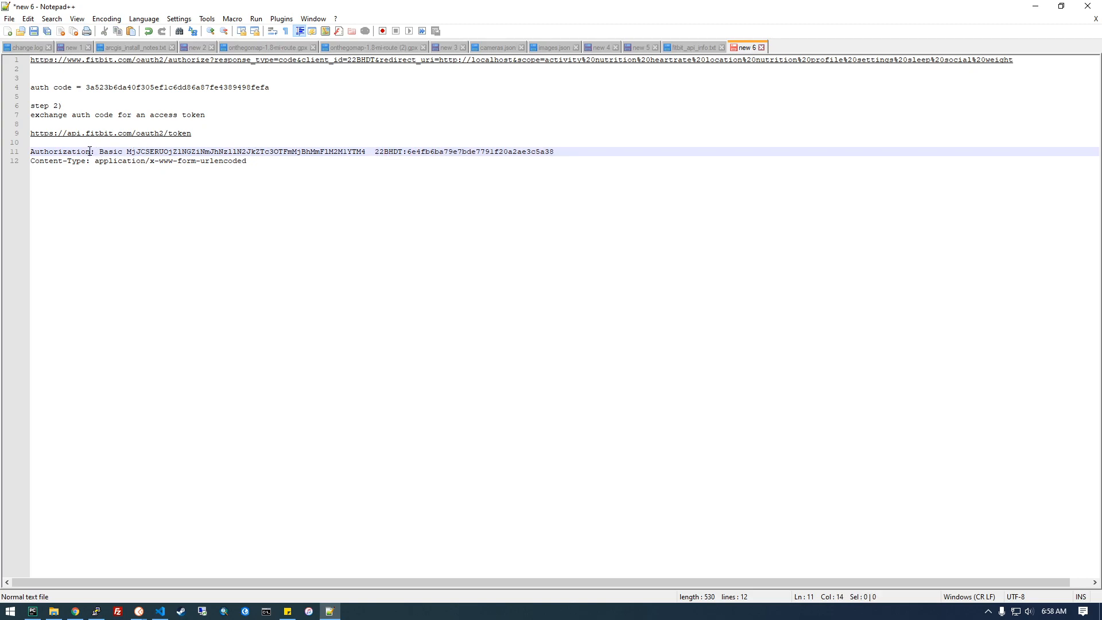
pyautogui.doubleClick(59, 151)
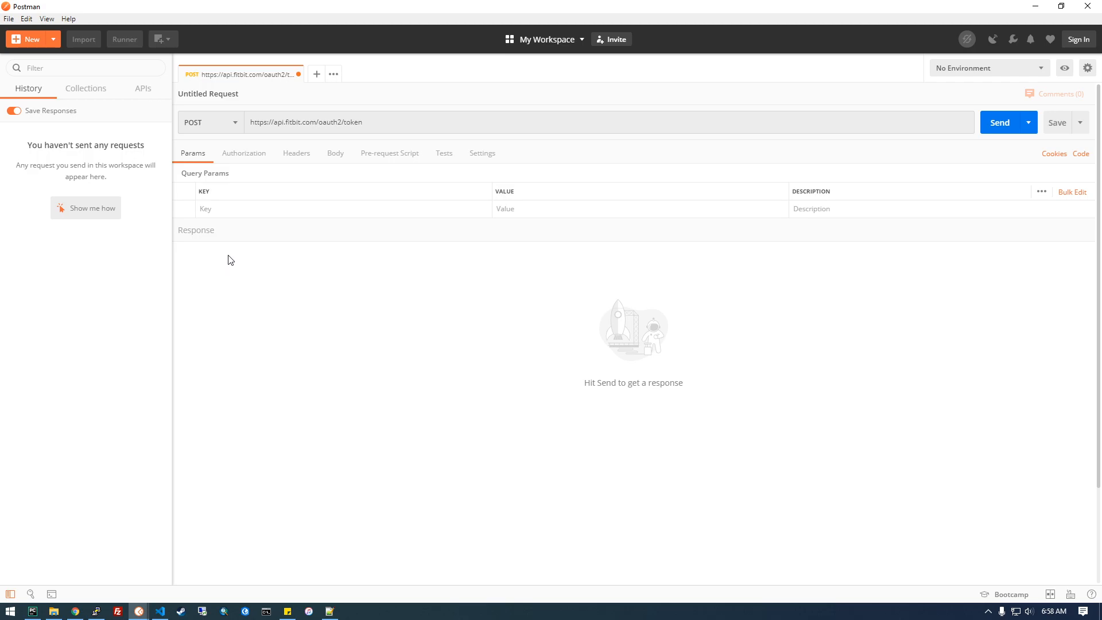
# Add an Authorization header holding the Basic encoded credential from the notes
pyautogui.click(296, 153)
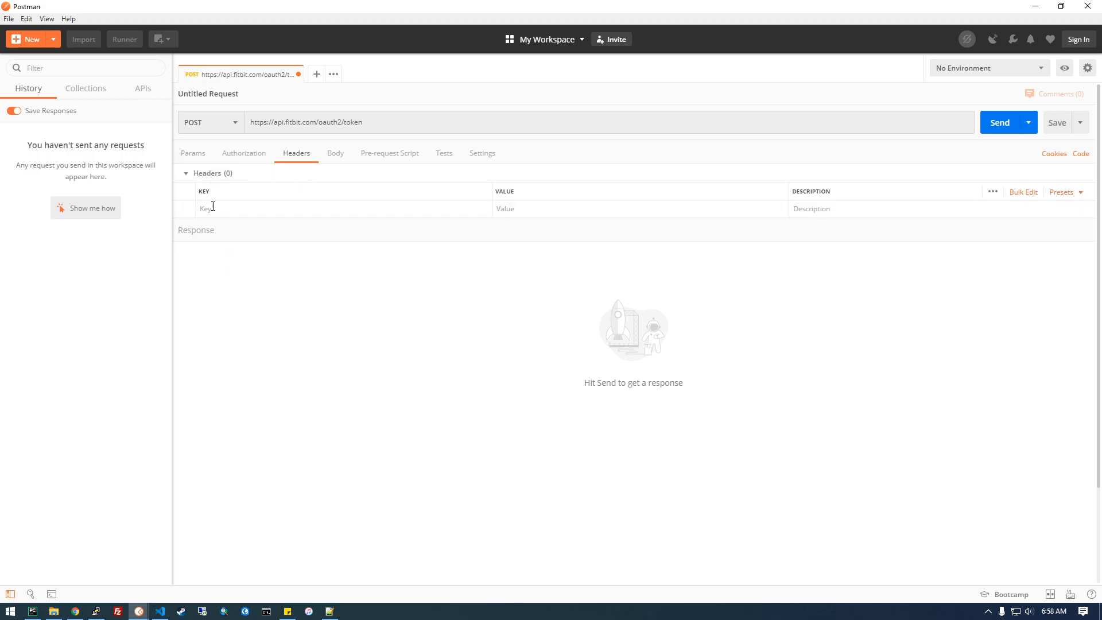
pyautogui.write('Authorization')
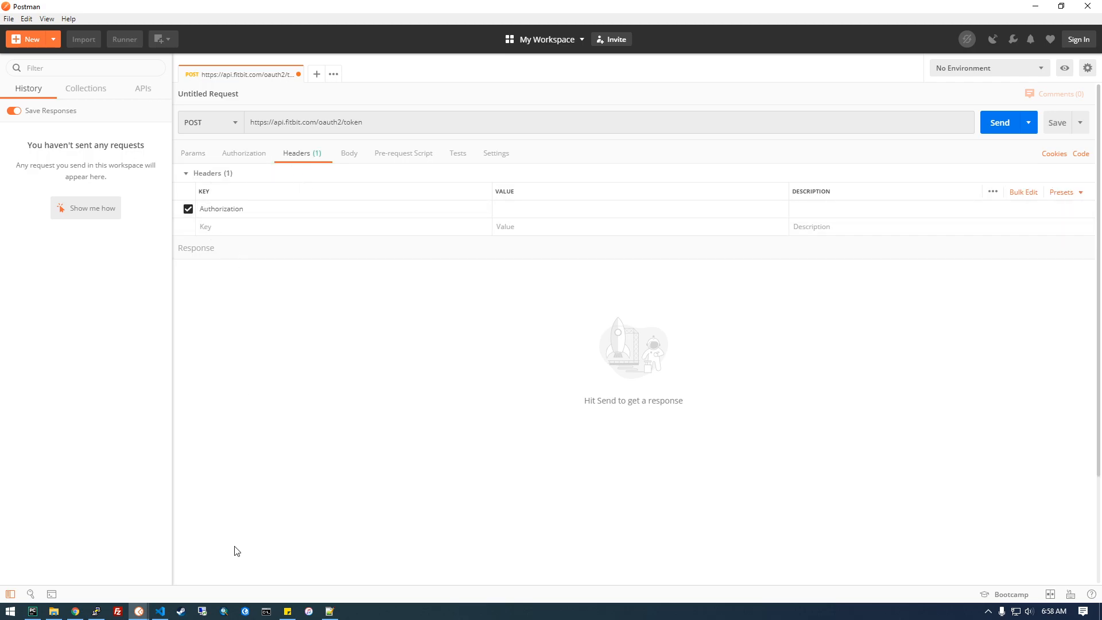
pyautogui.click(329, 611)
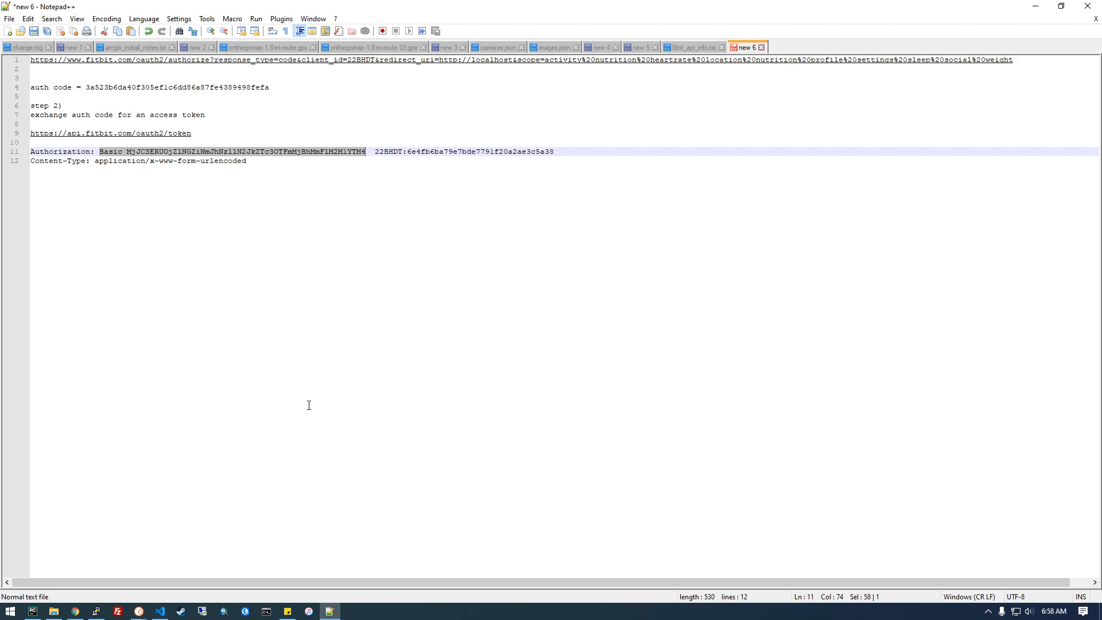
pyautogui.click(138, 610)
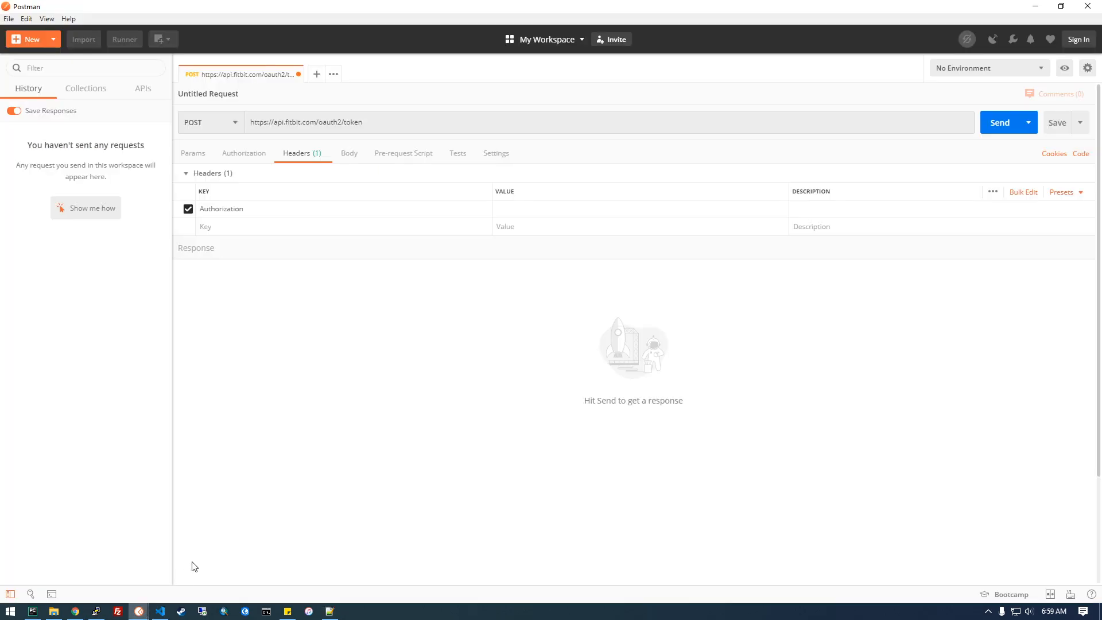
pyautogui.rightClick(535, 209)
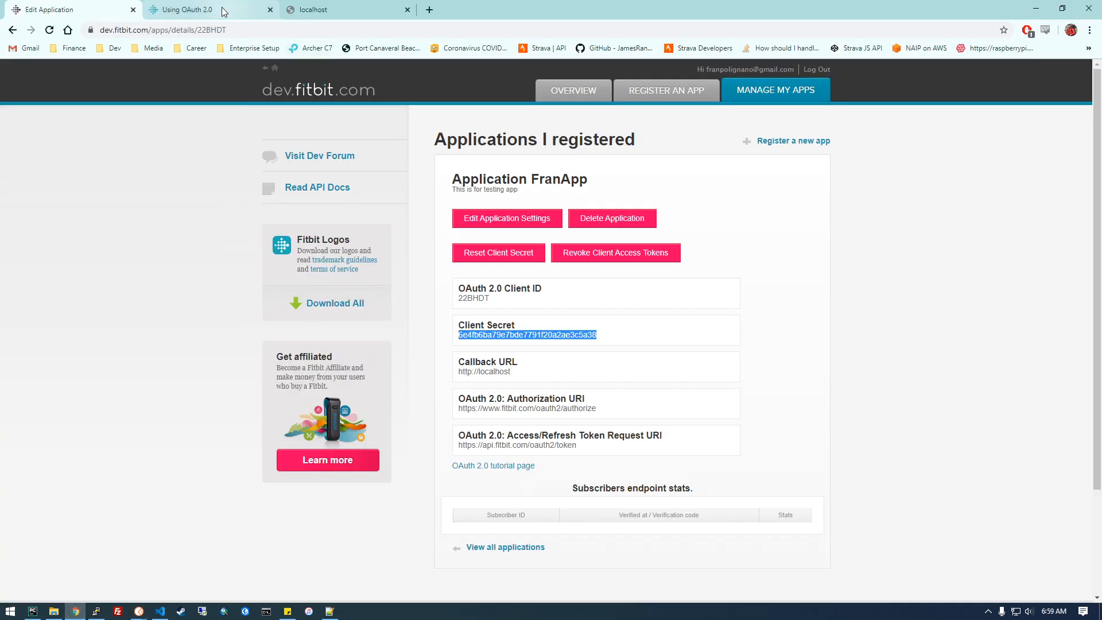
# Add a Content-Type header with value application/x-www-form-urlencoded
pyautogui.click(186, 9)
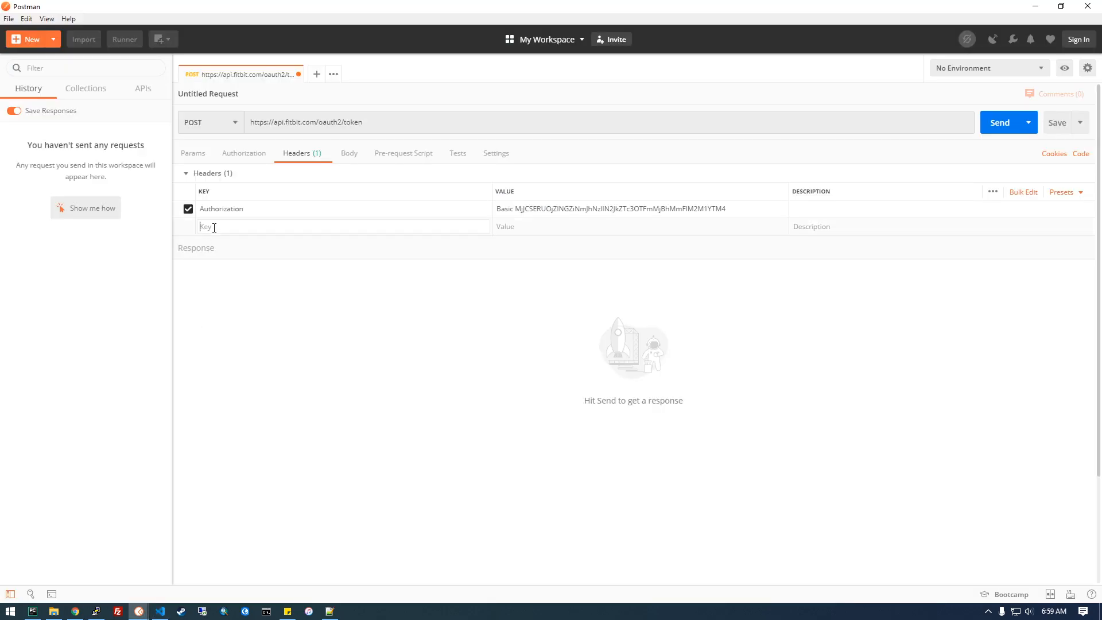
pyautogui.write('Content-Type')
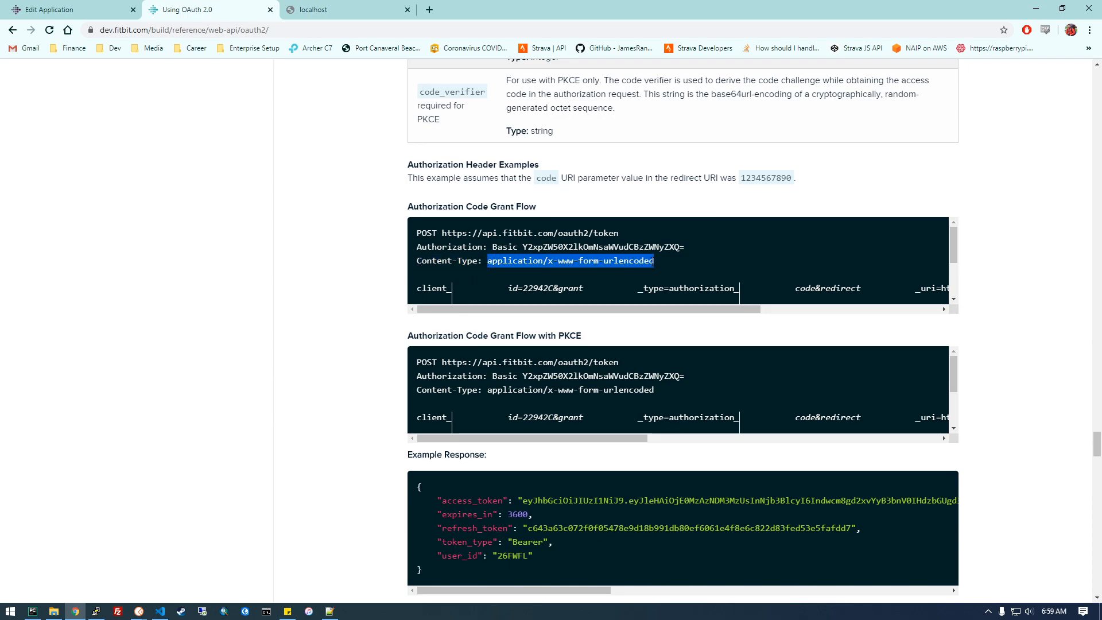
pyautogui.moveTo(190, 529)
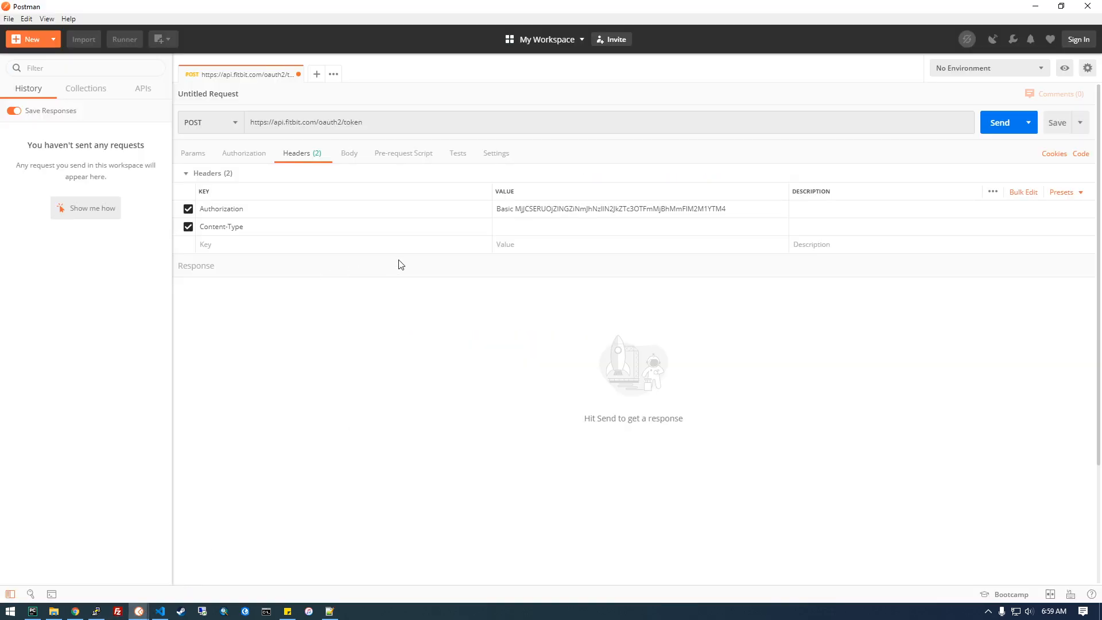
pyautogui.write('application/x-www-form-urlencoded')
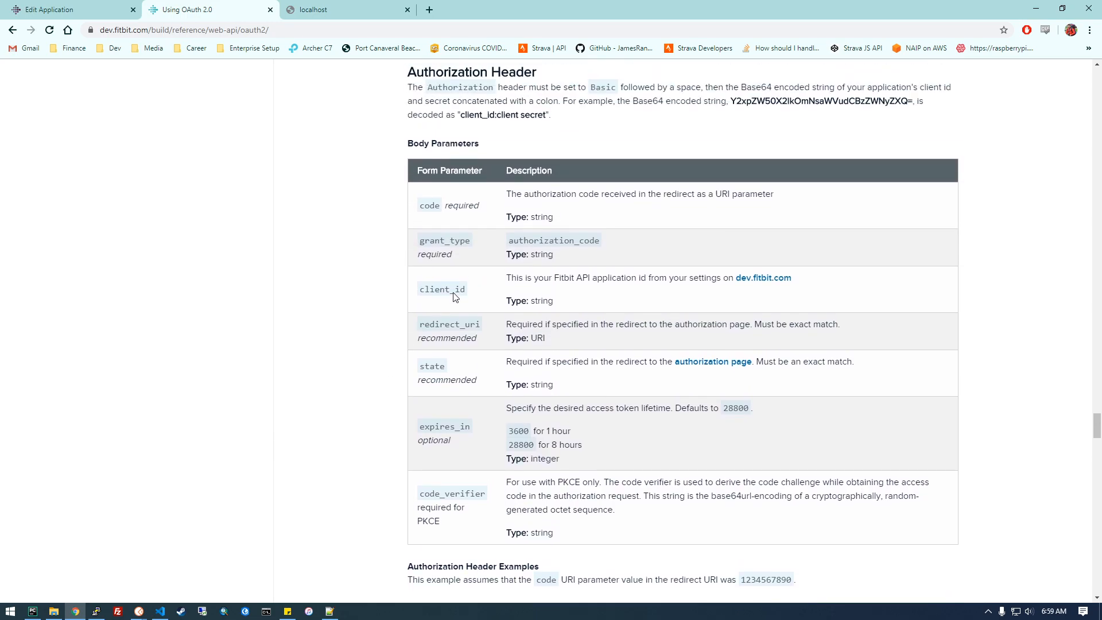
pyautogui.doubleClick(429, 205)
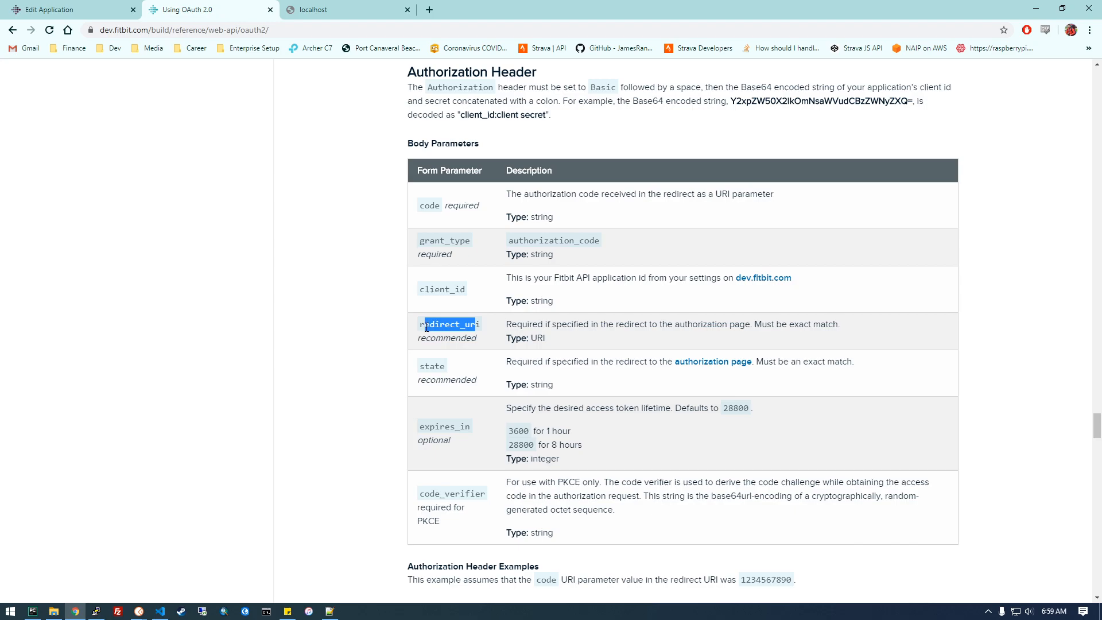
pyautogui.doubleClick(428, 206)
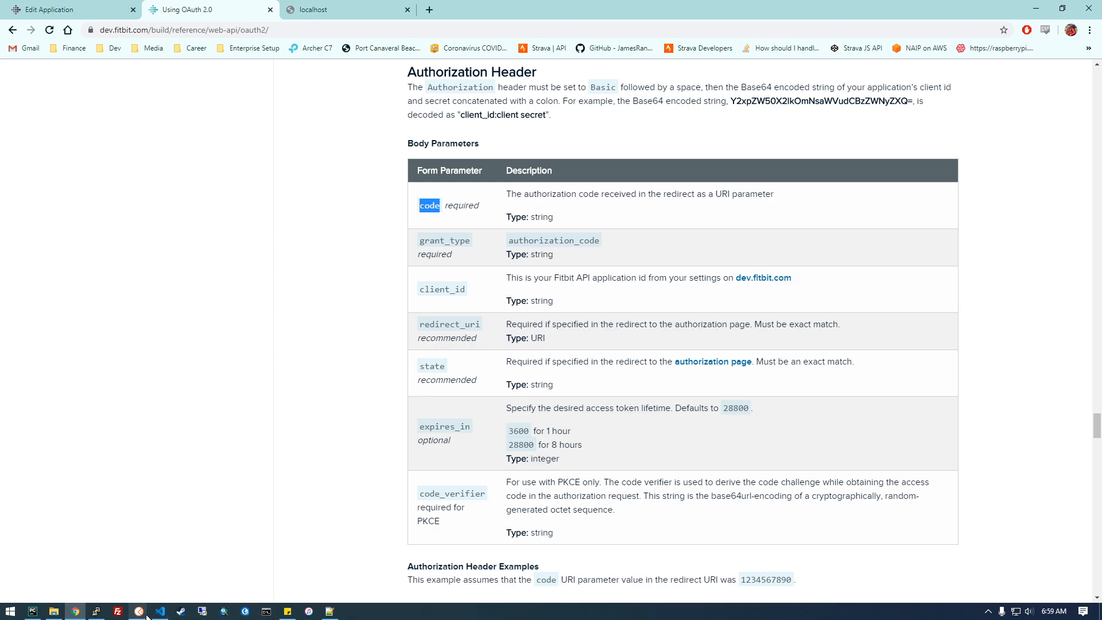
pyautogui.click(139, 610)
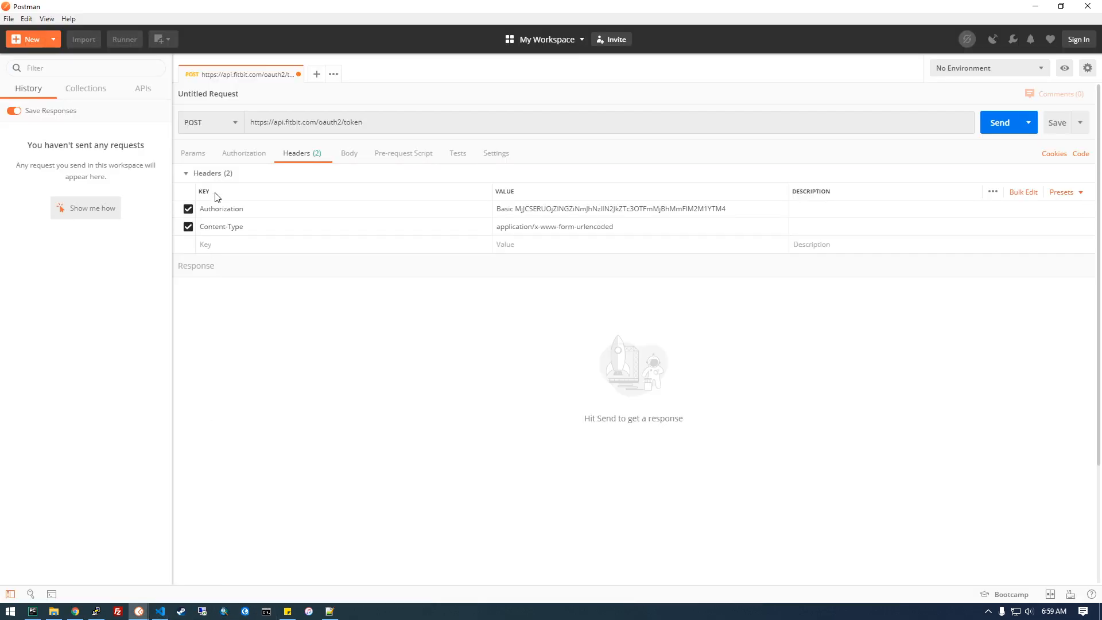
pyautogui.click(193, 153)
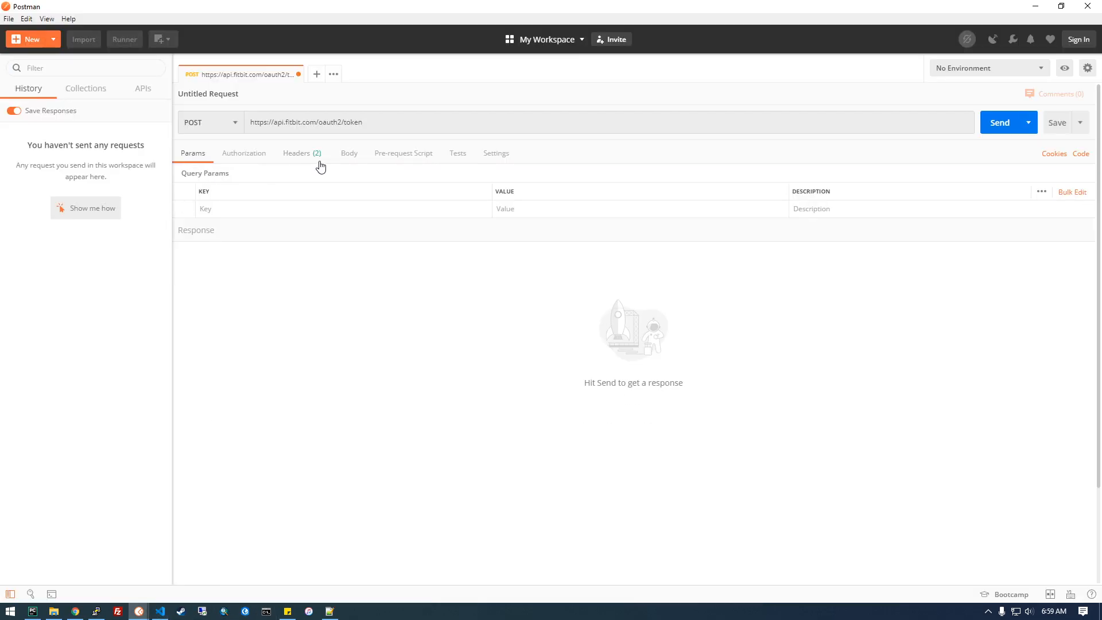
pyautogui.write('code')
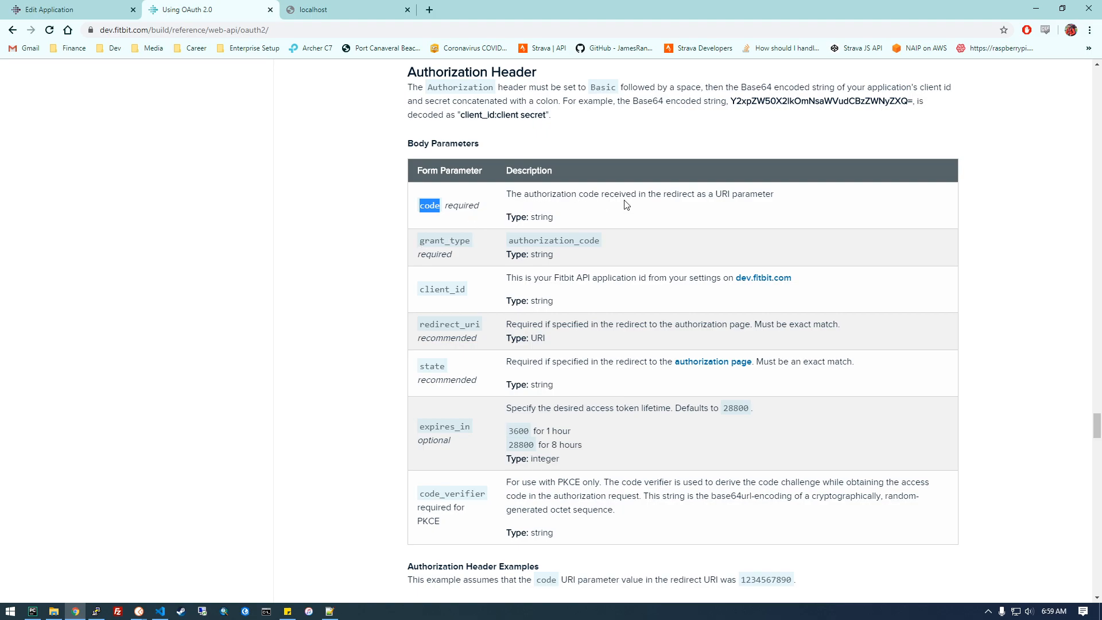
pyautogui.rightClick(210, 30)
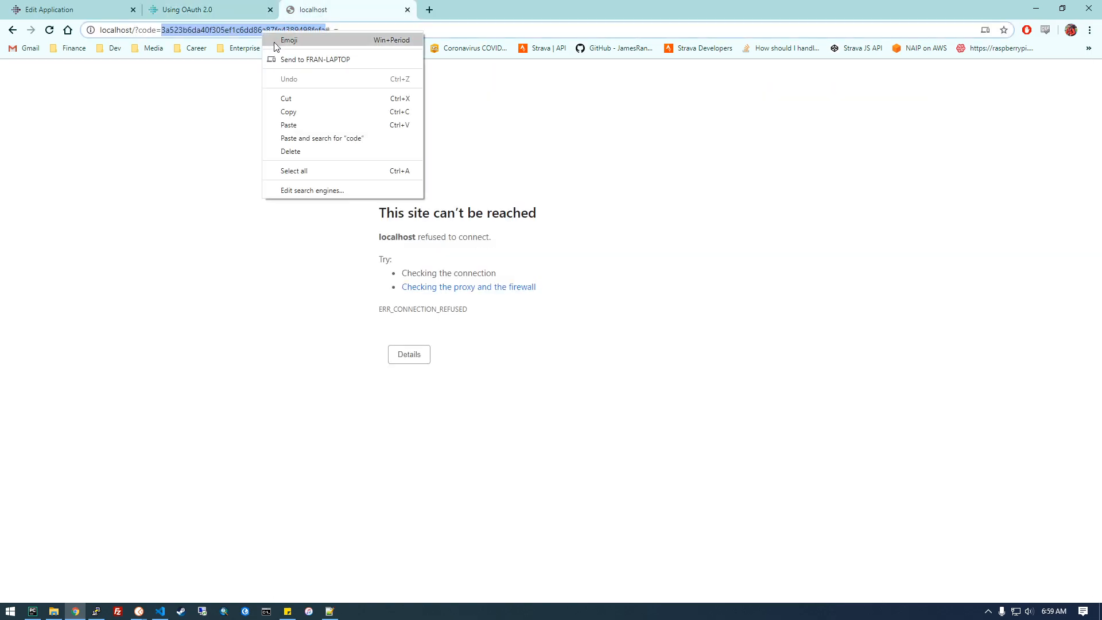
pyautogui.click(345, 525)
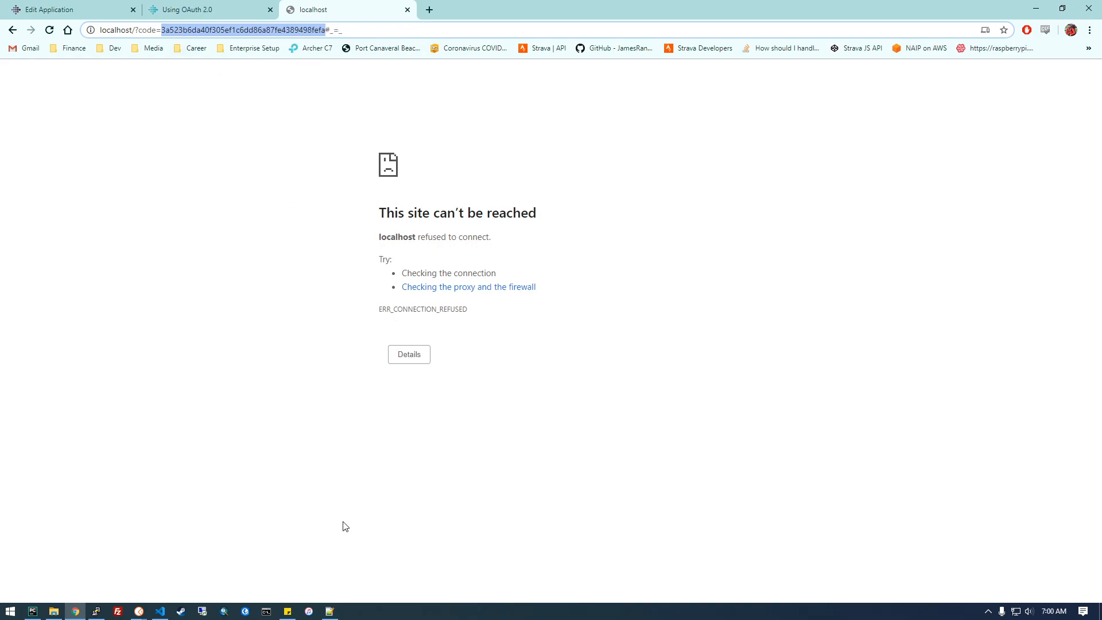
pyautogui.moveTo(358, 504)
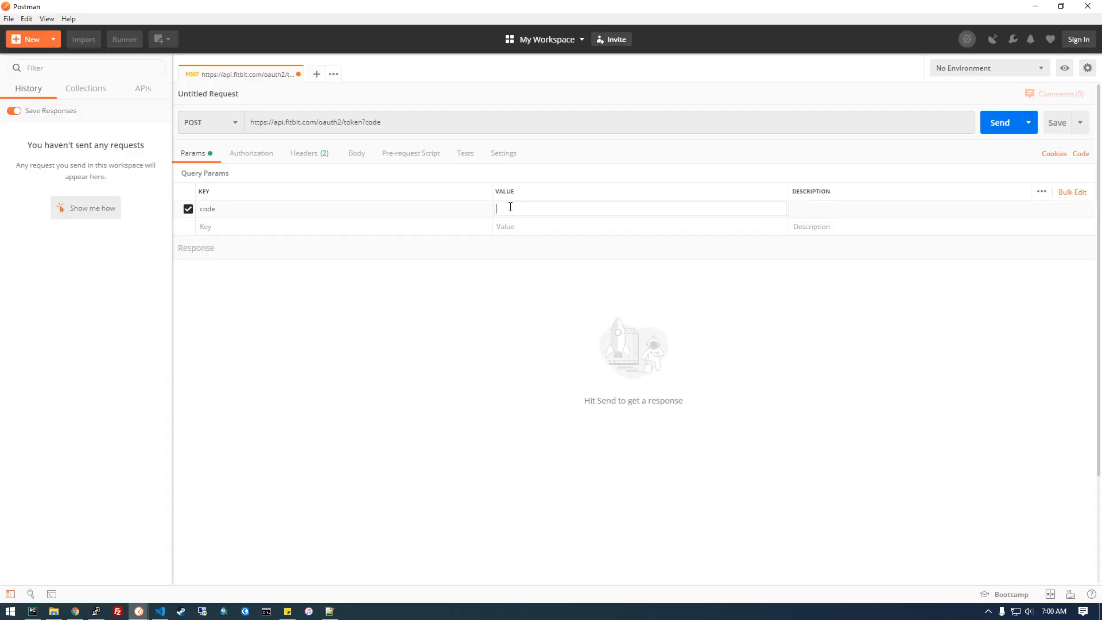
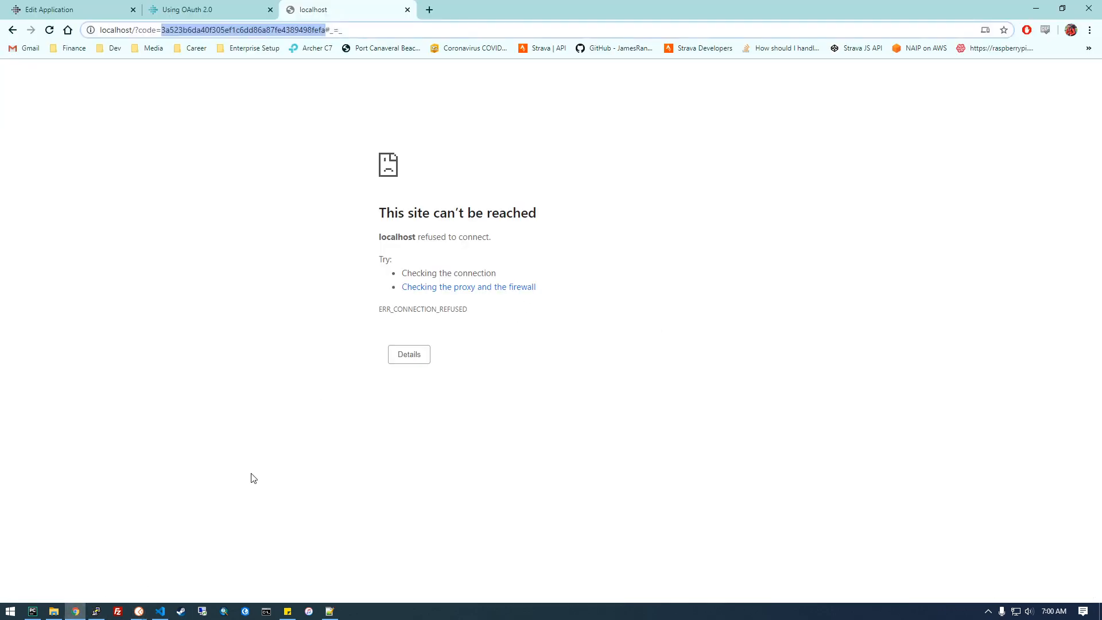
pyautogui.click(185, 9)
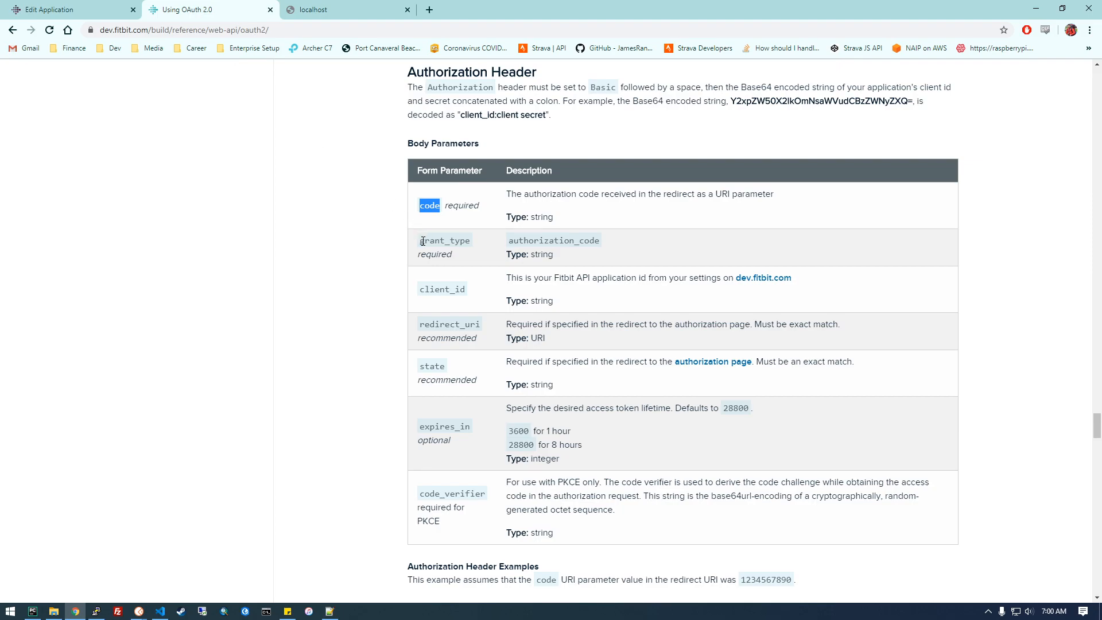
pyautogui.rightClick(444, 241)
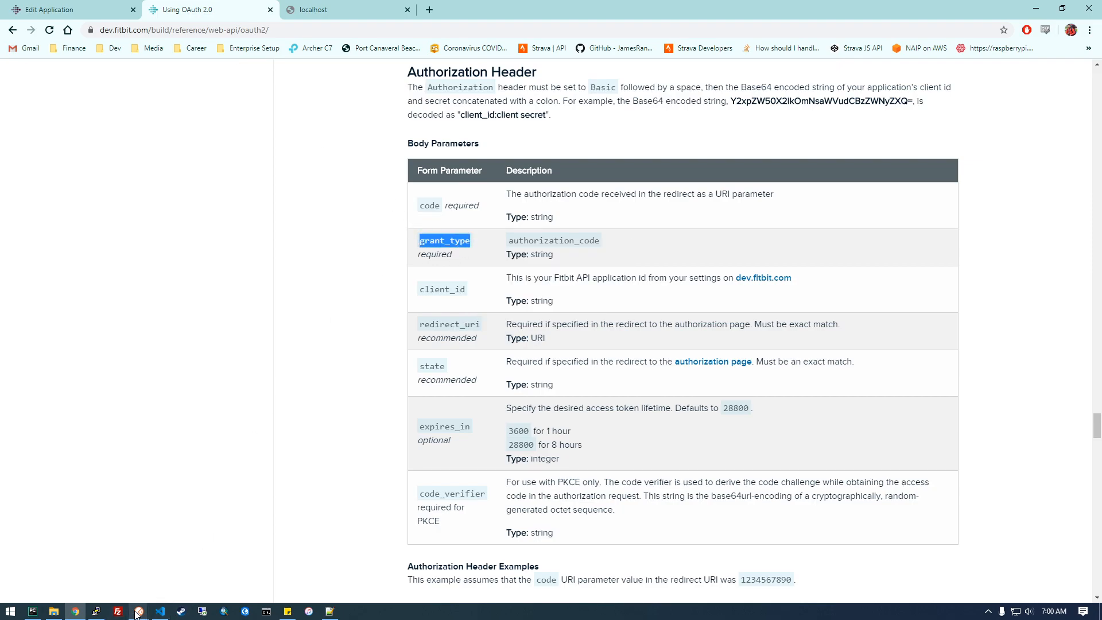
pyautogui.click(139, 611)
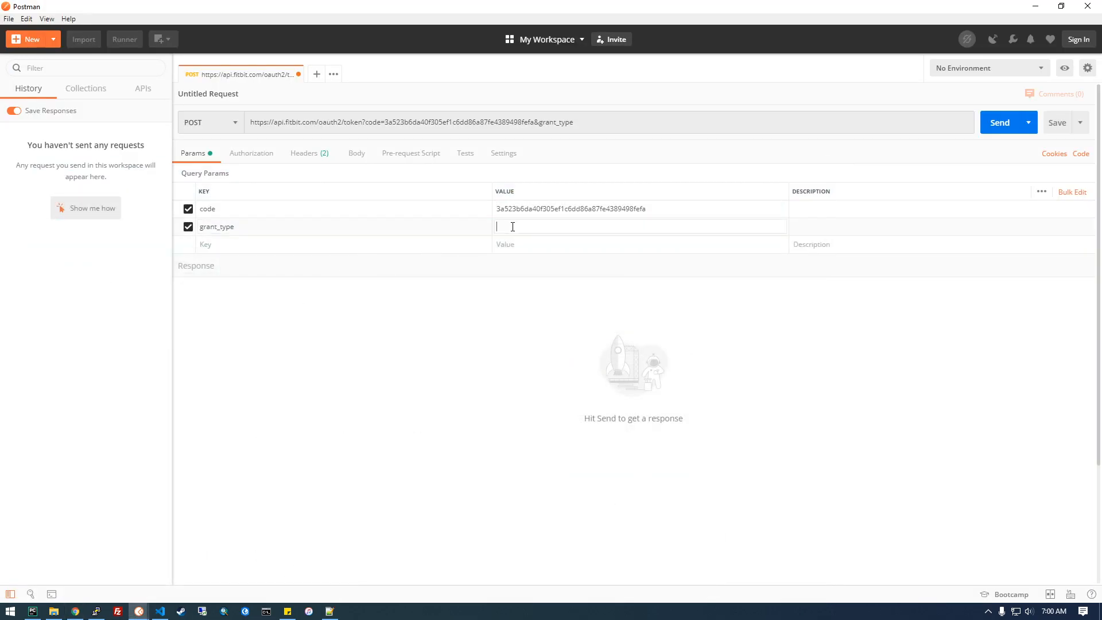
pyautogui.write('authorization_code')
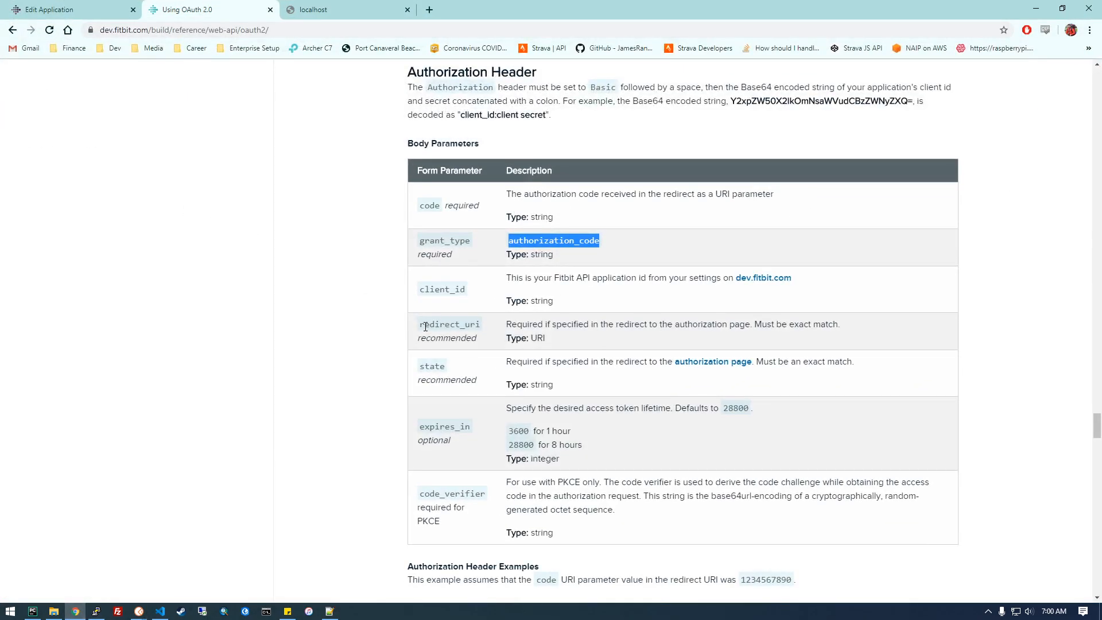
pyautogui.rightClick(448, 324)
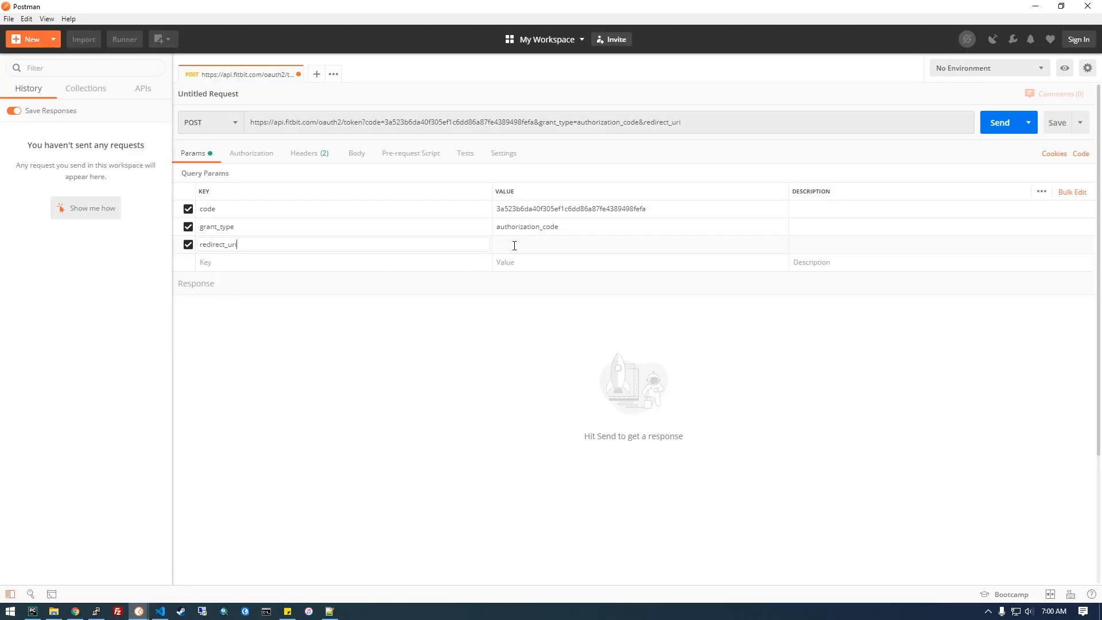
pyautogui.write('http:')
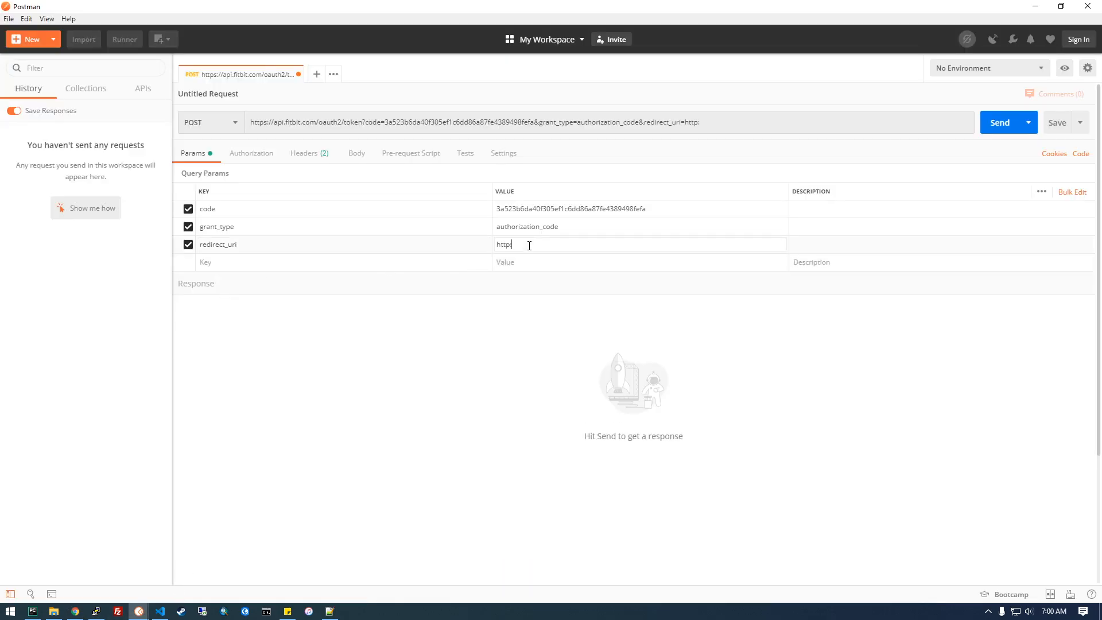
pyautogui.write('://localhost')
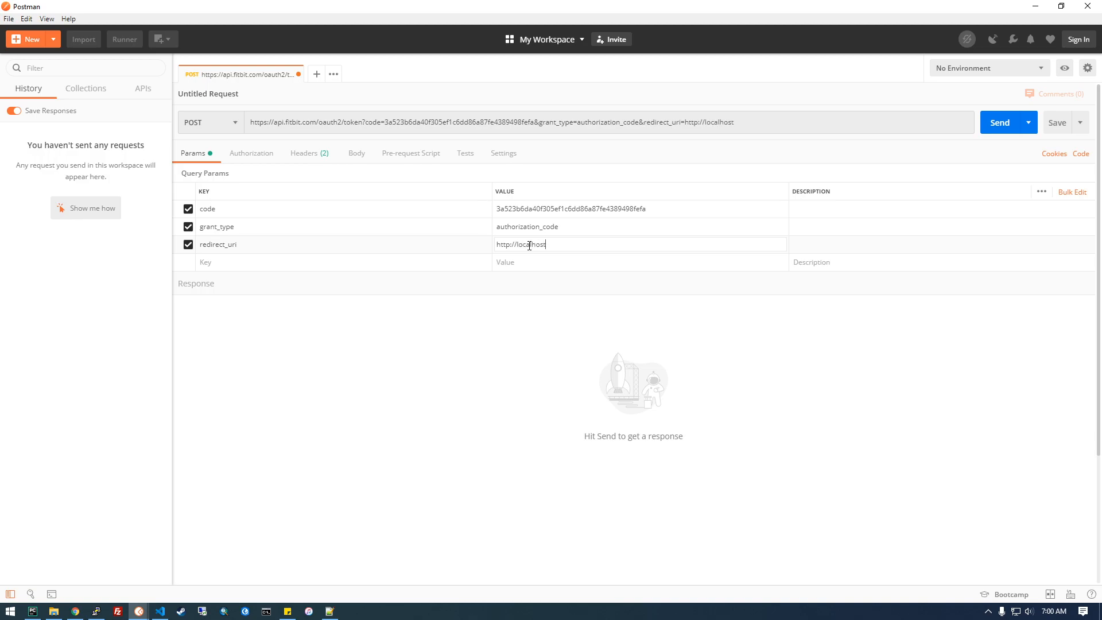
pyautogui.moveTo(345, 238)
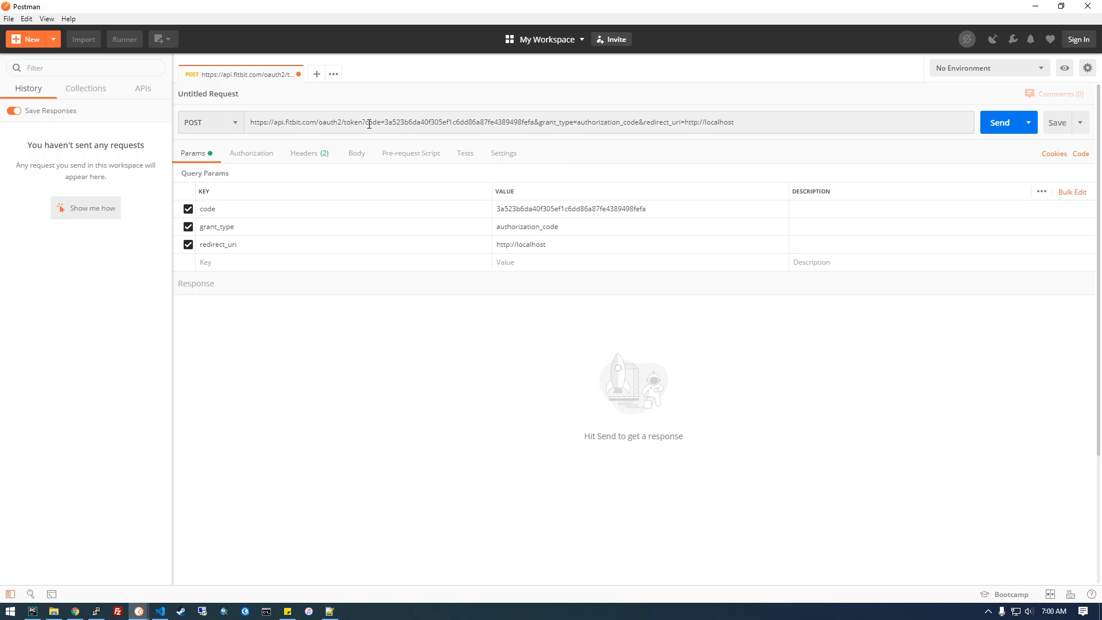
pyautogui.moveTo(350, 122)
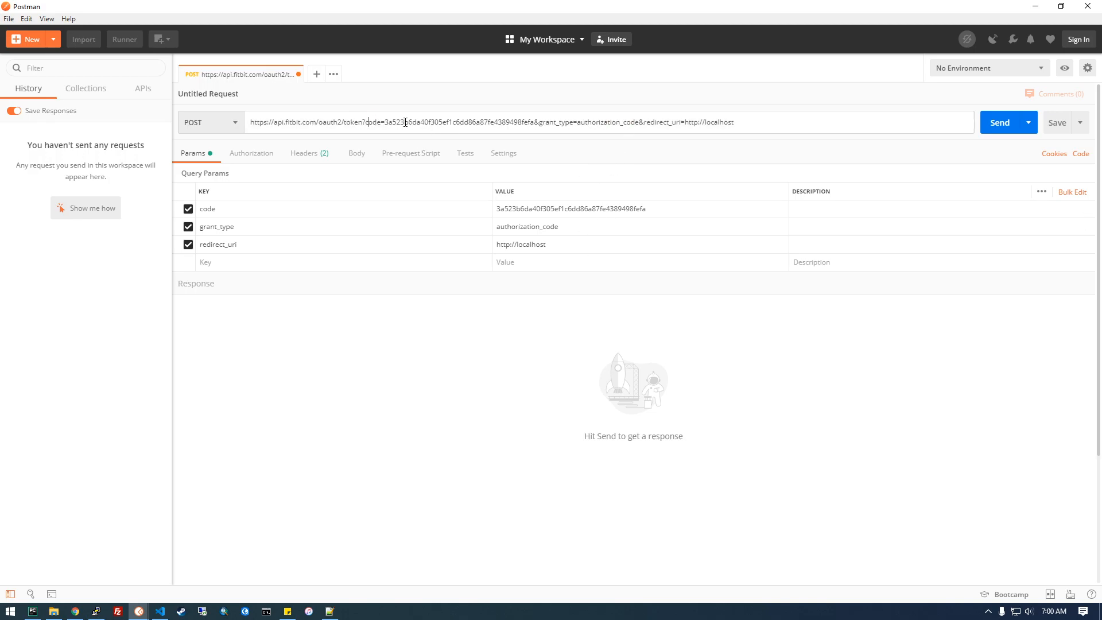
pyautogui.moveTo(437, 239)
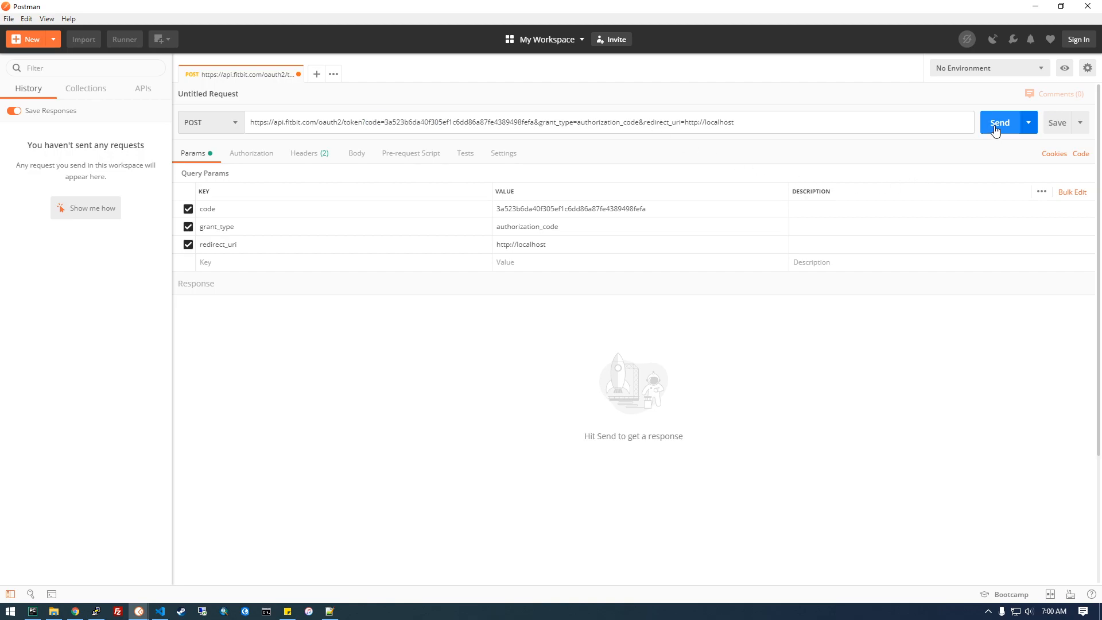
# Send the Fitbit token POST request and get a 200 OK access-token JSON response
pyautogui.click(999, 122)
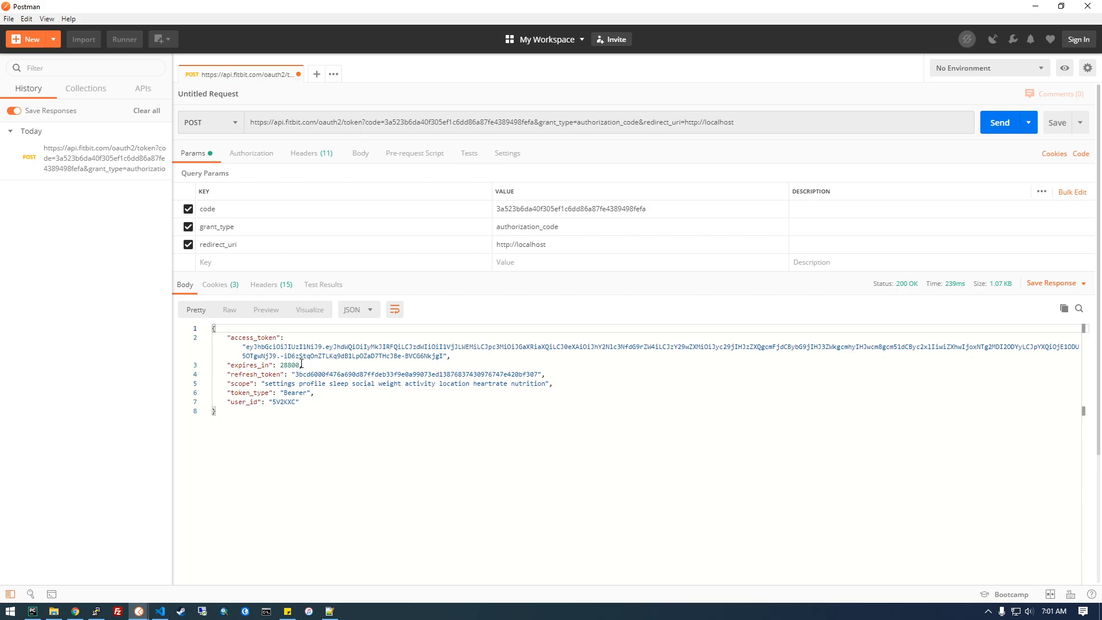
pyautogui.moveTo(269, 341)
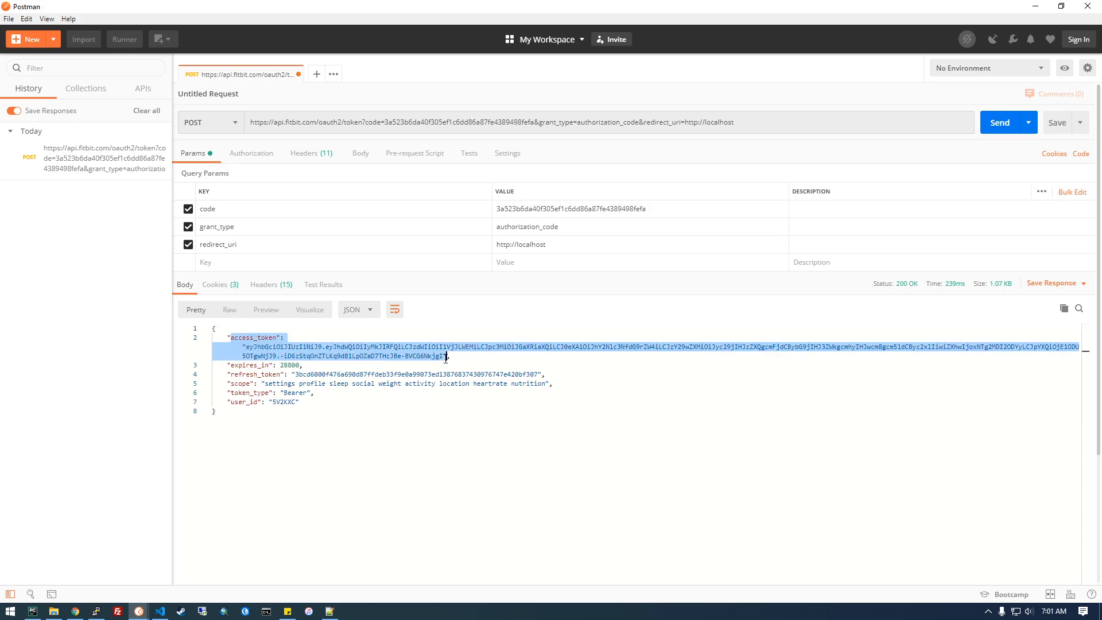
pyautogui.moveTo(410, 383)
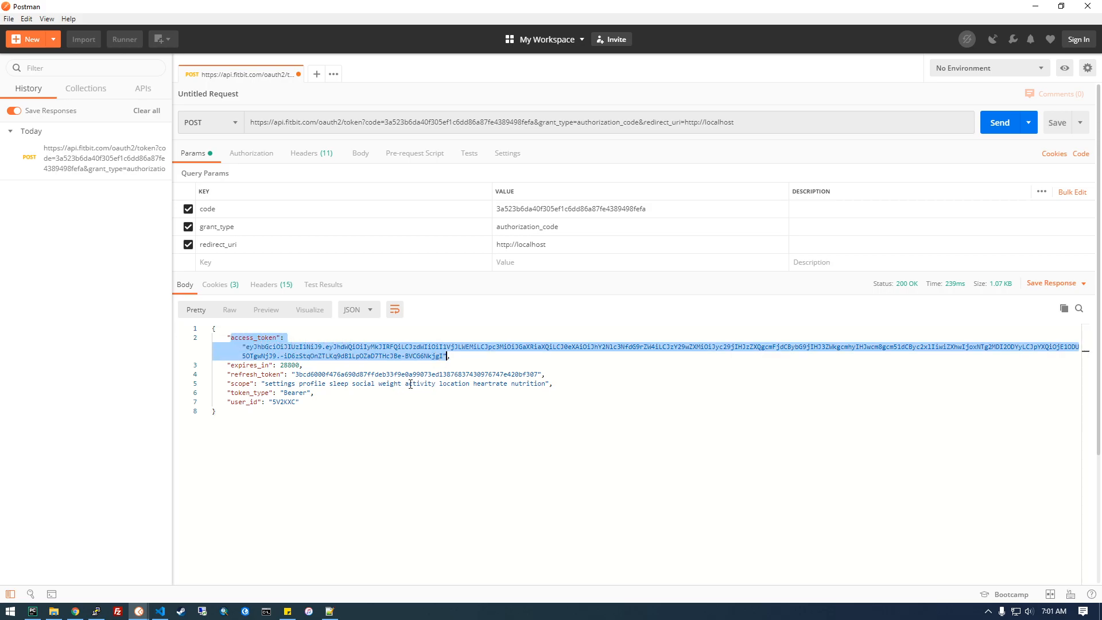